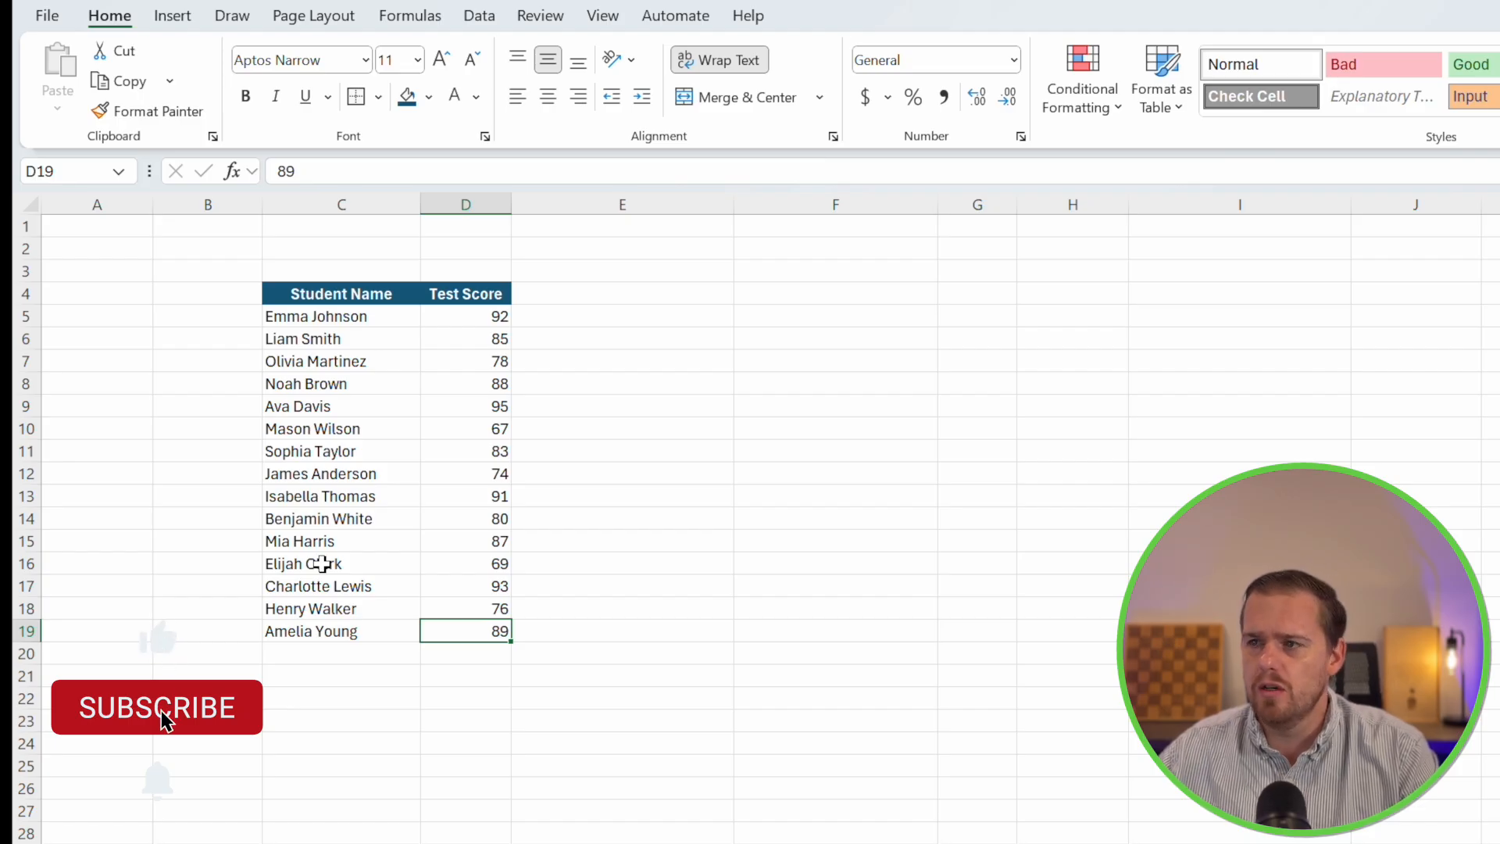
Highlight D5:D19 scores greater than 85 with Green Fill with Dark Green Text
left_click(156, 708)
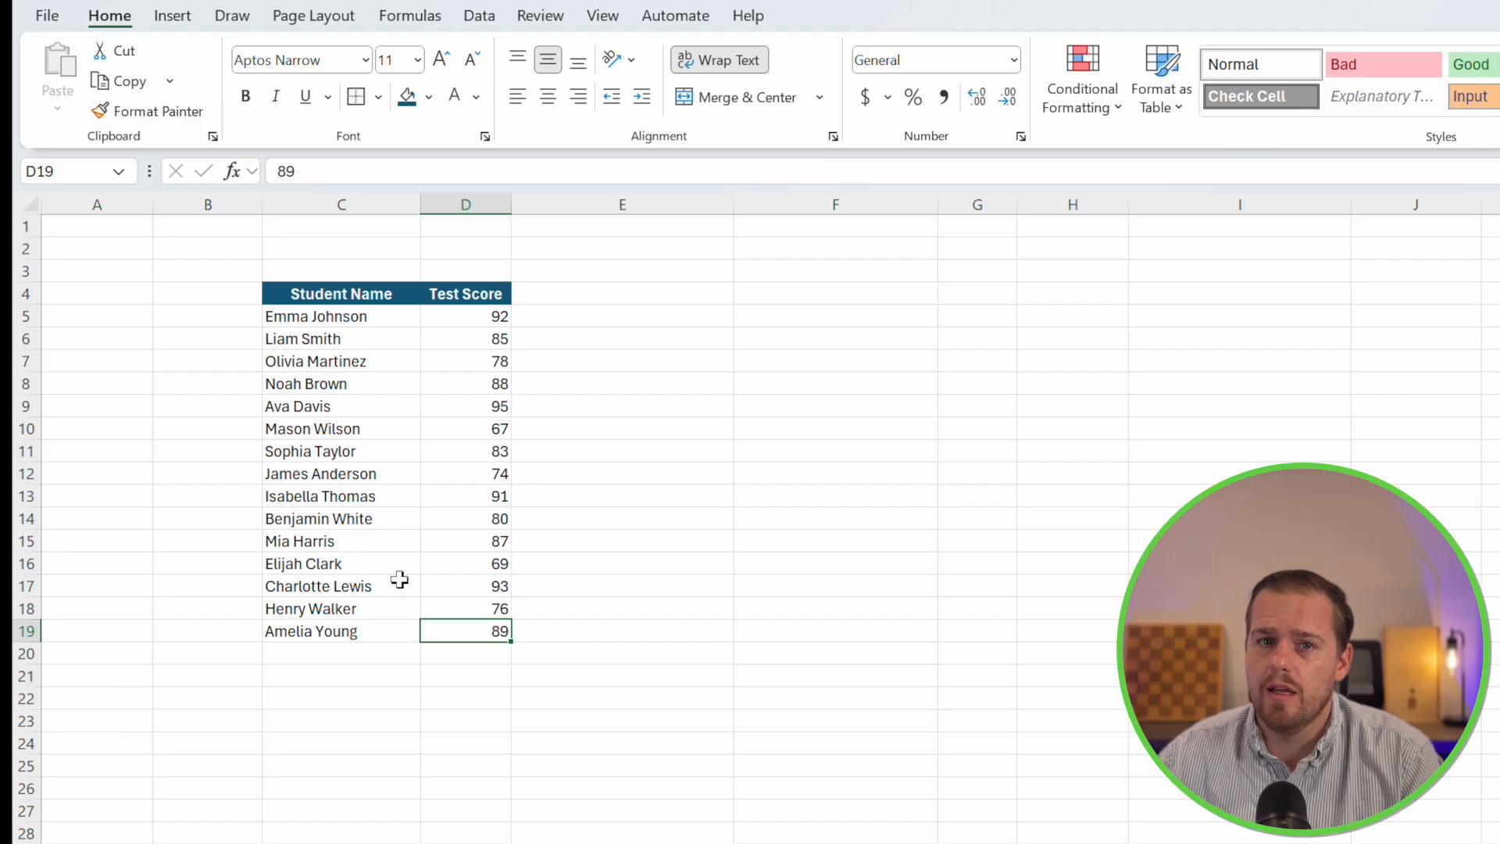
left_click(621, 563)
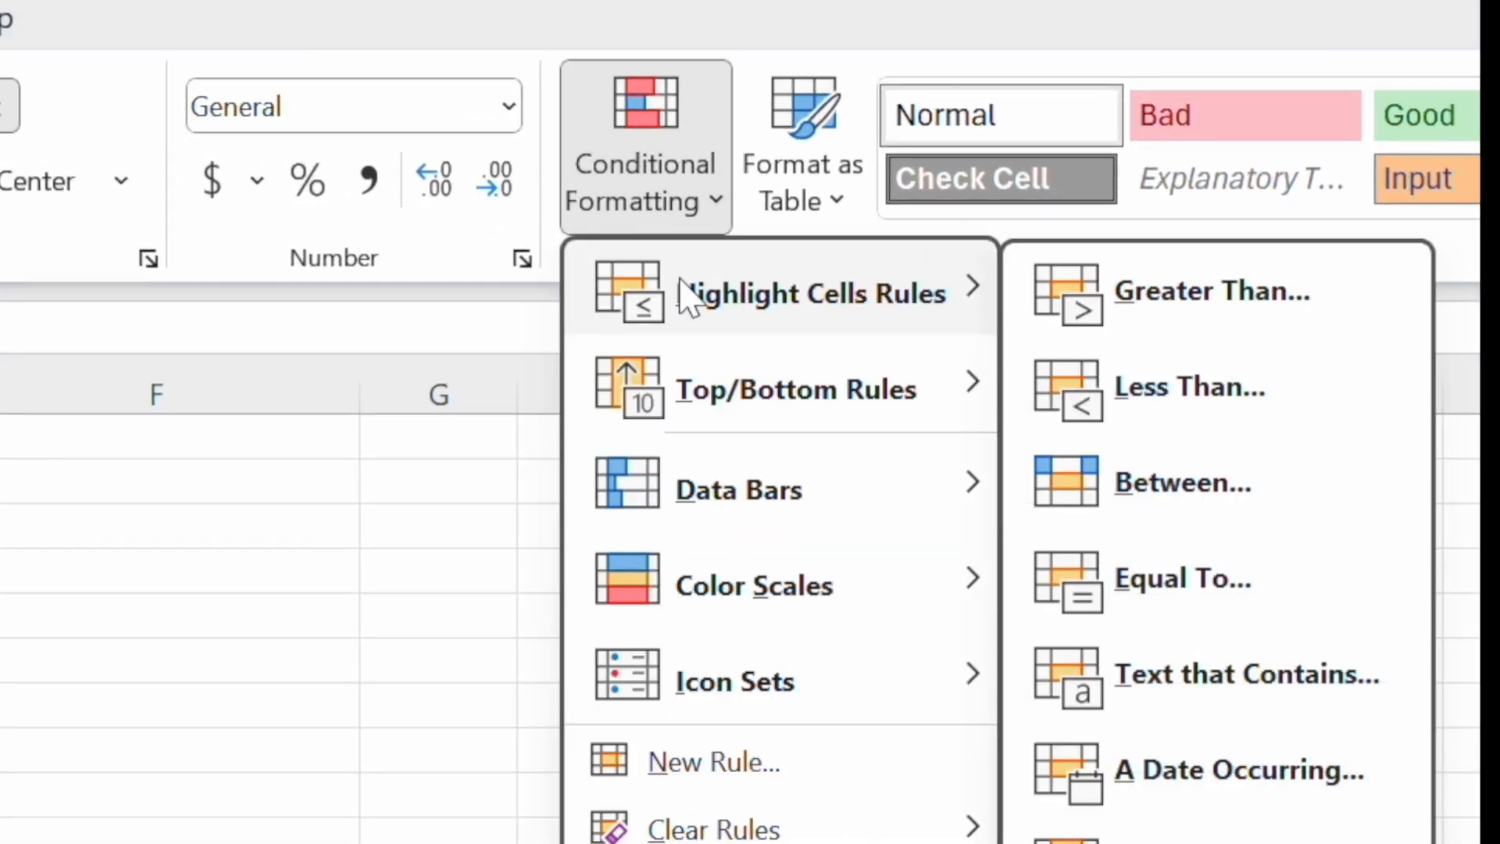
mouse_move(1088, 314)
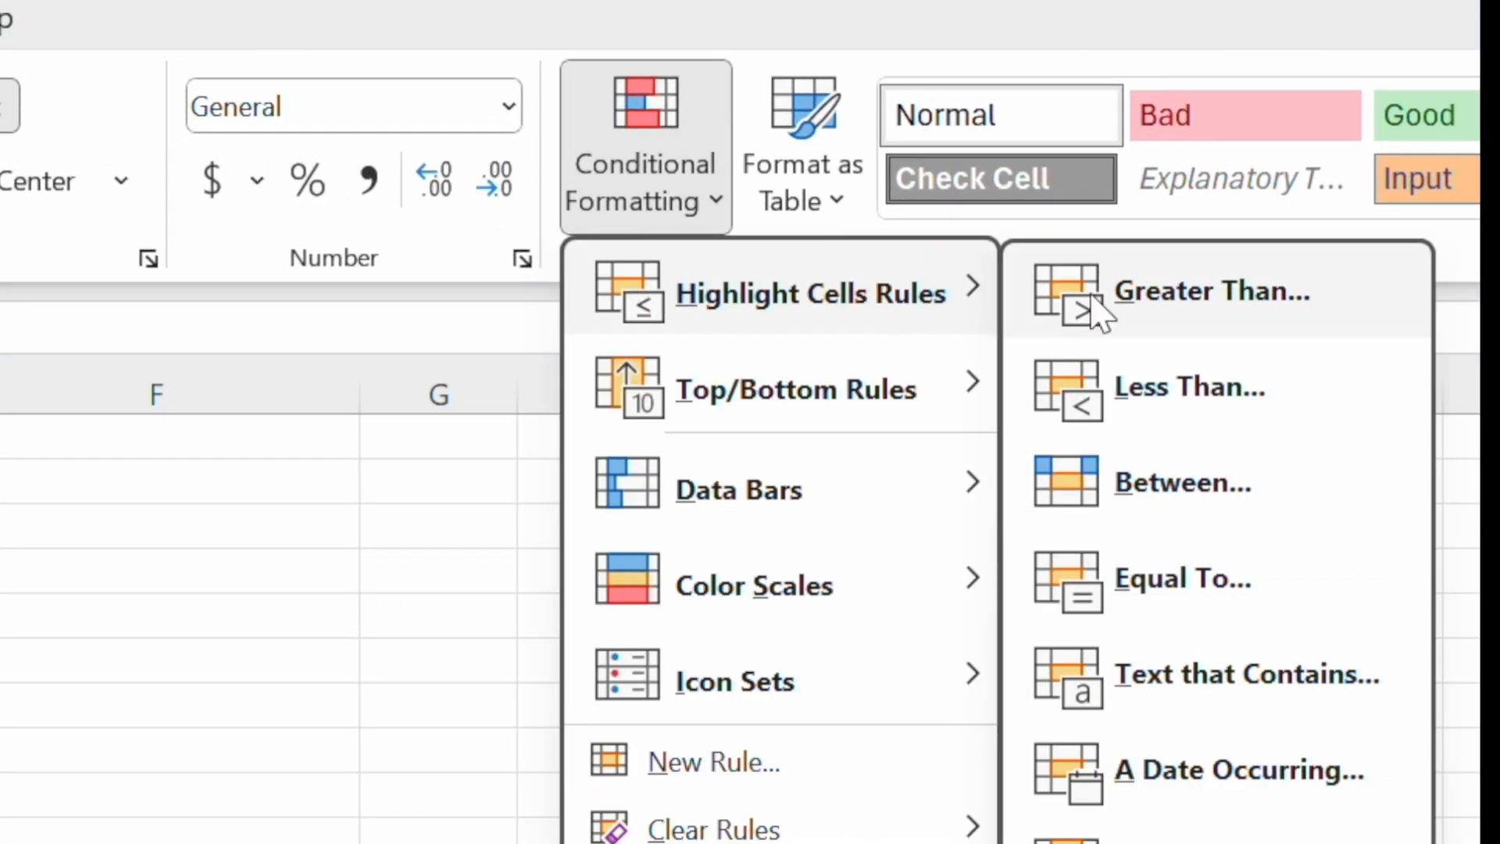
left_click(1212, 291)
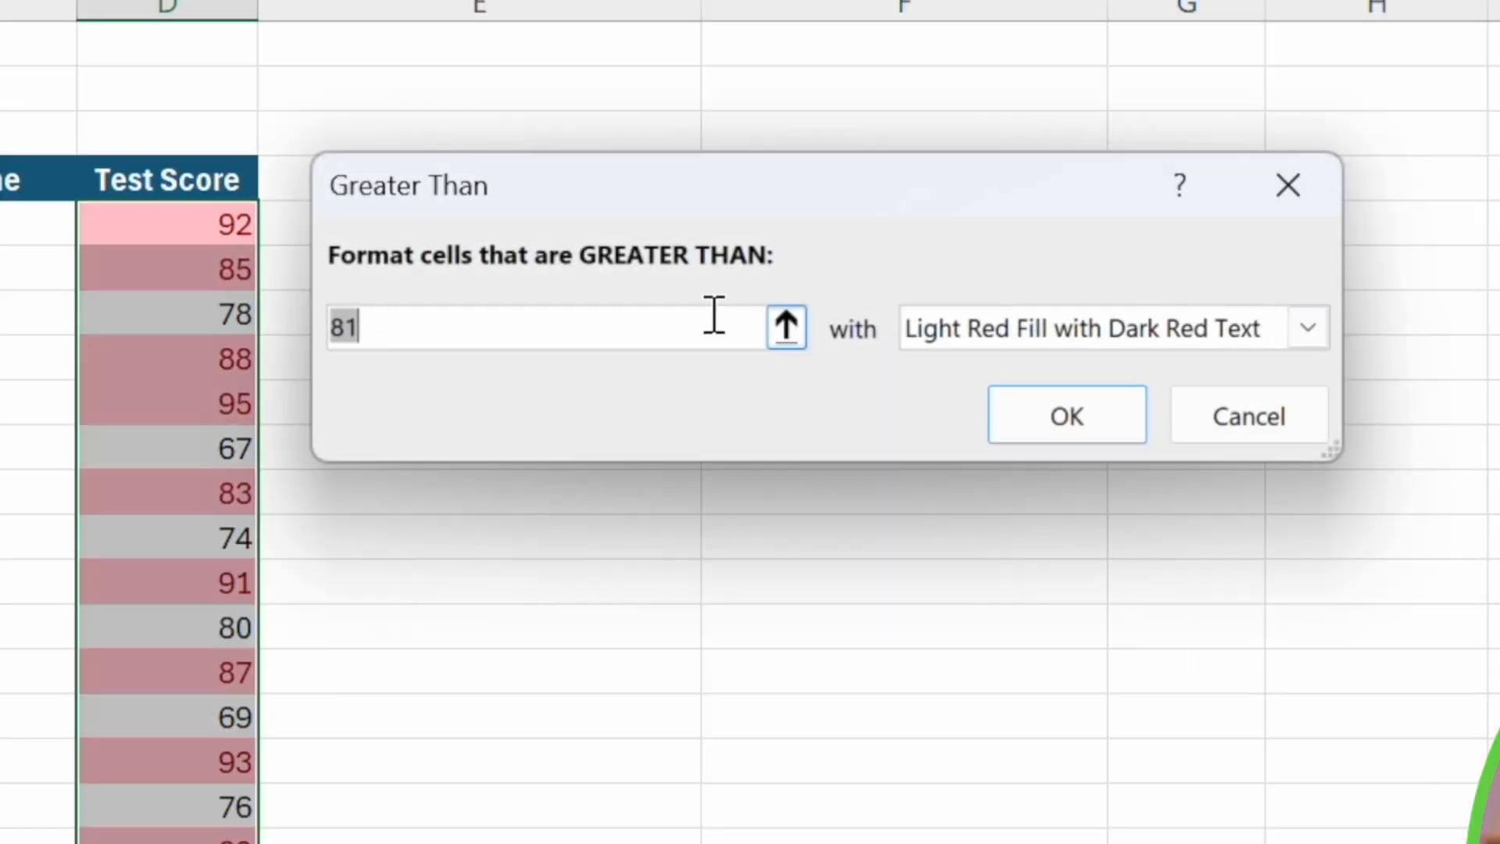
mouse_move(597, 320)
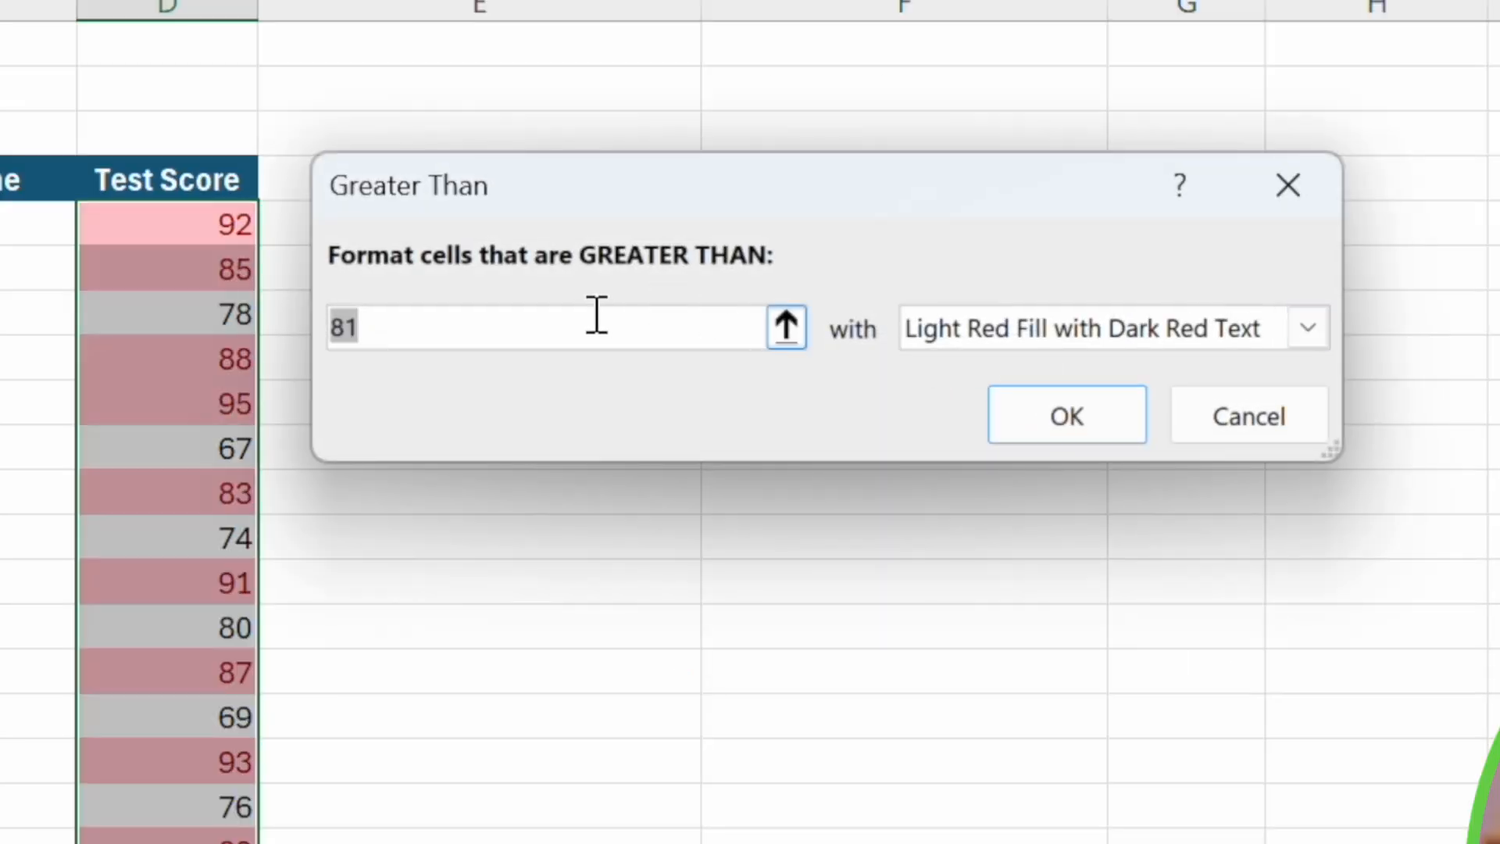
left_click(1307, 327)
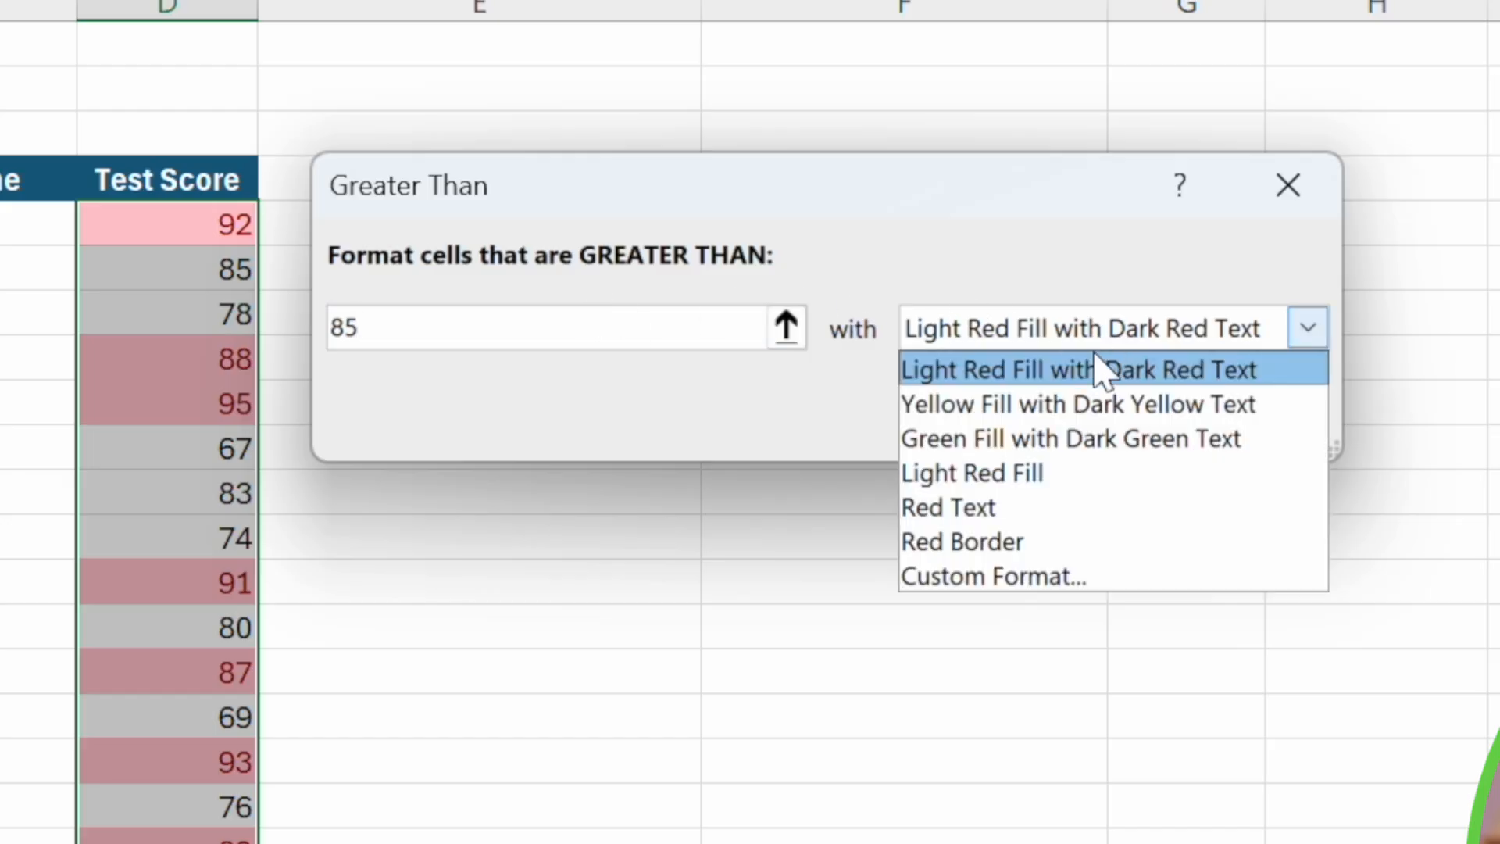
left_click(1071, 438)
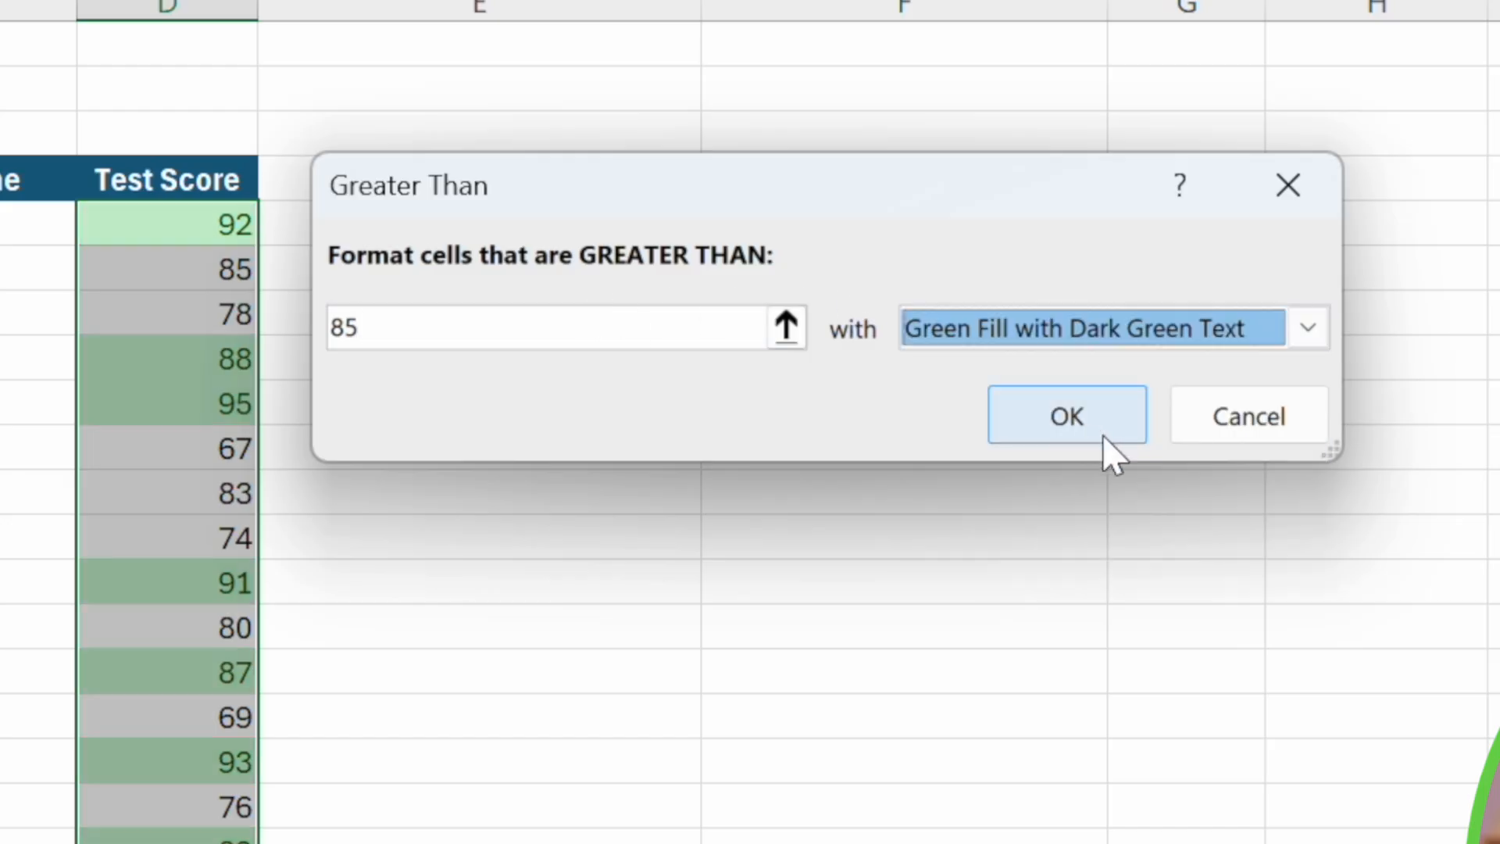
left_click(1068, 415)
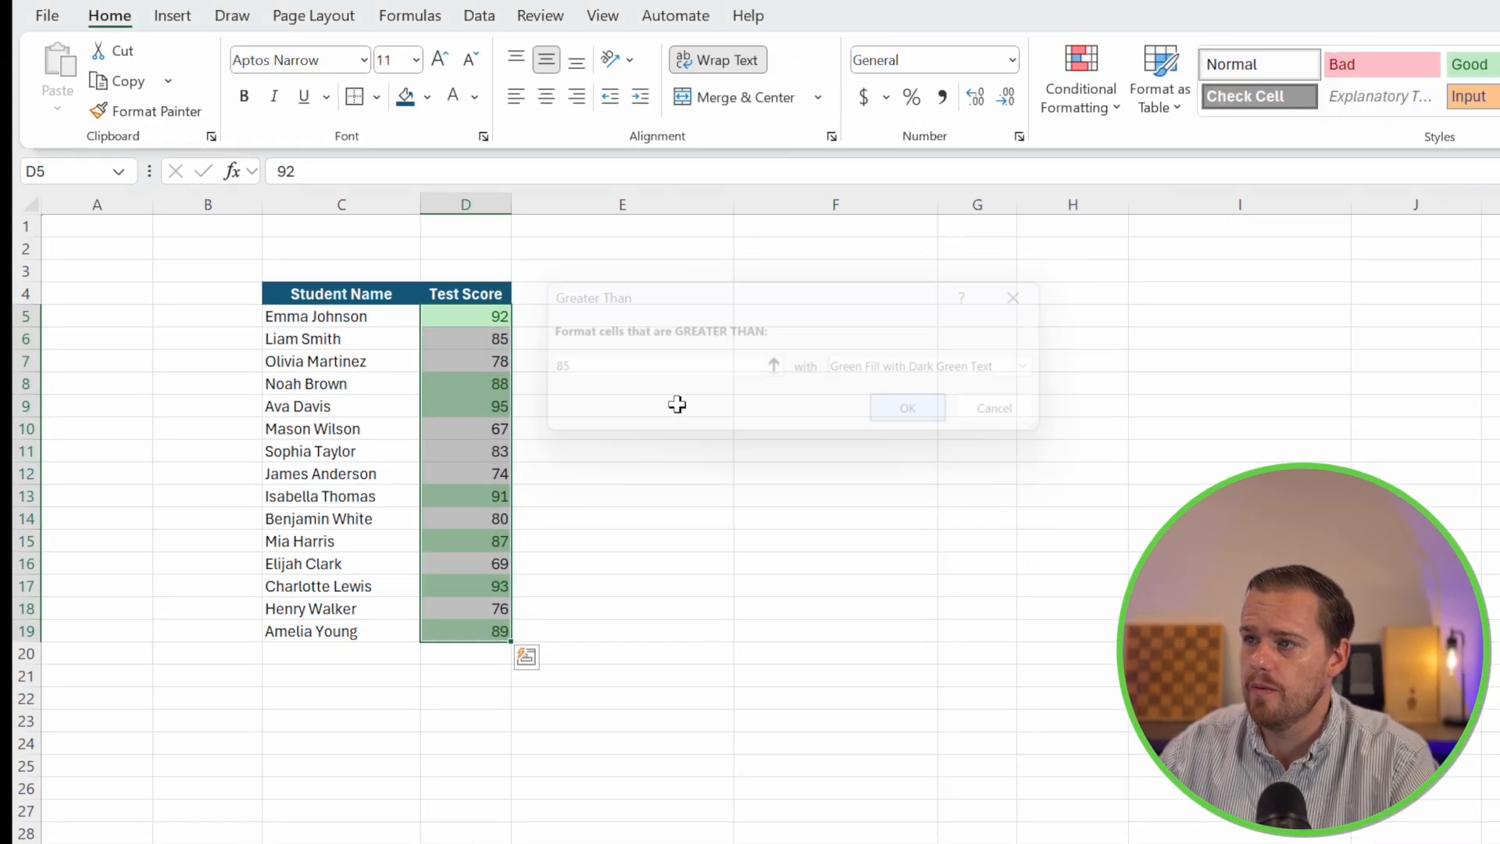
left_click(908, 407)
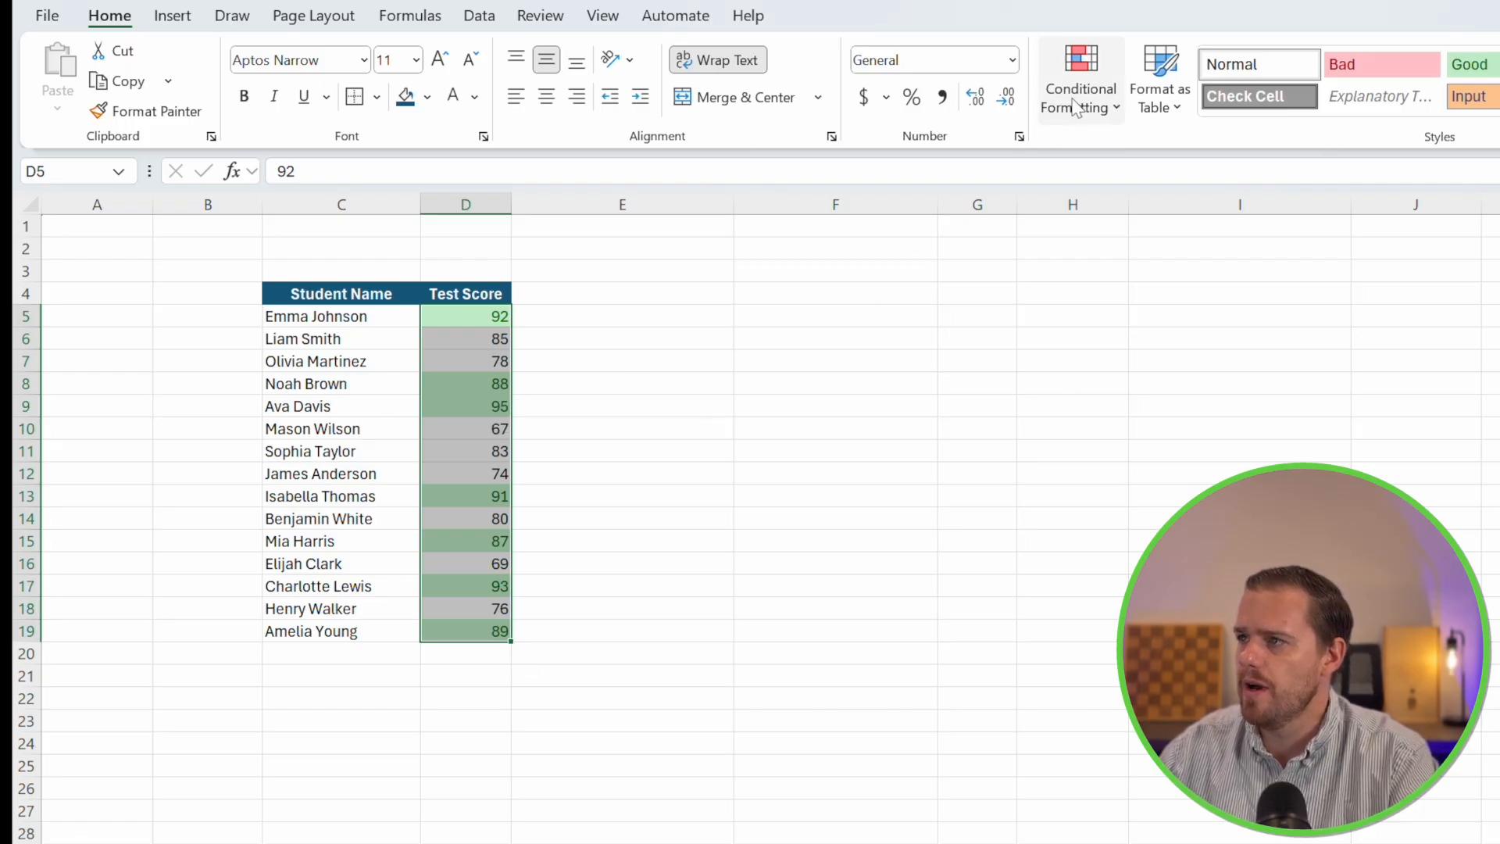
Add a less-than-80 rule using Light Red Fill with Dark Red Text
left_click(1081, 88)
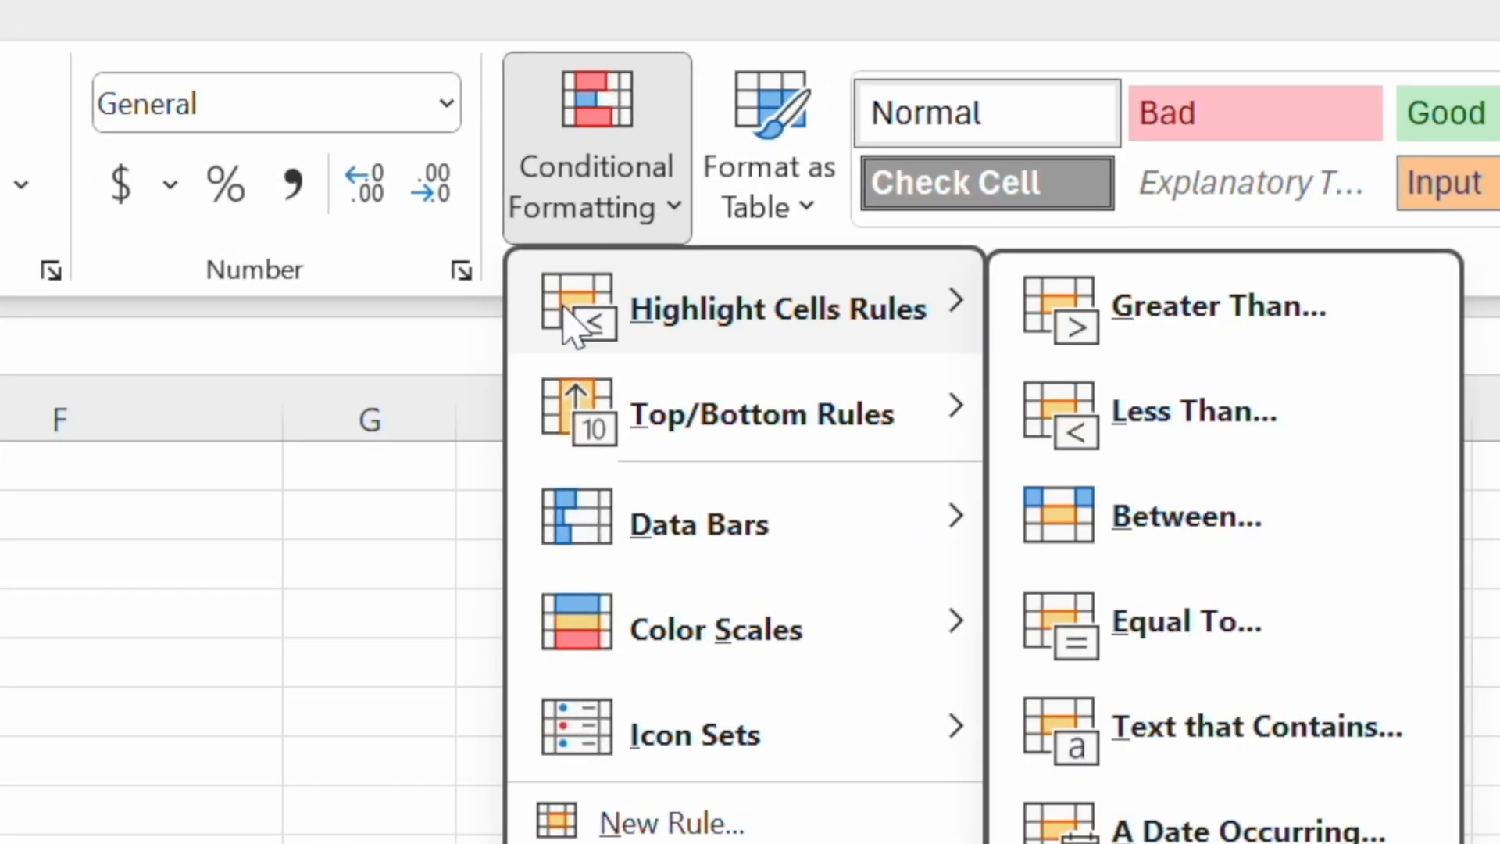
left_click(1193, 411)
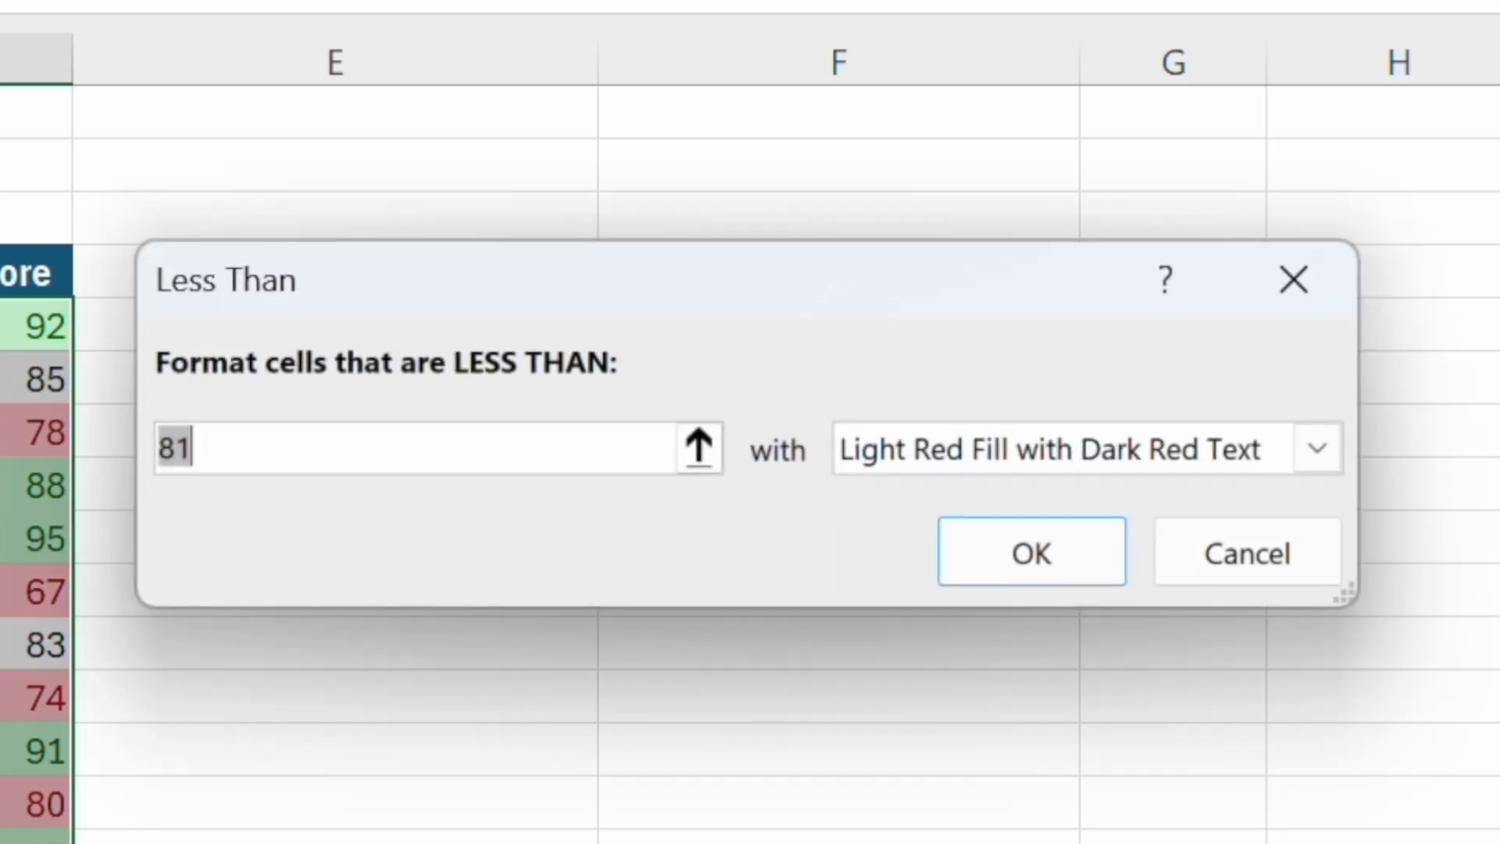
type("80")
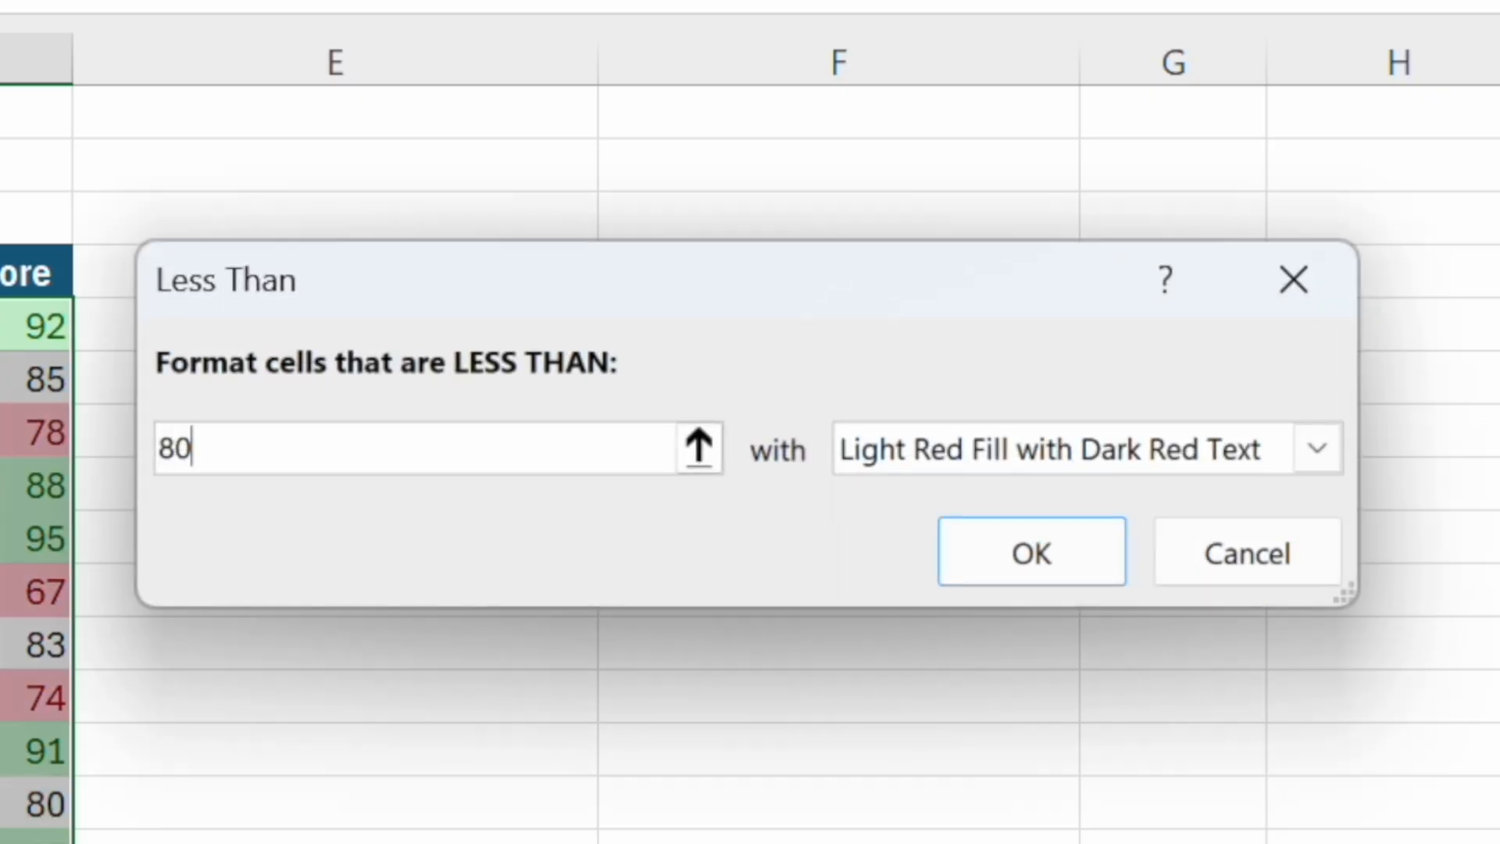
mouse_move(1016, 551)
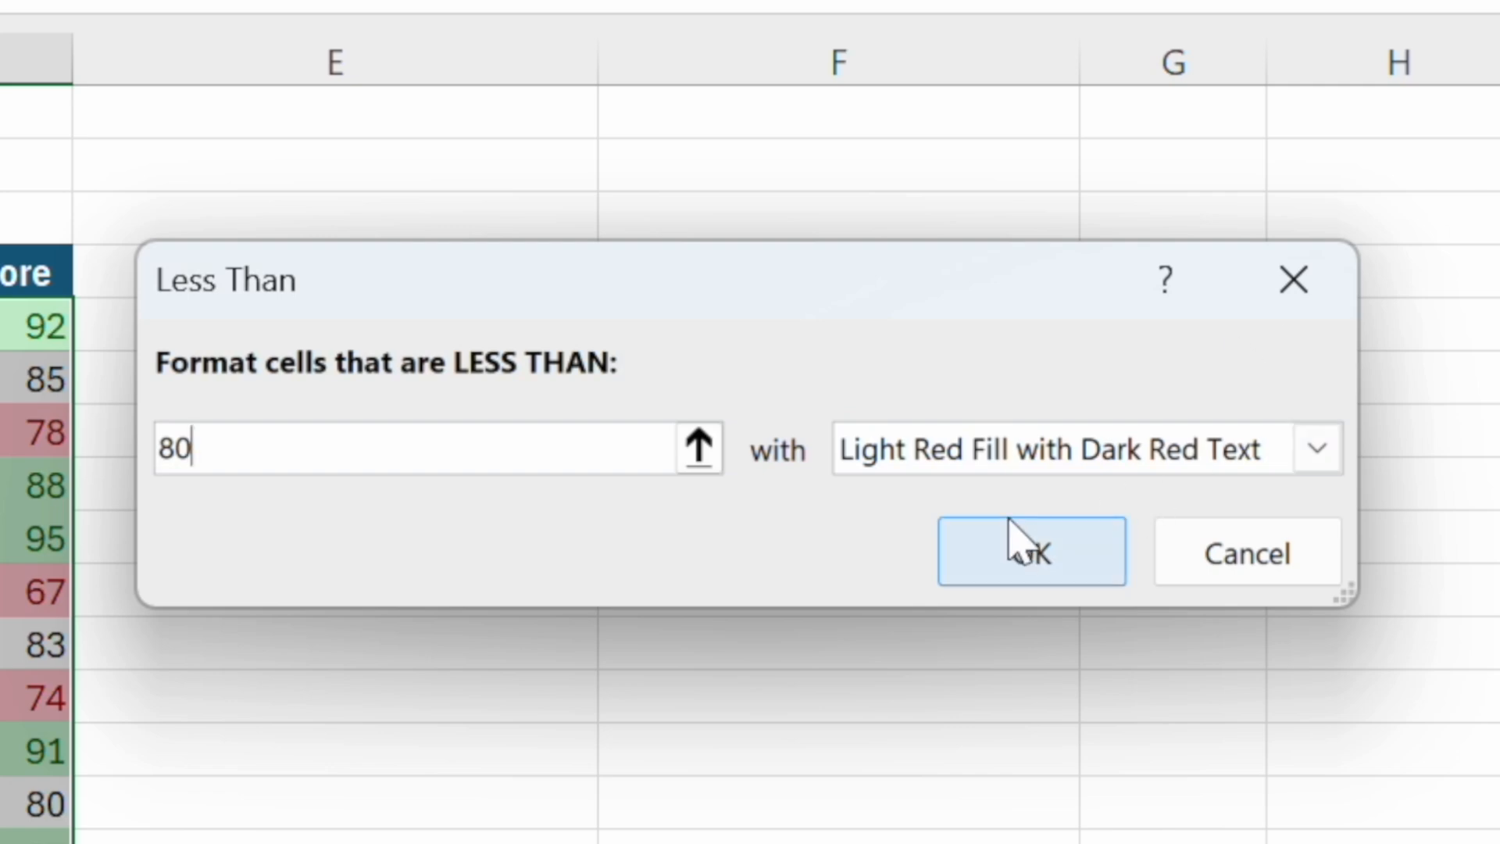
left_click(1317, 448)
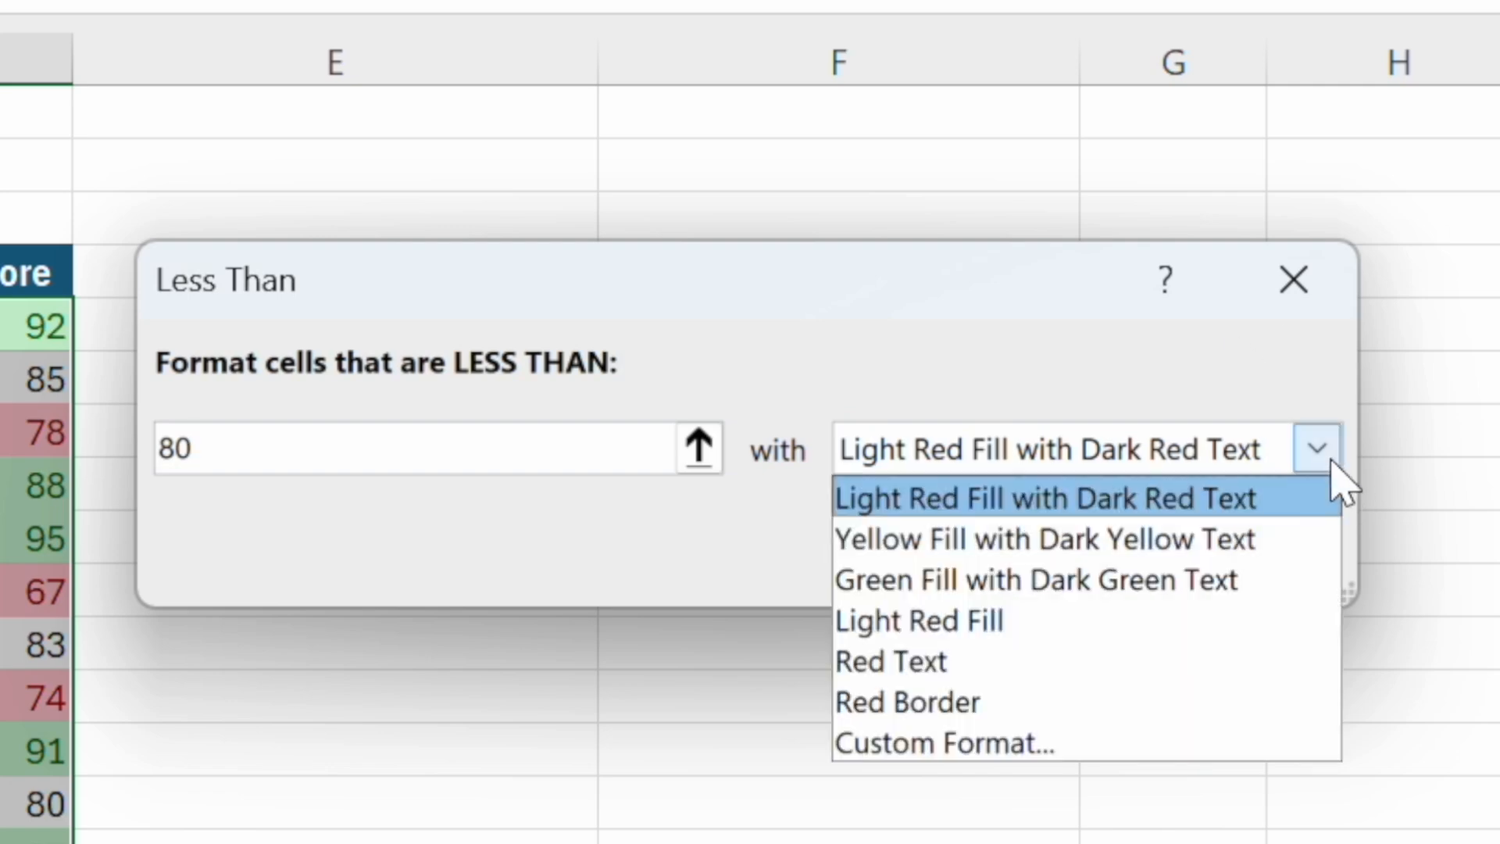
left_click(891, 662)
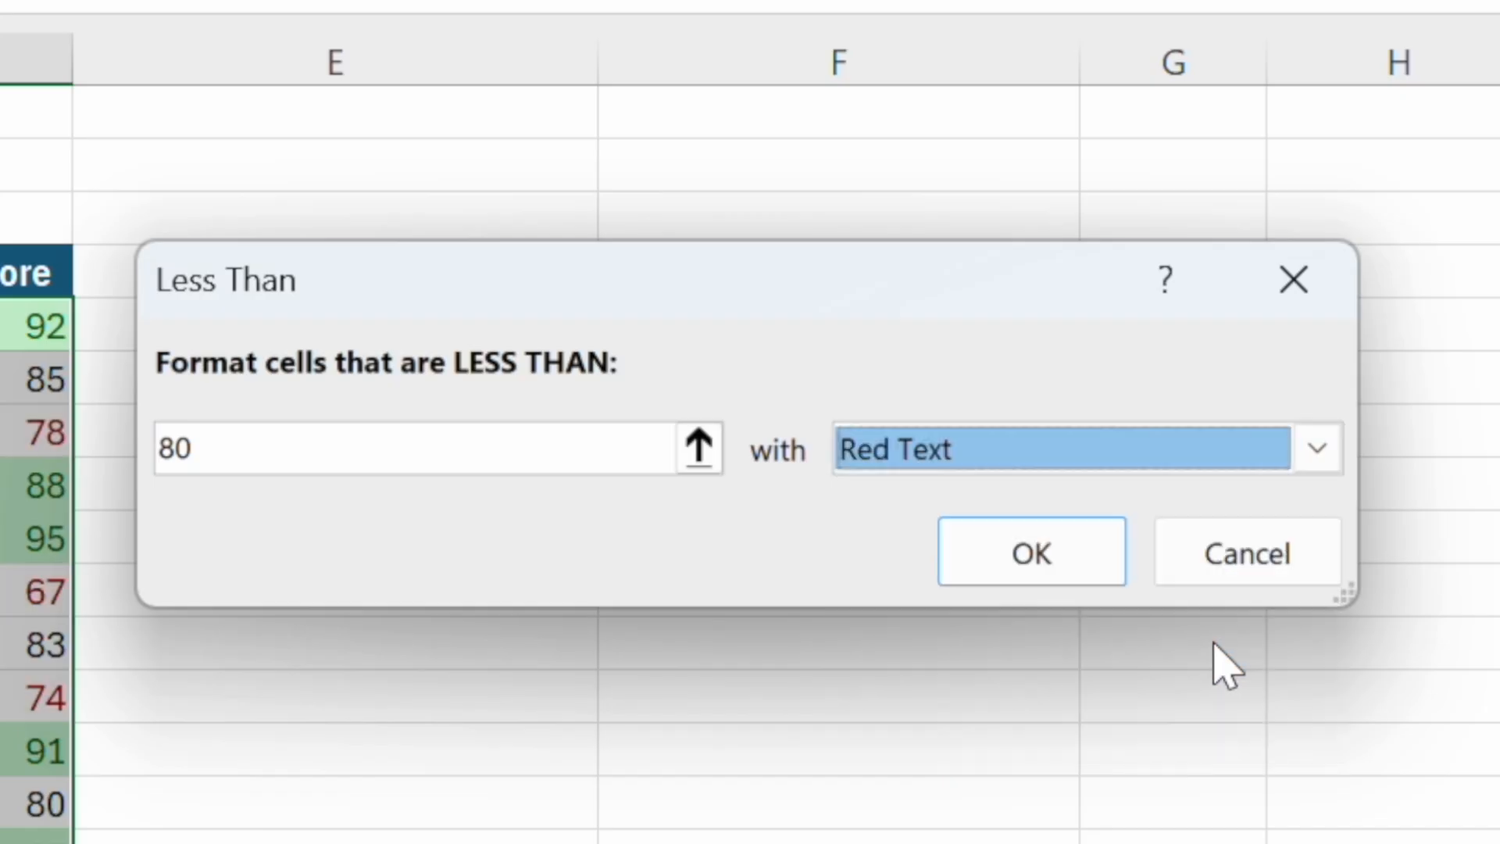
left_click(1316, 448)
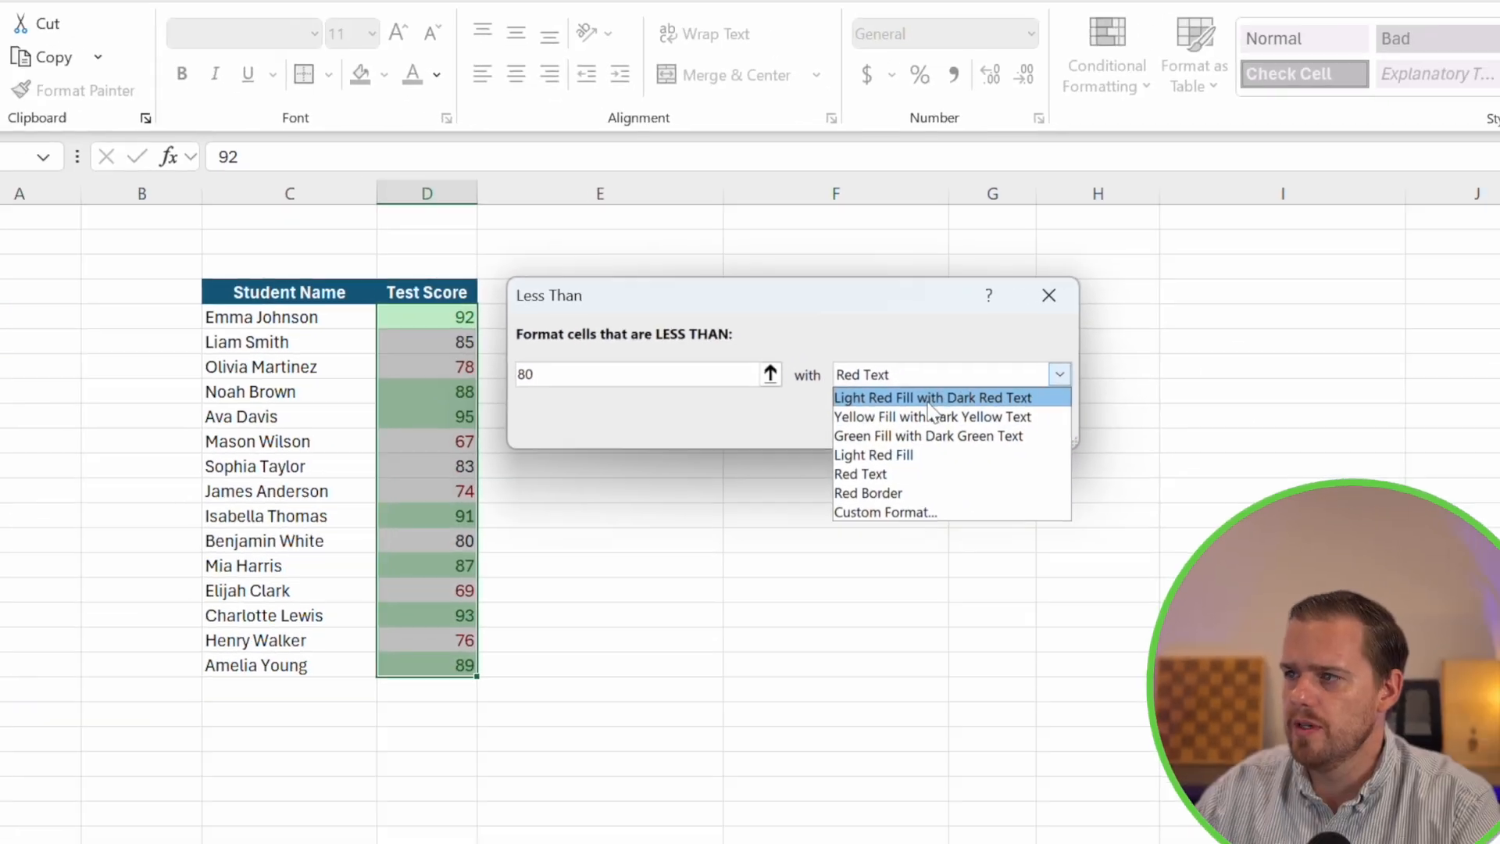
left_click(934, 397)
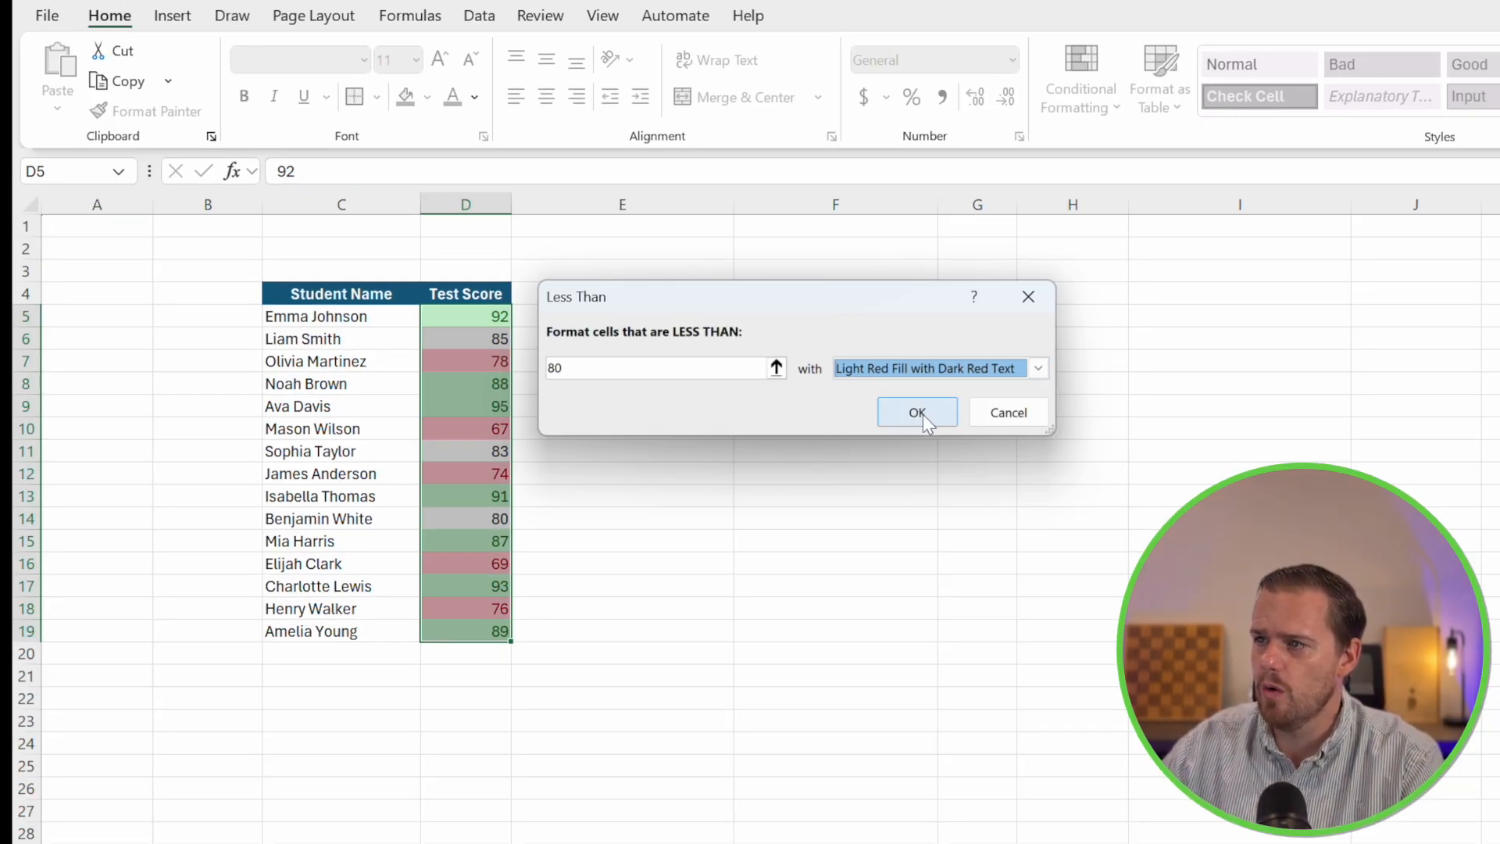
left_click(916, 412)
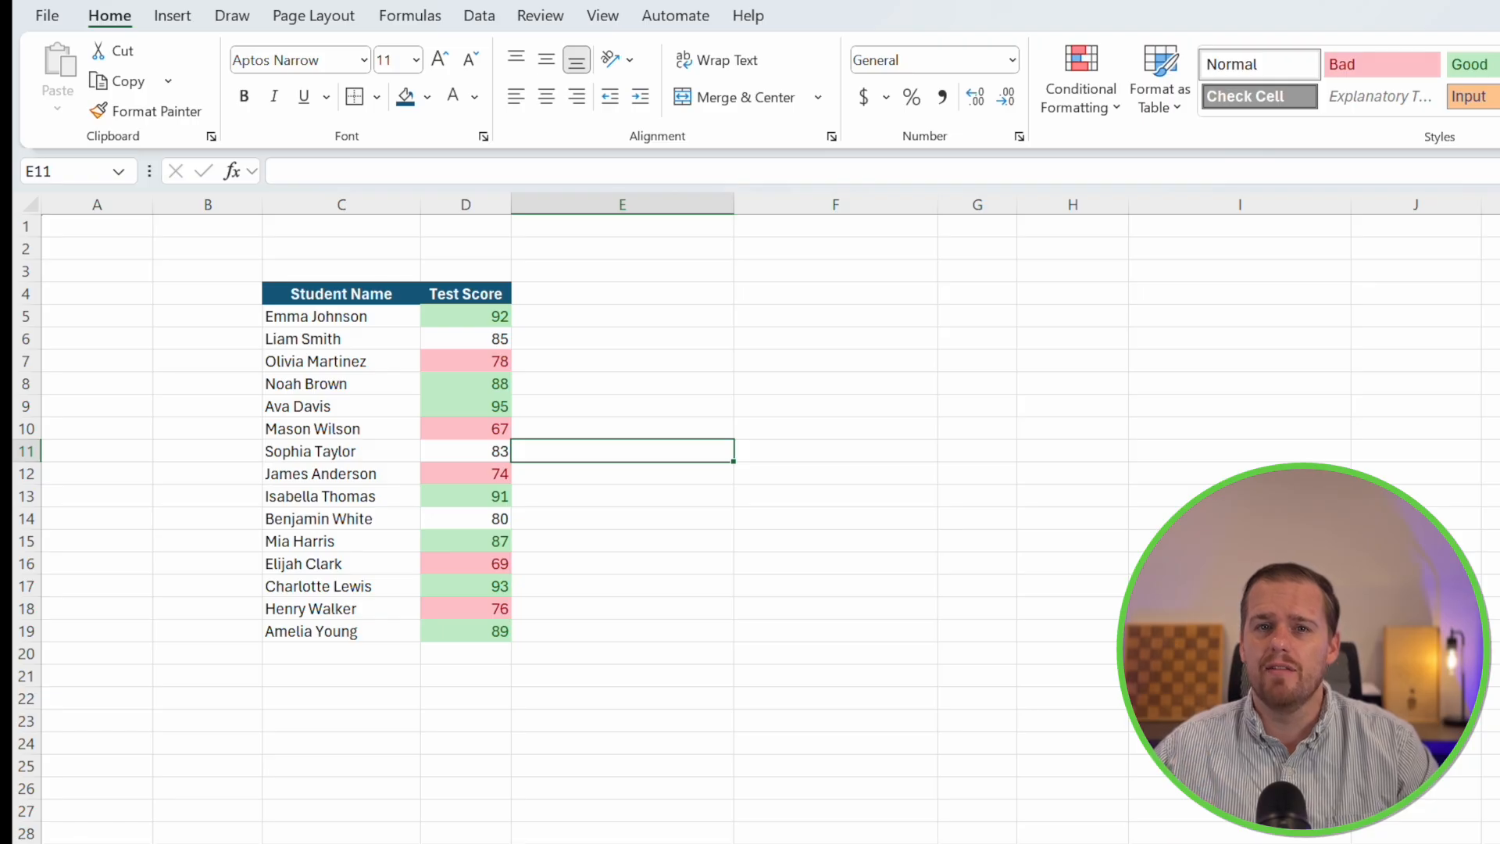
Deselect the scores and move to the Employee Name / Productivity Score sheet
left_click(1081, 78)
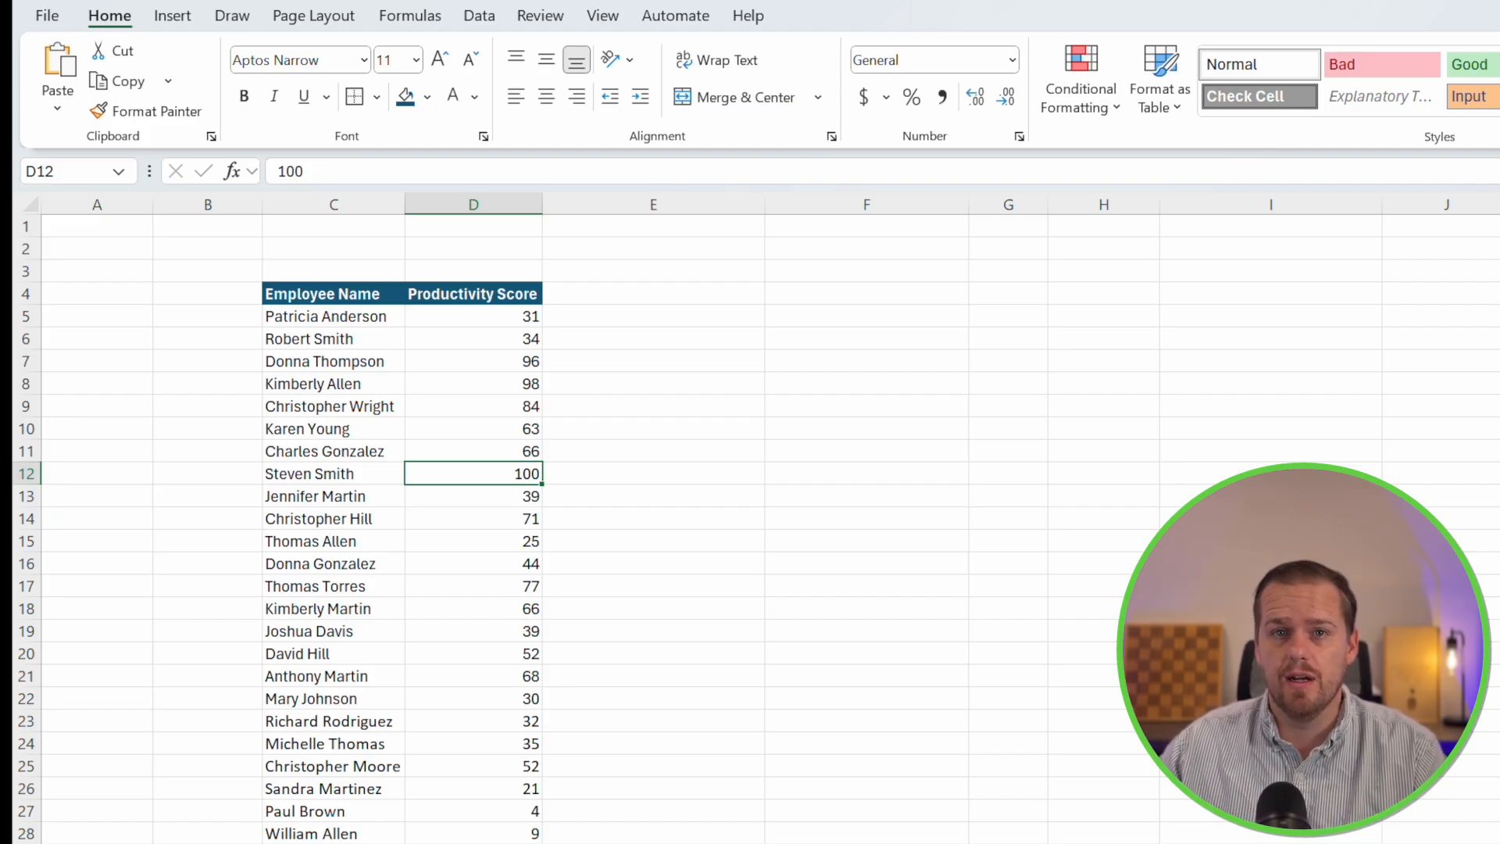
Apply a Top 10 Items rule with Green Fill with Dark Green Text to Productivity Score
left_click(474, 316)
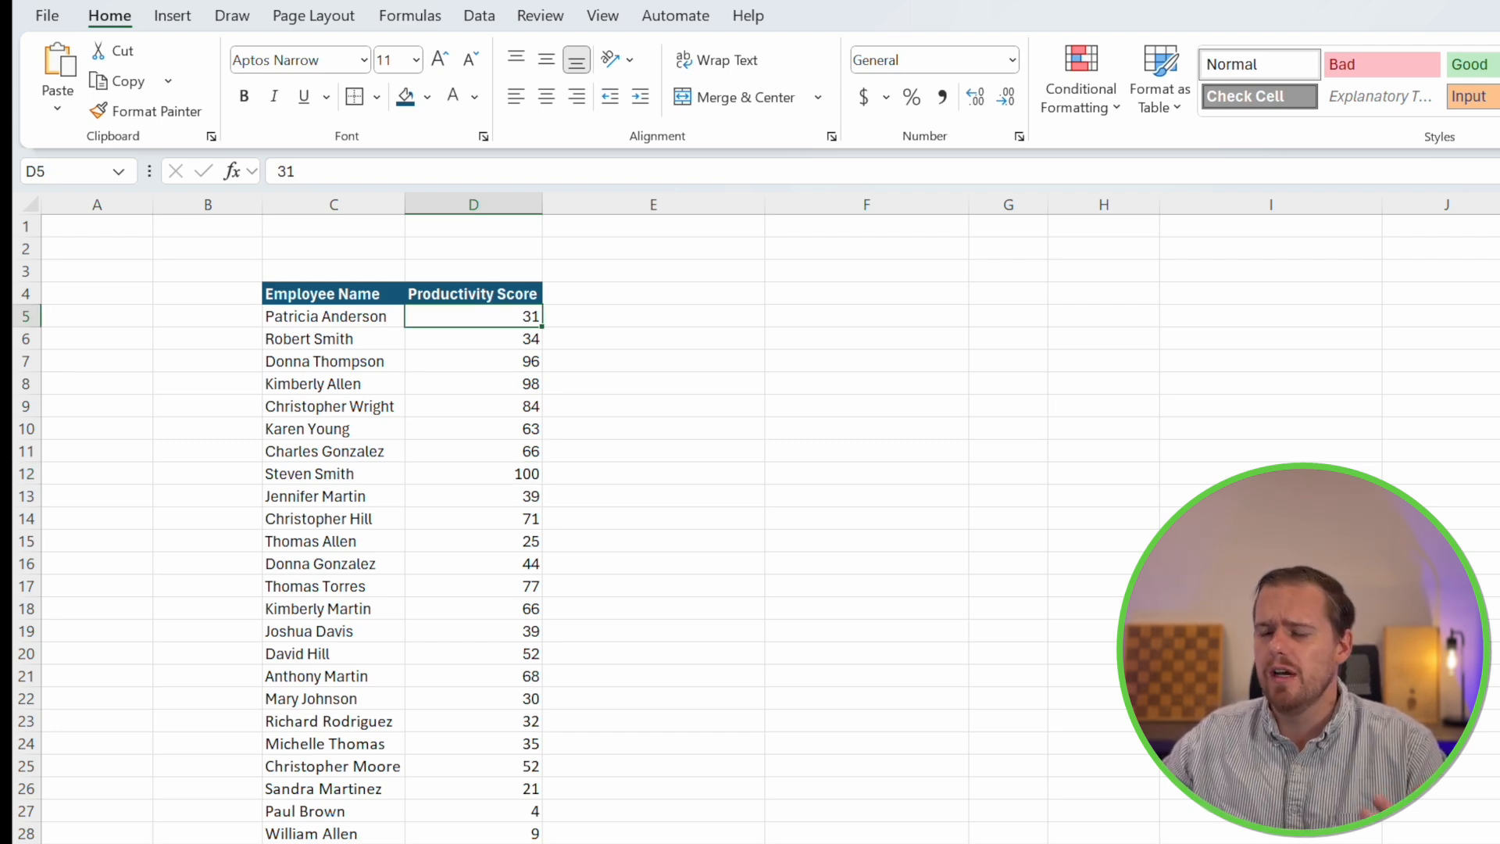
mouse_move(251, 508)
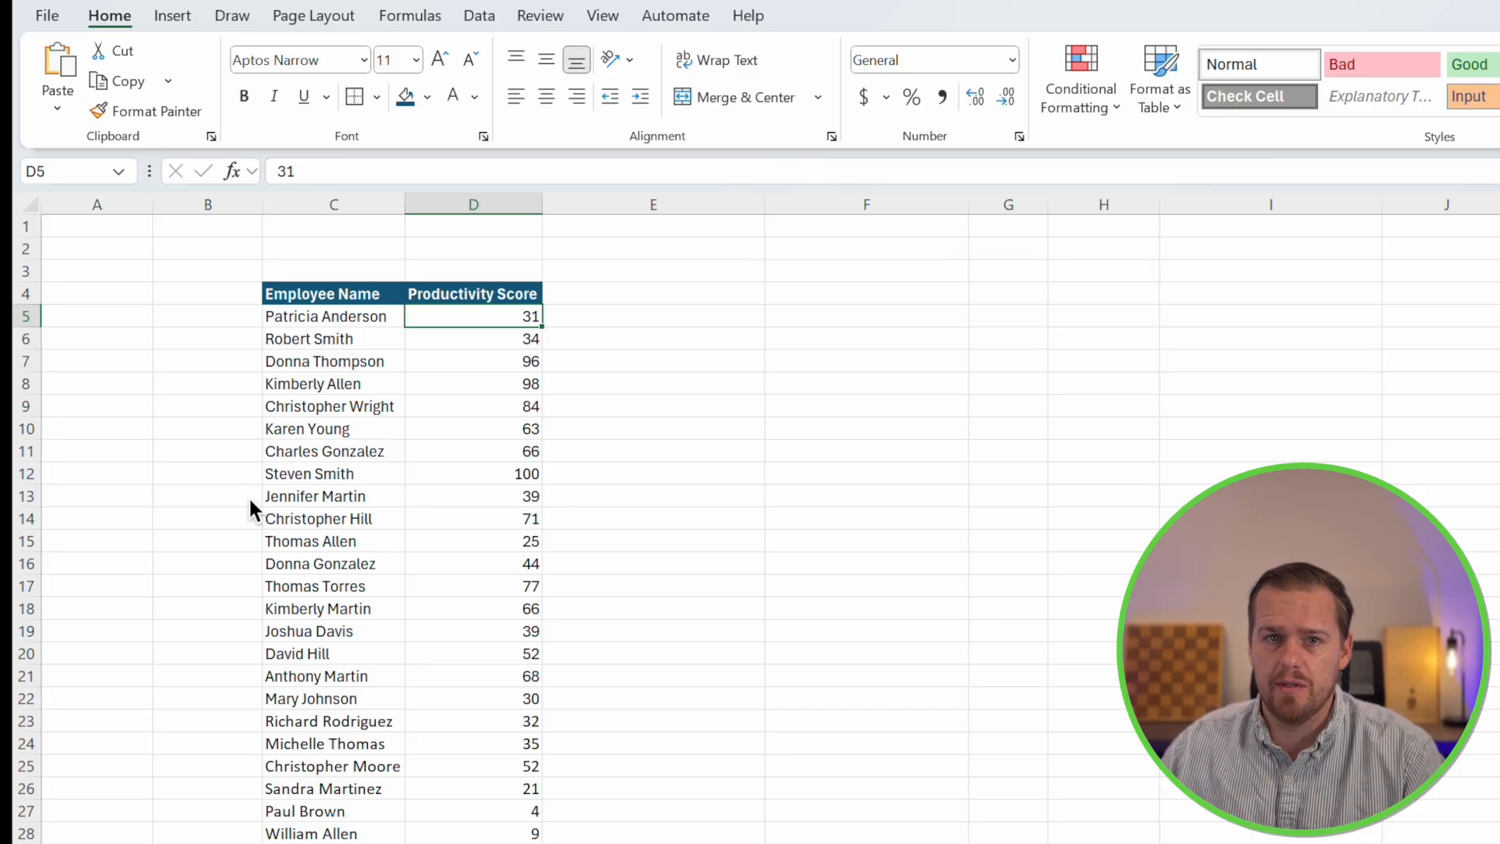
mouse_move(1090, 145)
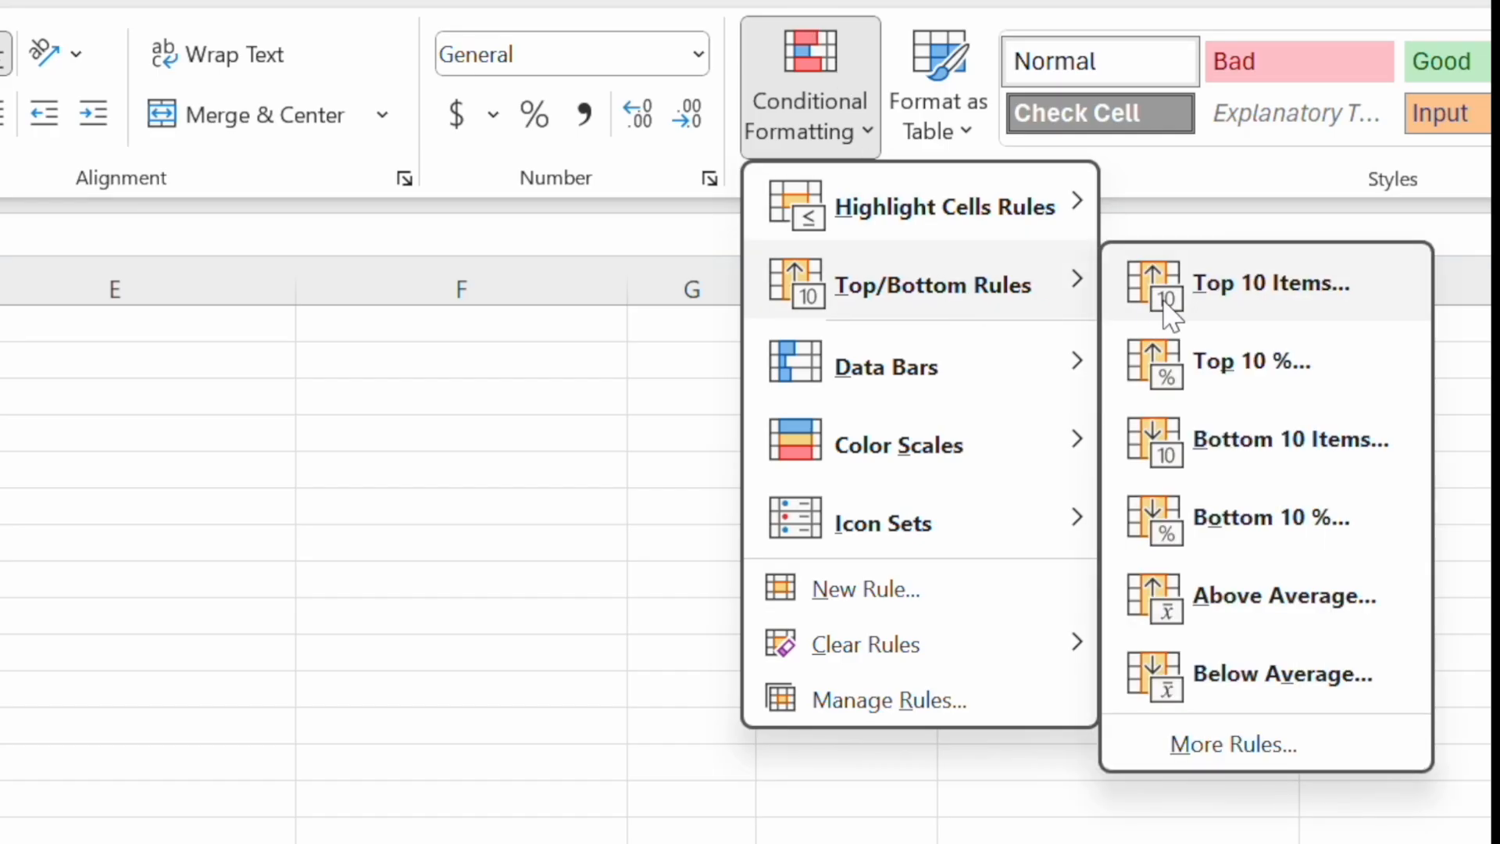
left_click(1272, 284)
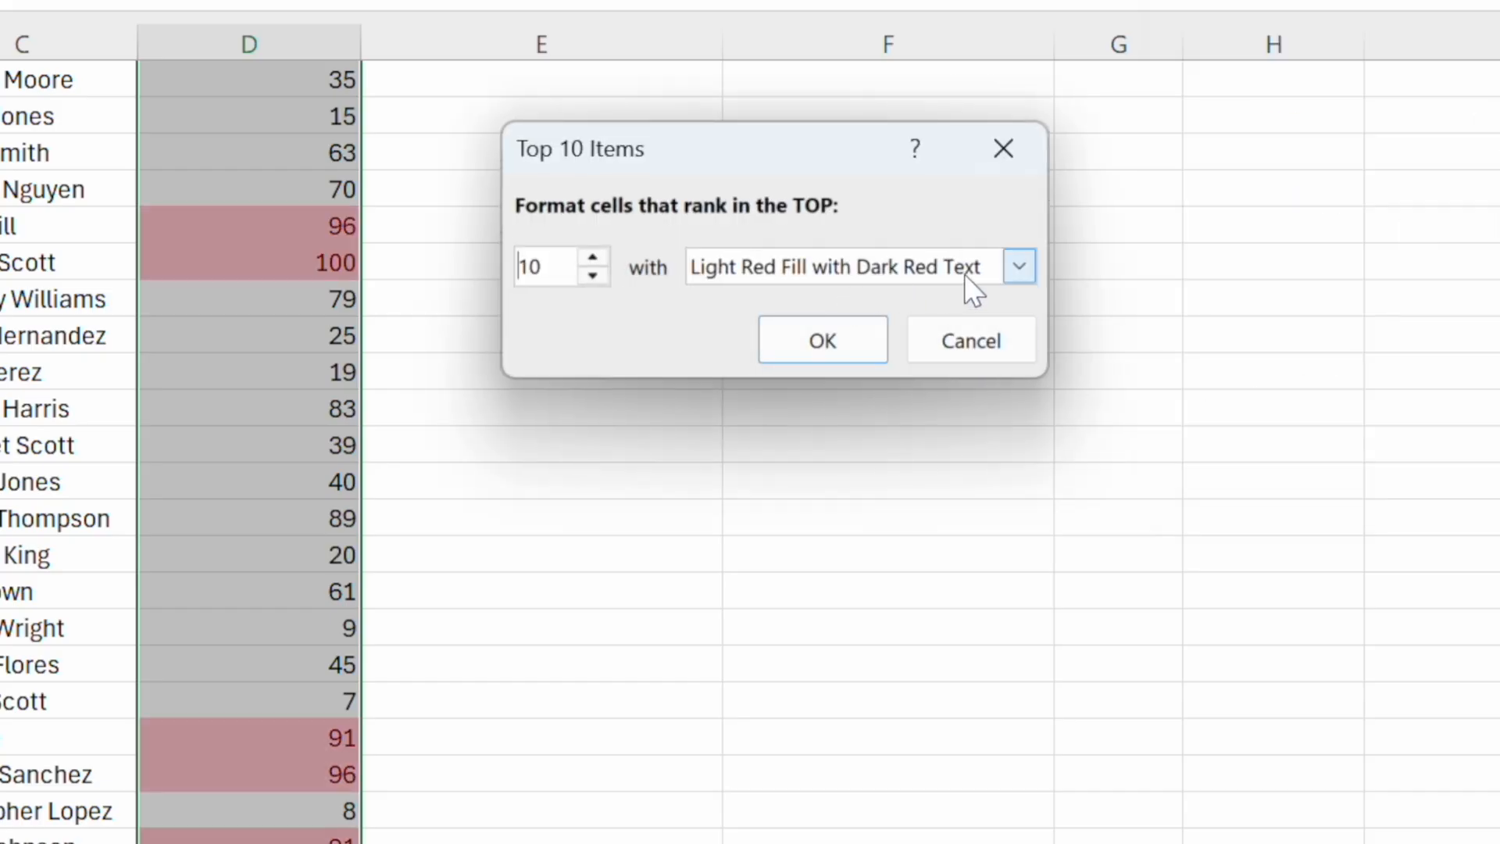
left_click(1019, 266)
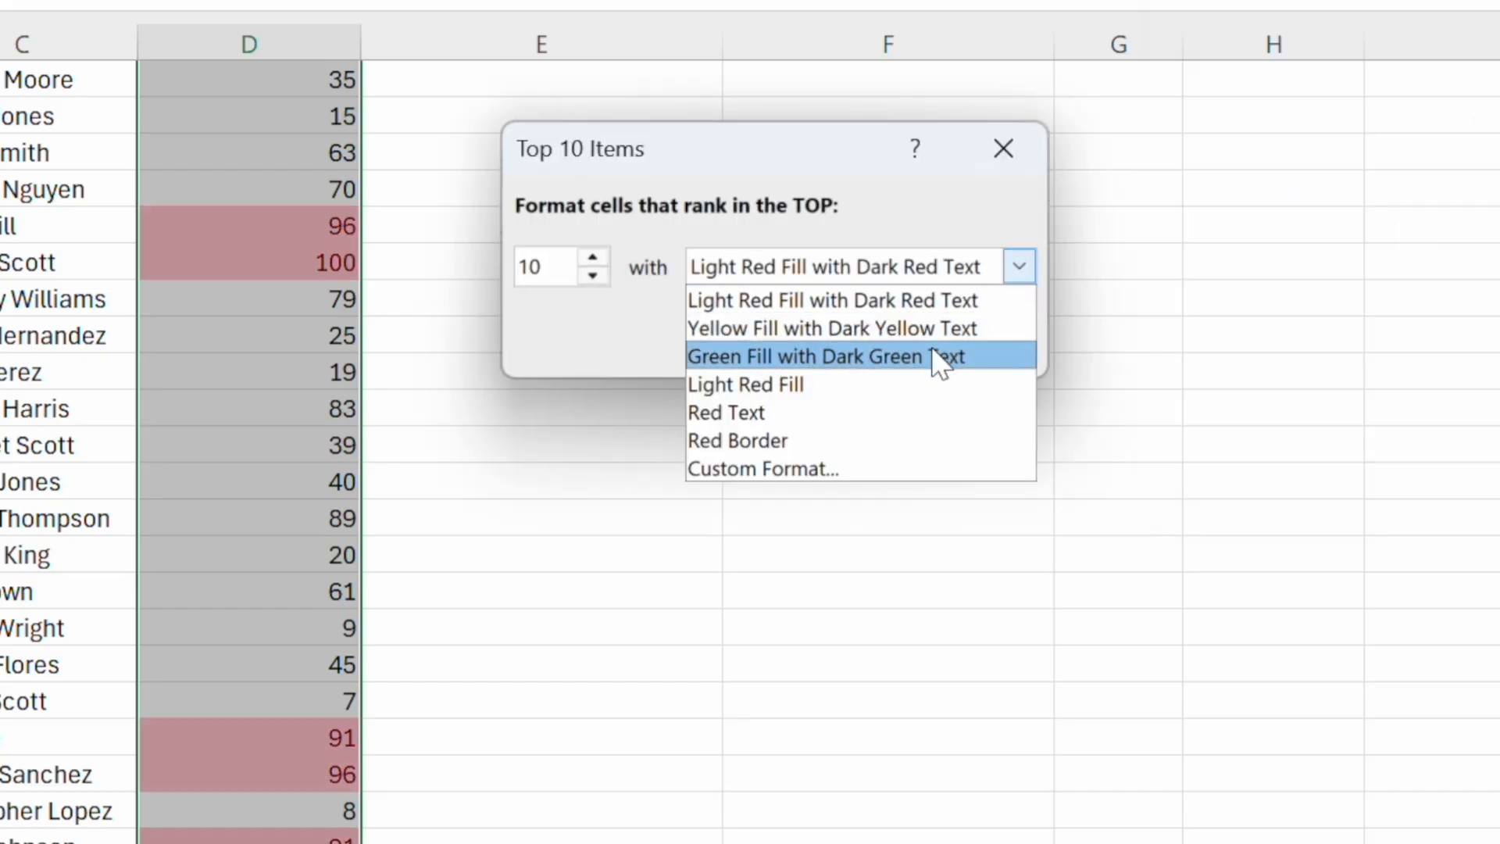
left_click(826, 357)
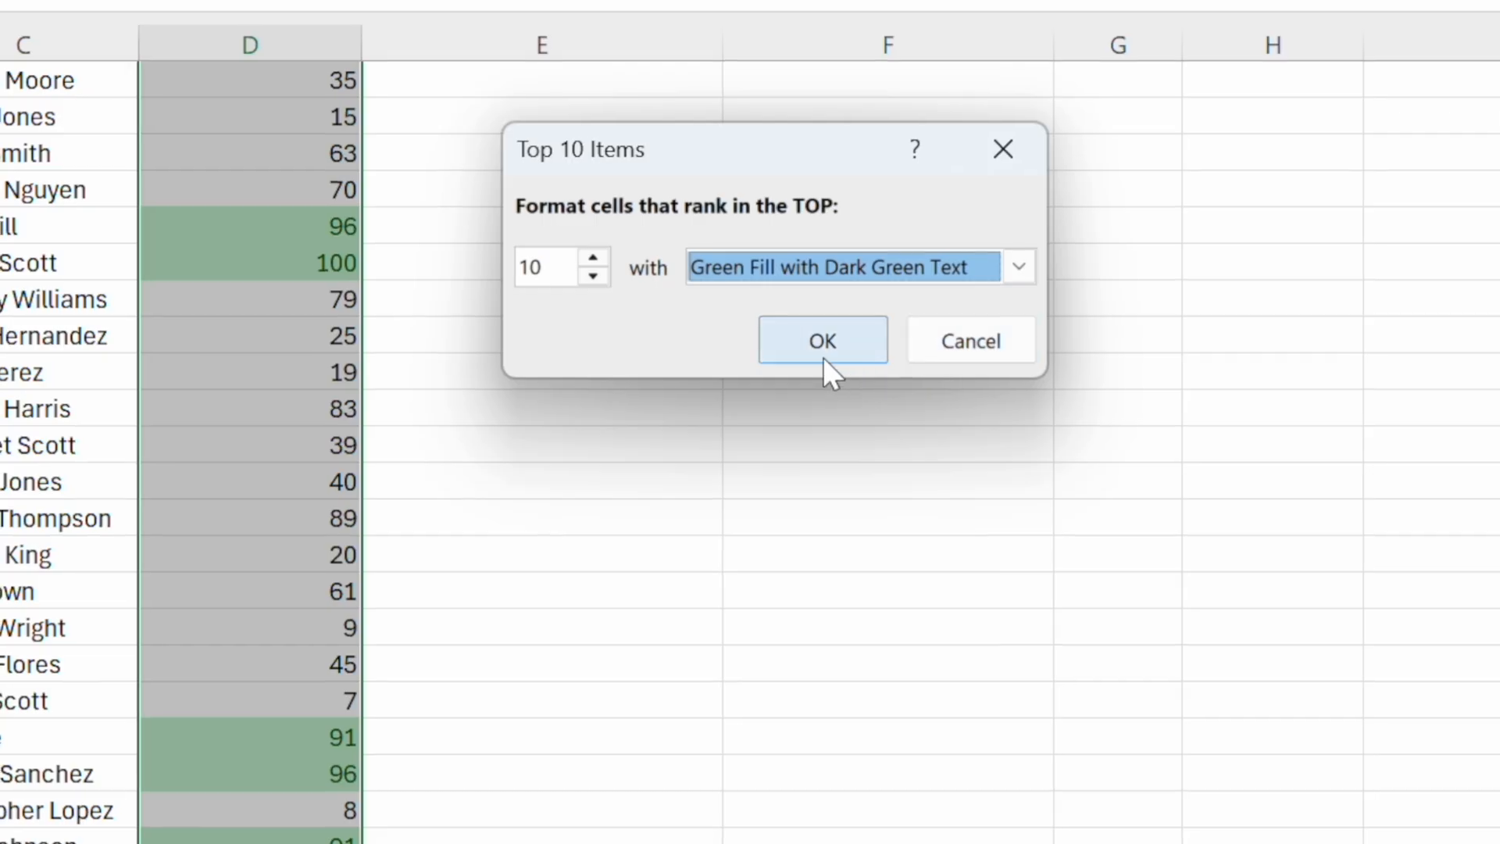
left_click(823, 340)
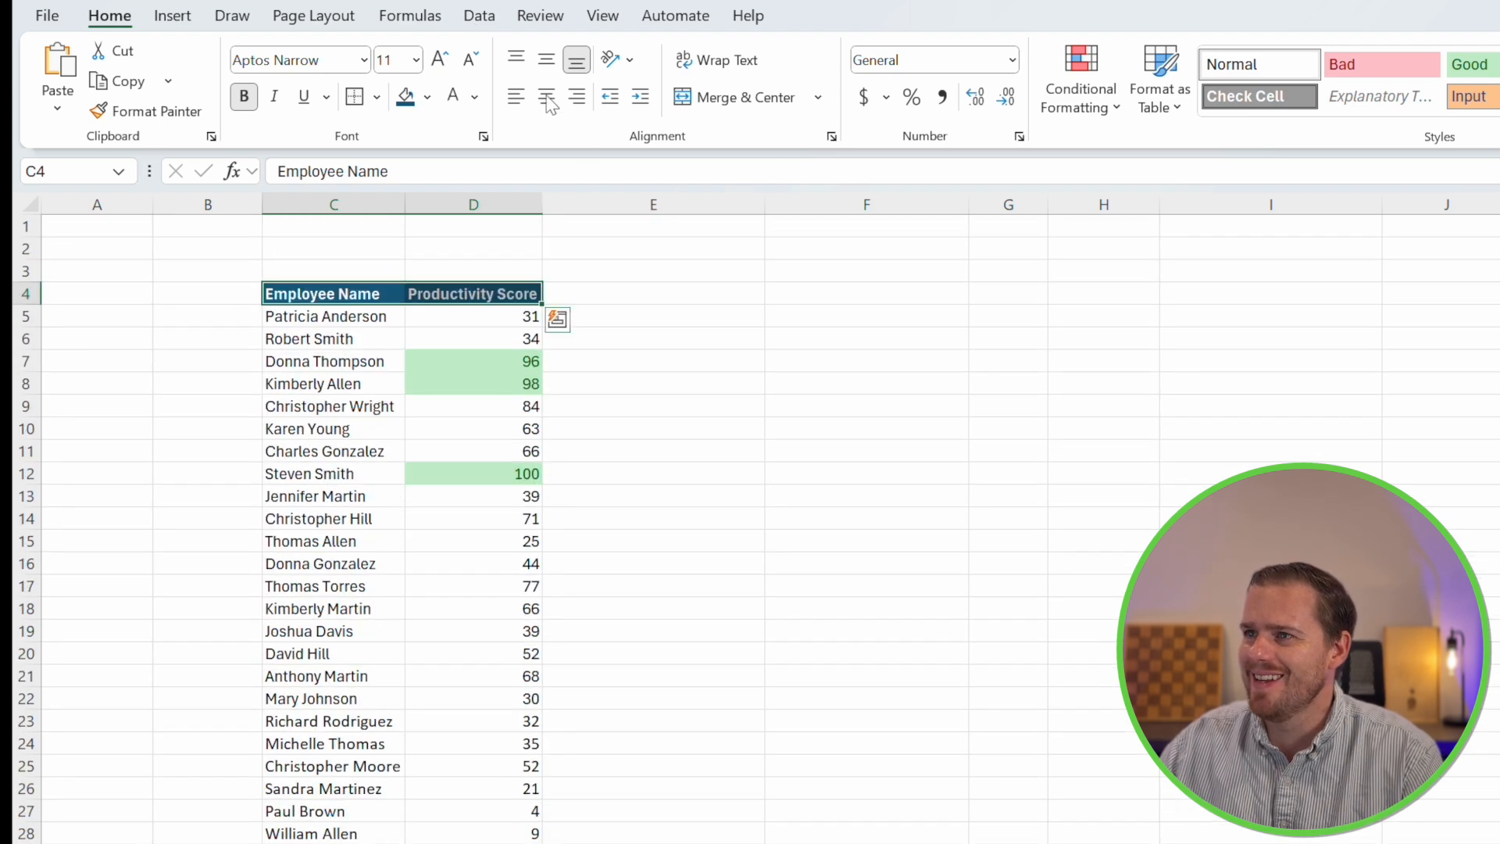
Turn on Data Filter, check a largest-to-smallest sort, then restore original row order
left_click(479, 14)
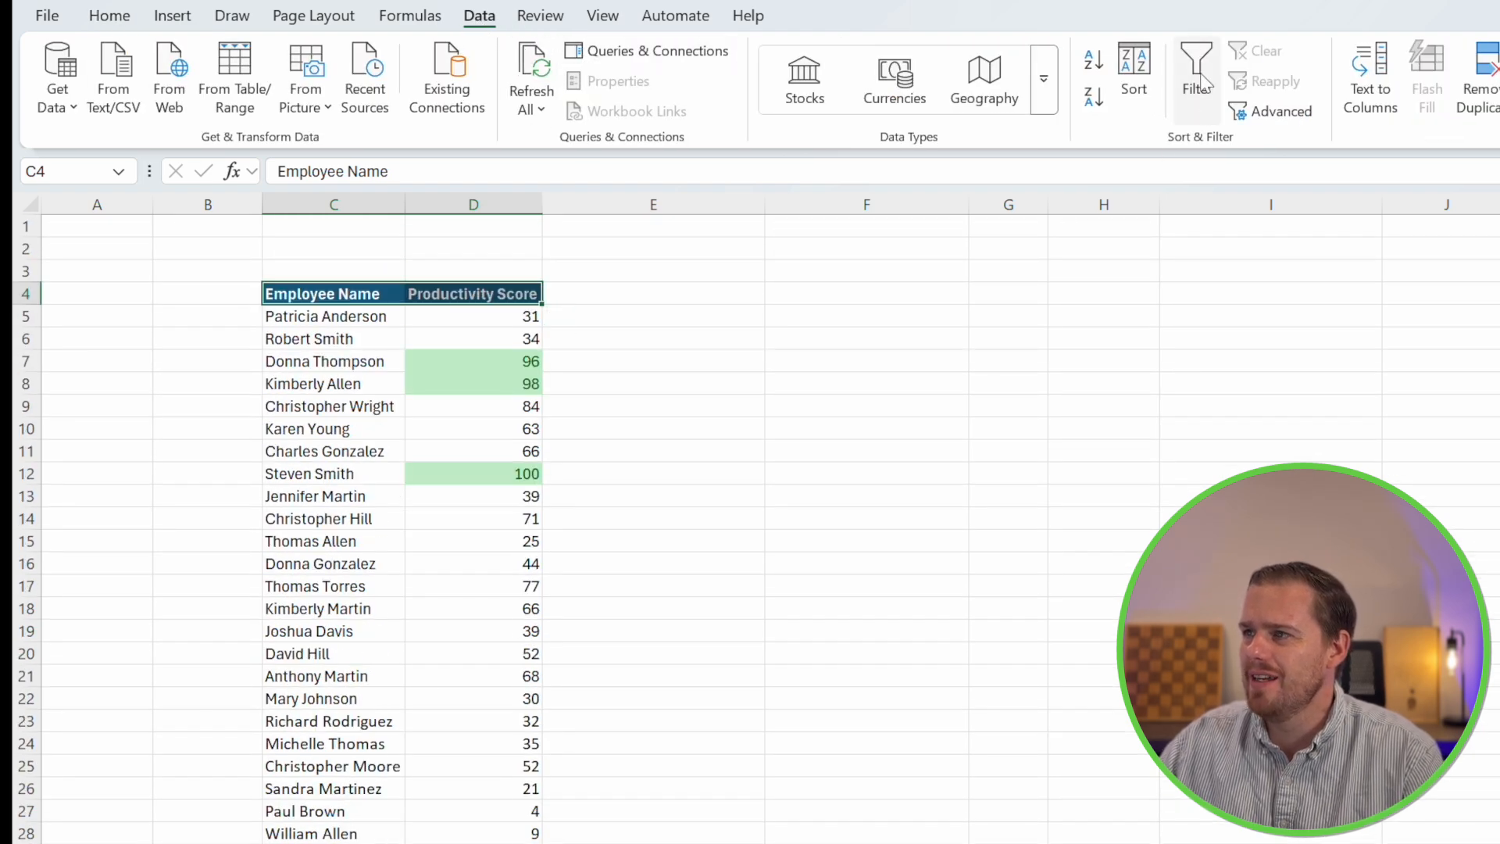
left_click(531, 294)
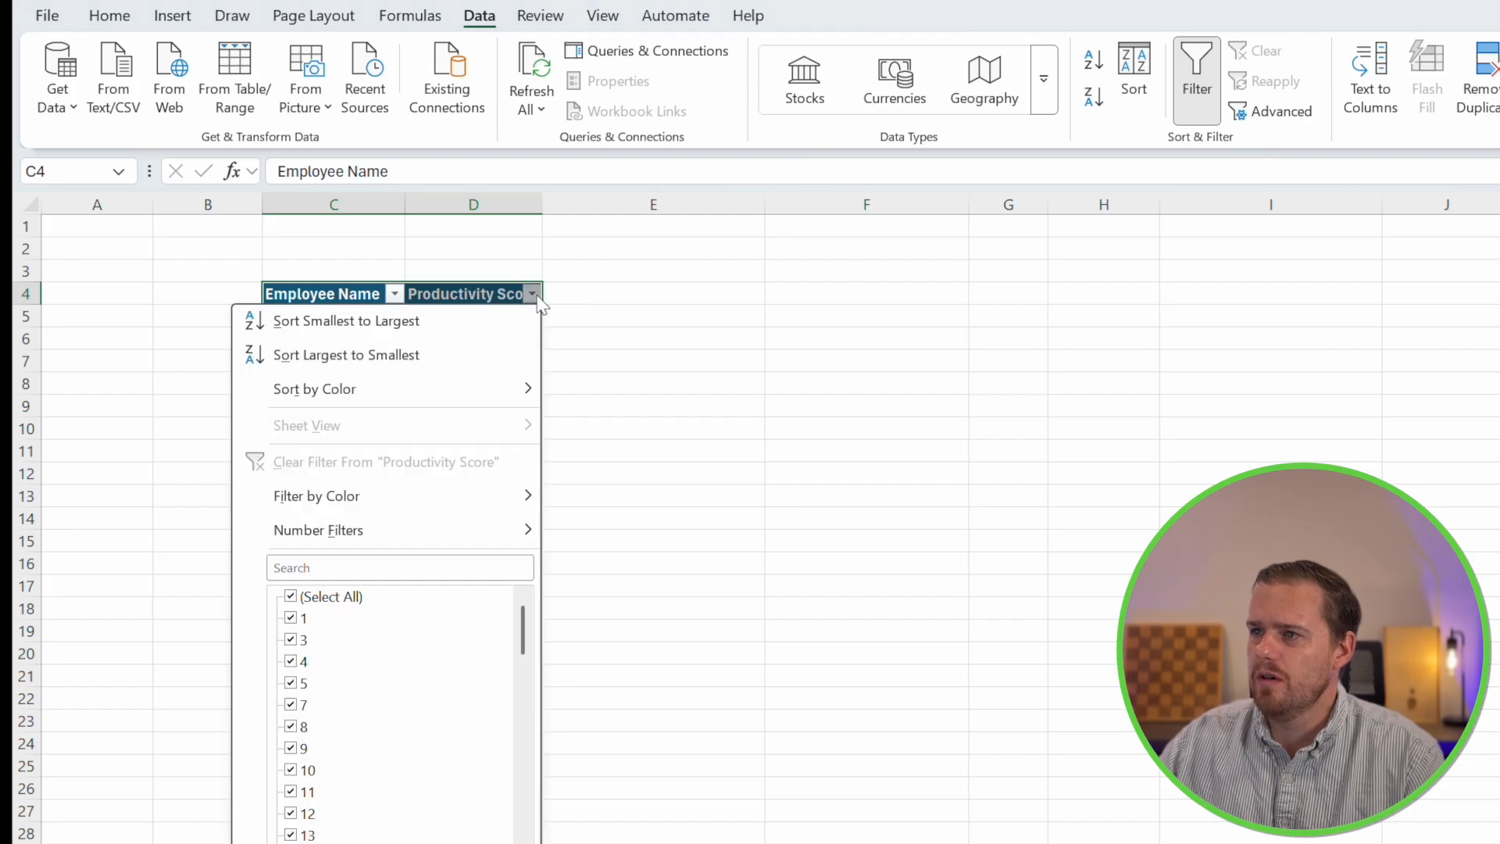
left_click(319, 530)
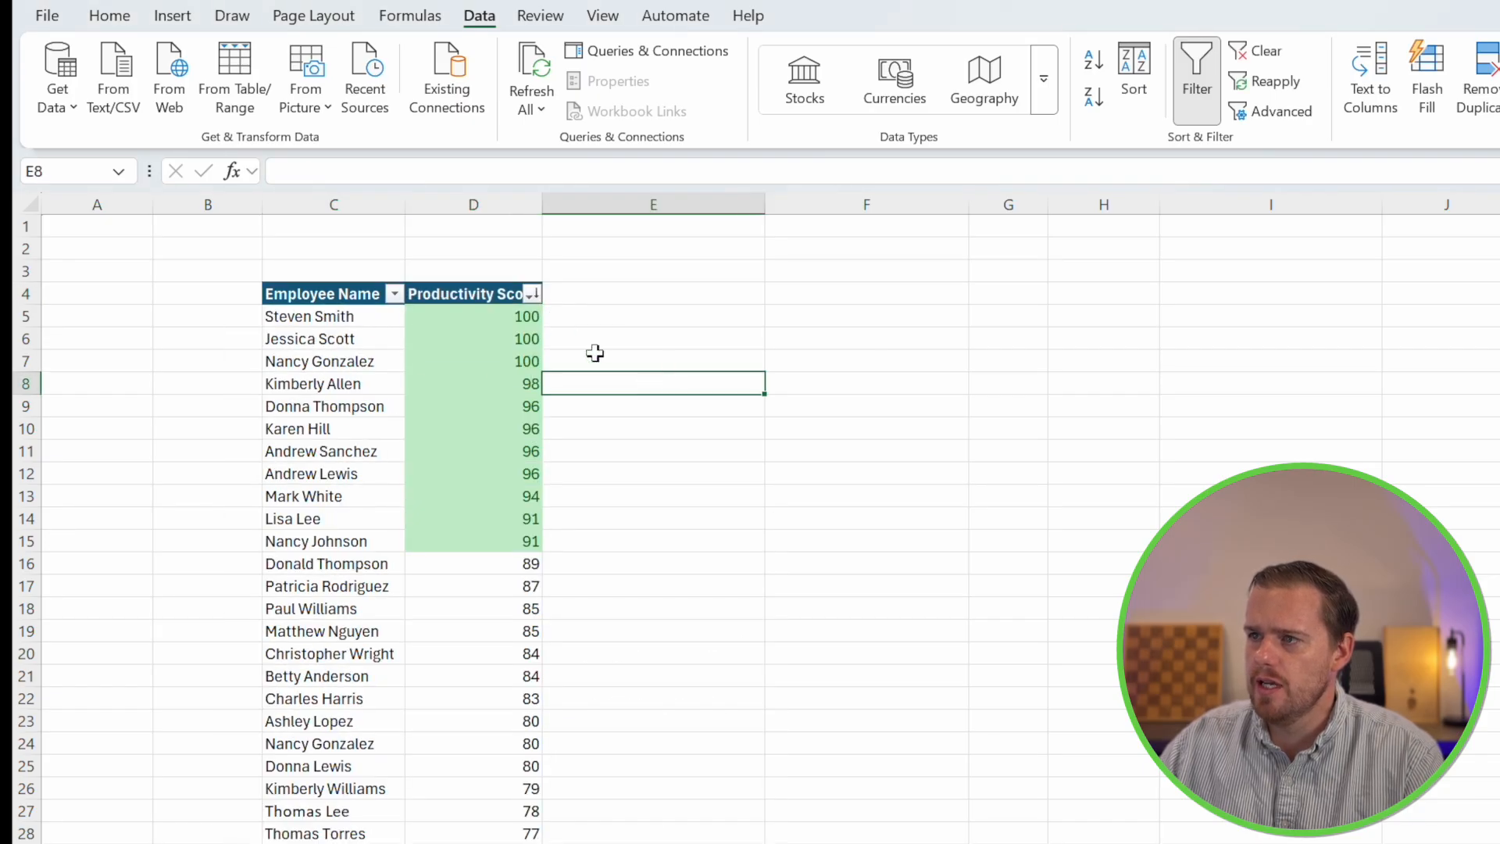
left_click(473, 317)
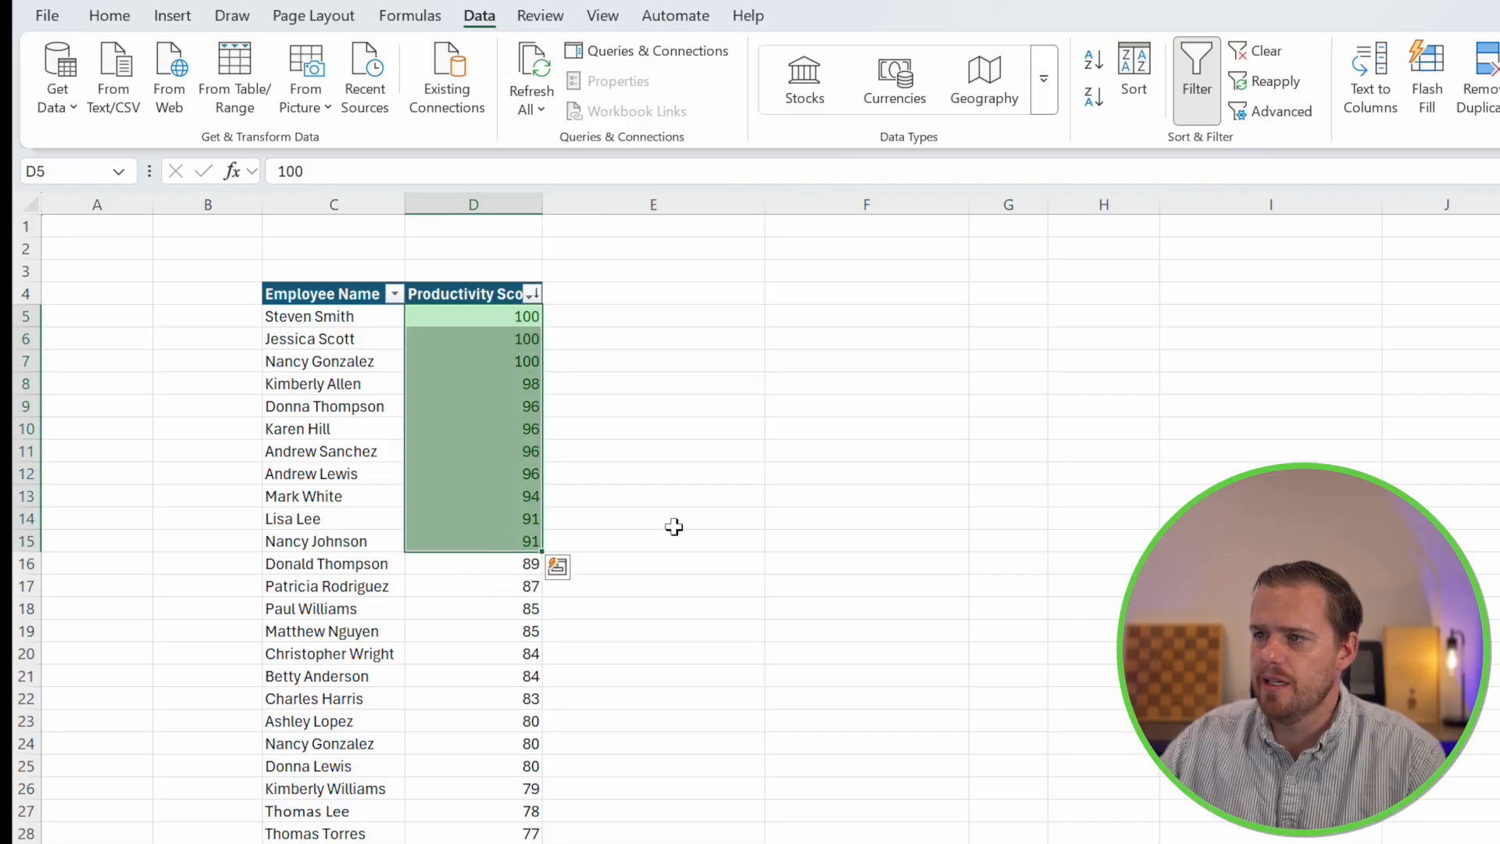
left_click(108, 15)
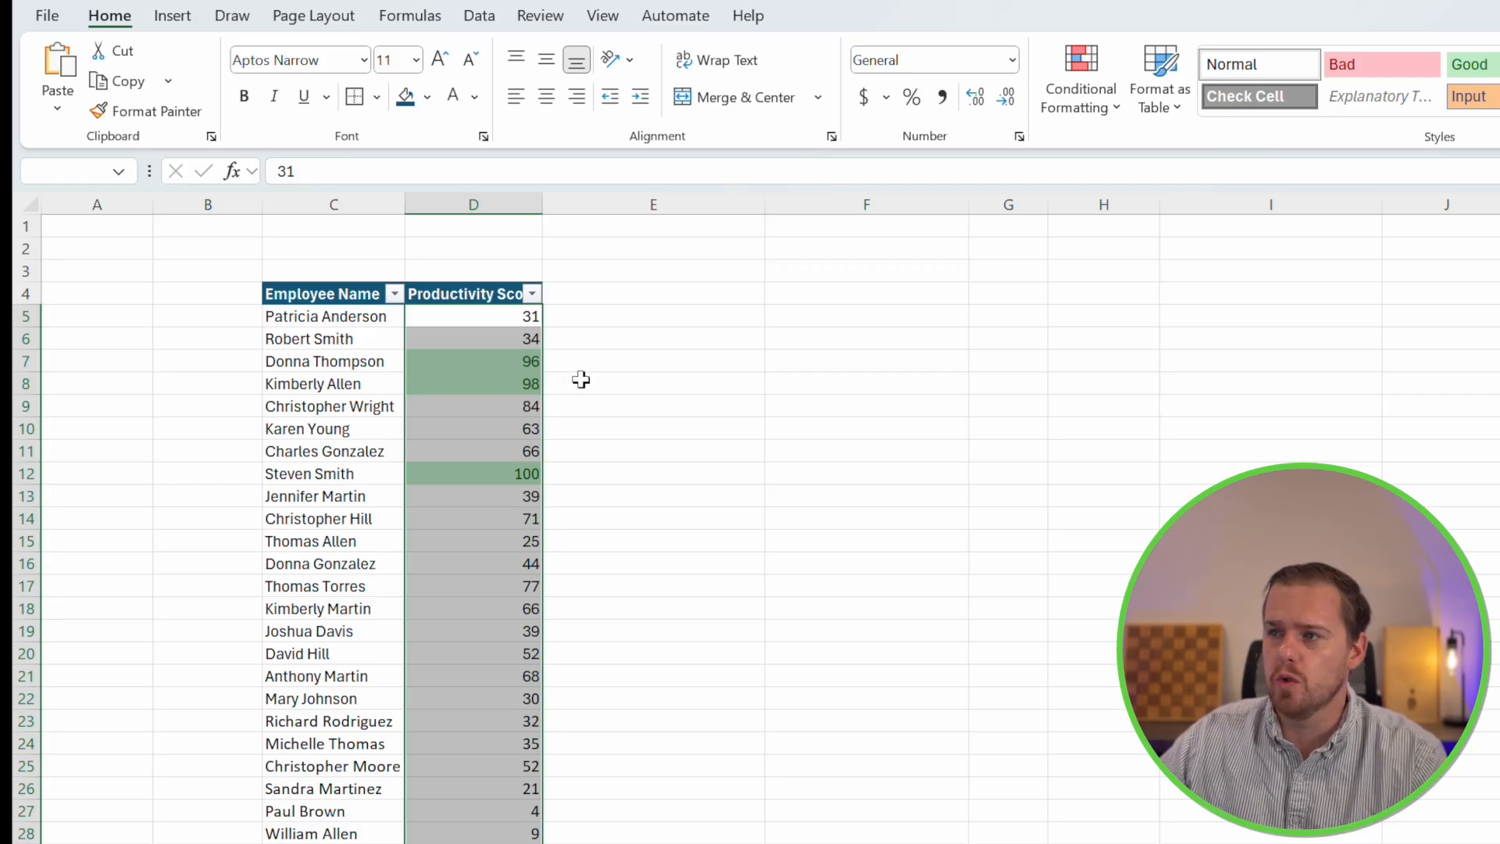
Edit the Top 10 rule in Manage Rules to rank the top 20 scores
left_click(1080, 78)
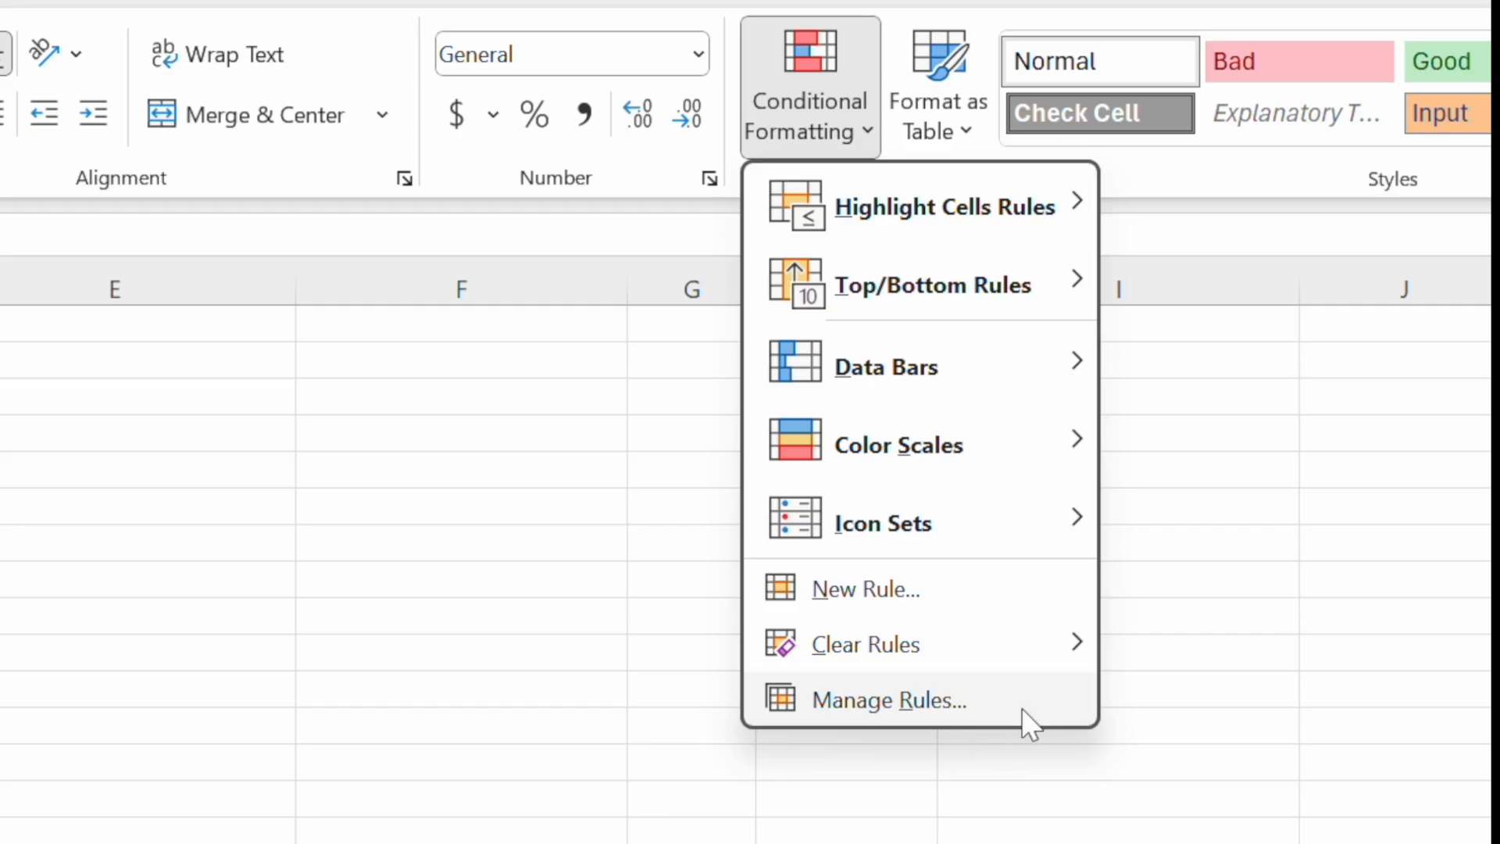
left_click(887, 700)
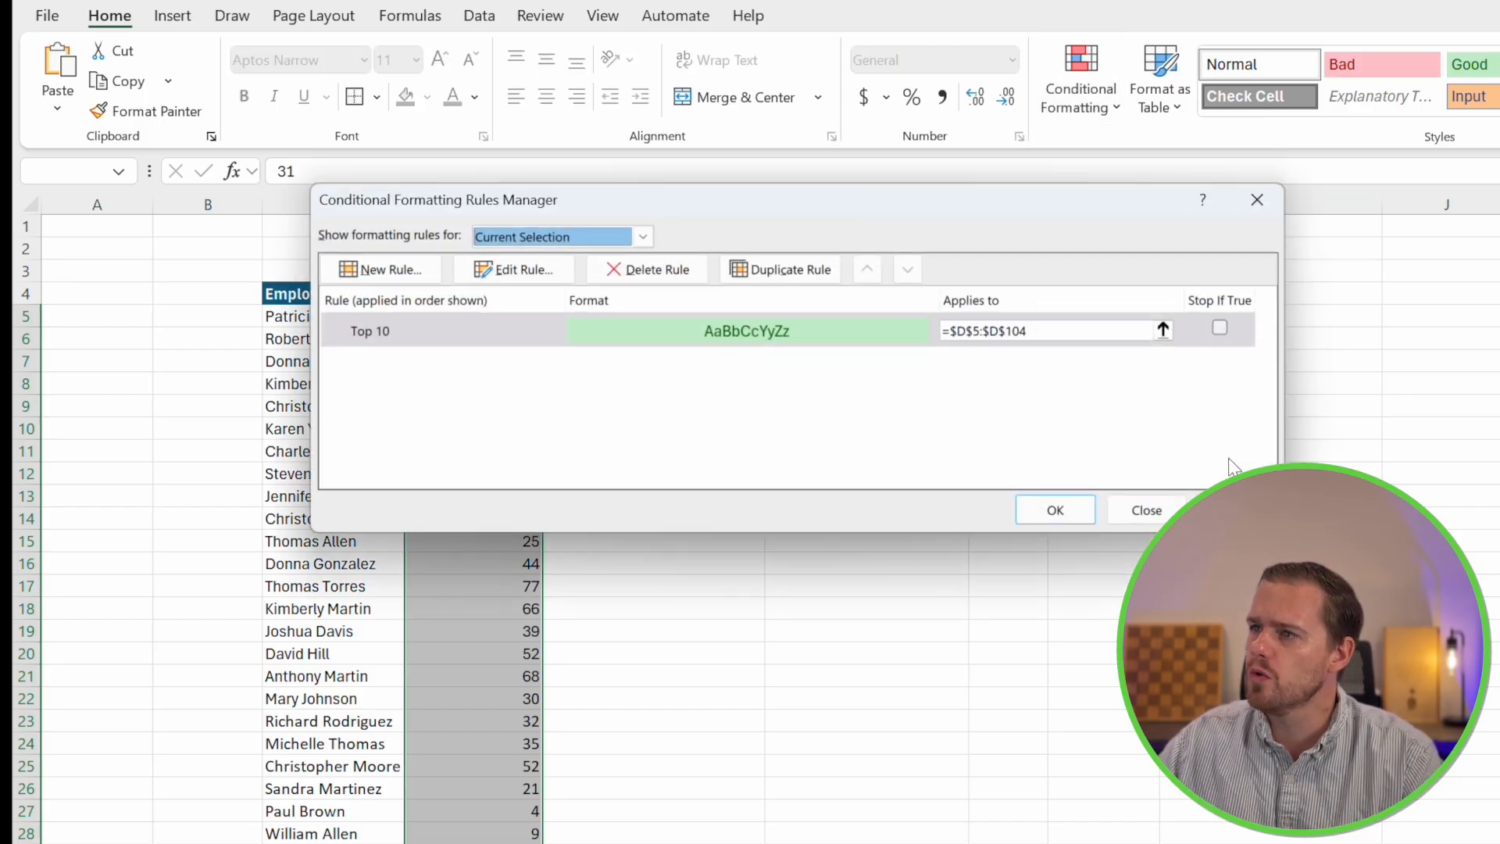
mouse_move(472, 355)
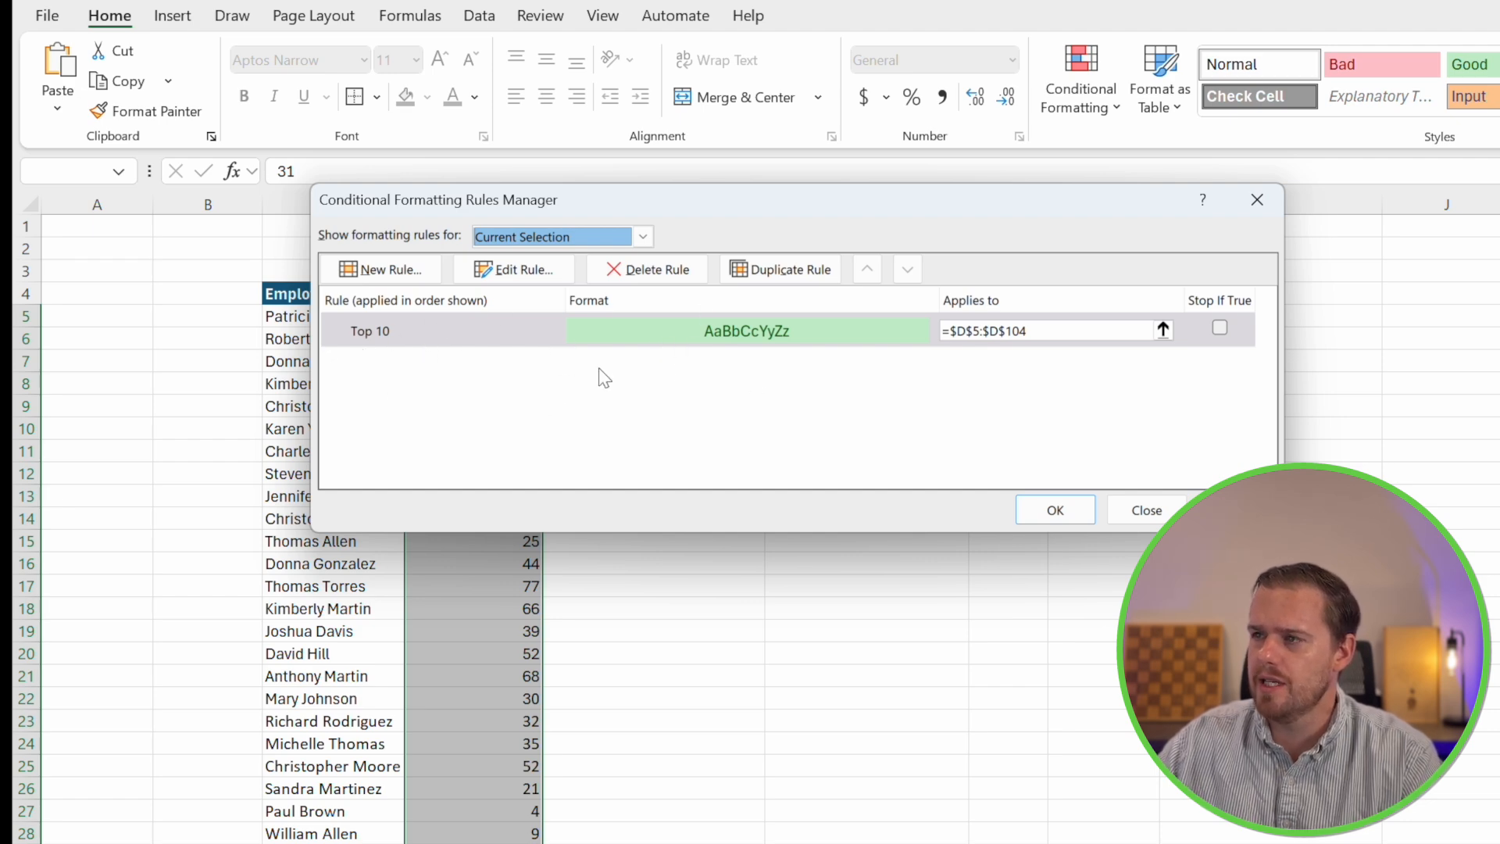
mouse_move(828, 340)
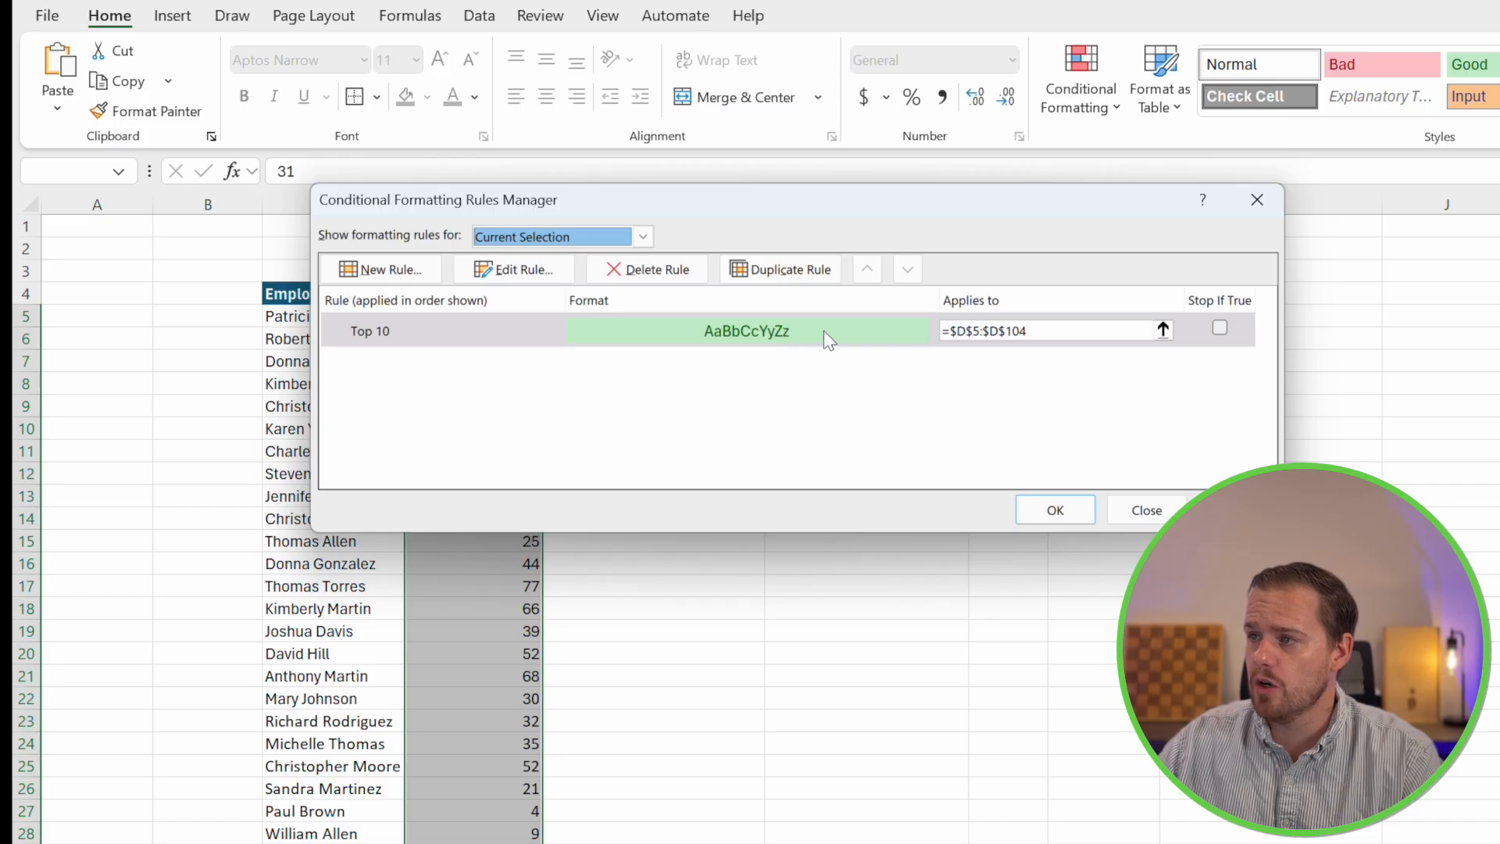
mouse_move(1017, 365)
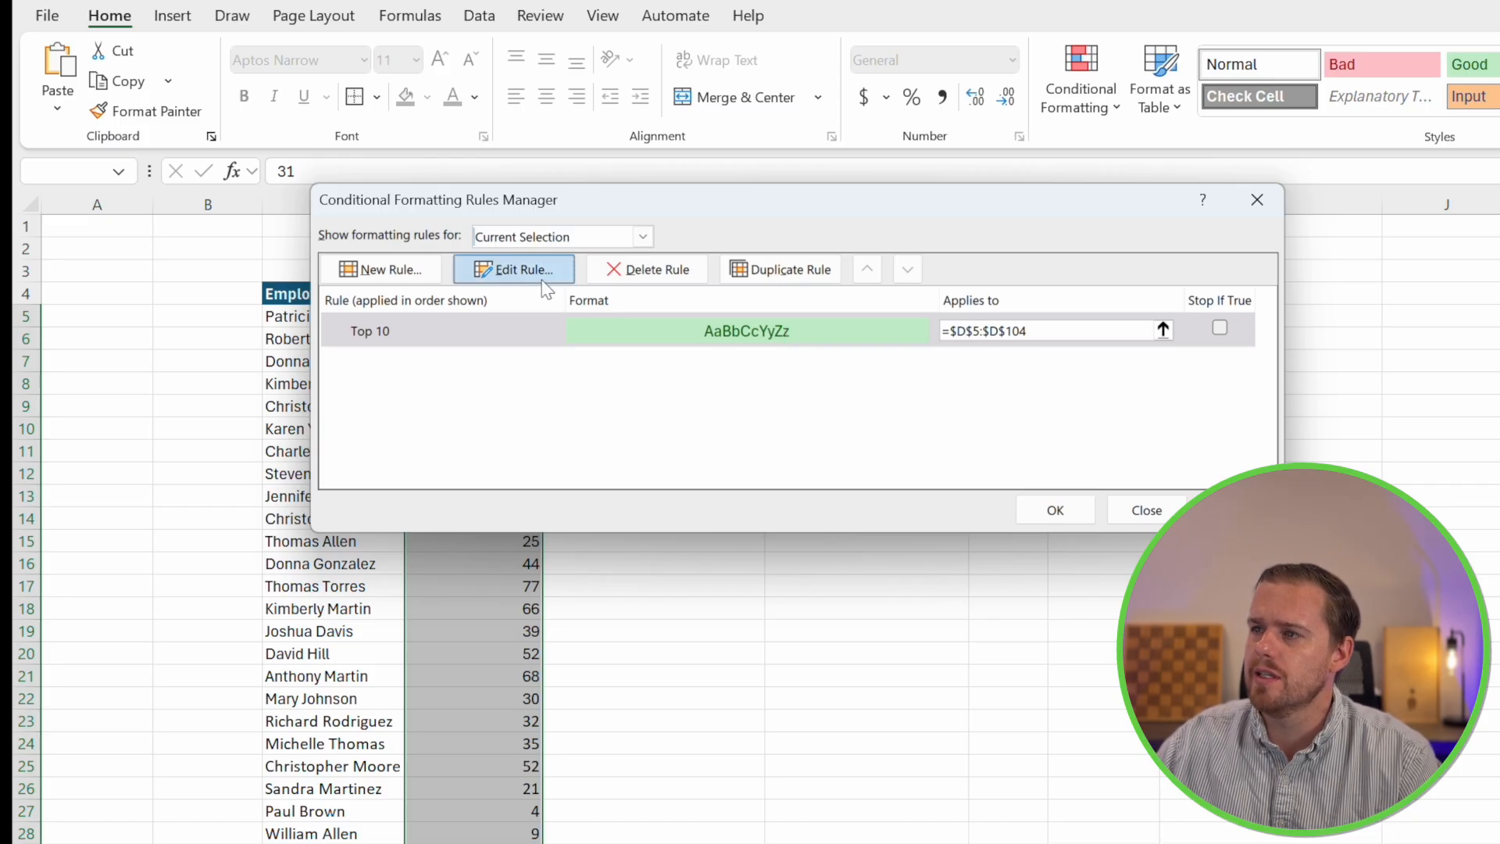
left_click(513, 268)
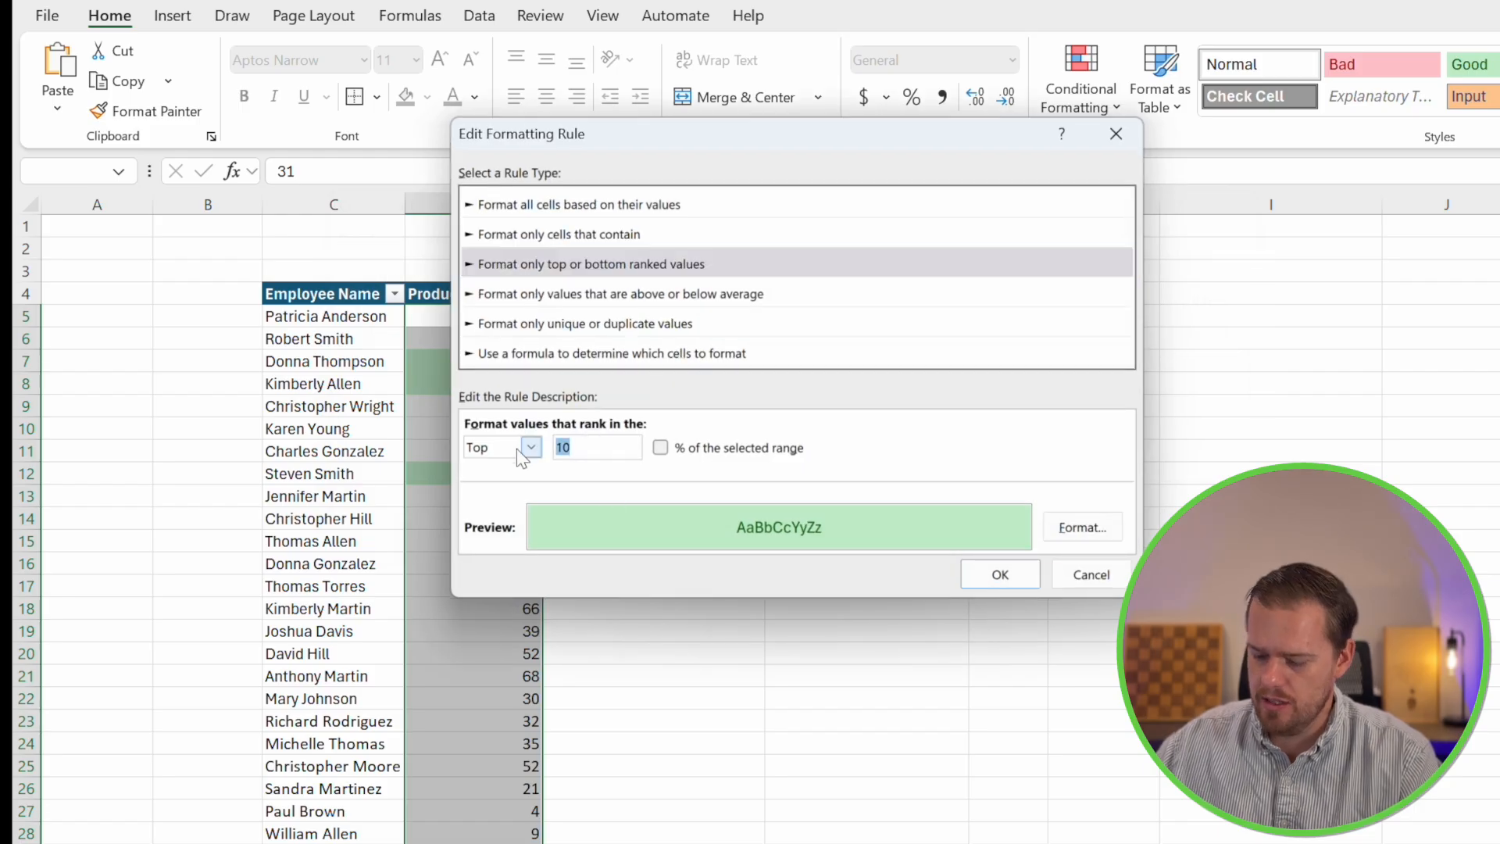
type("20")
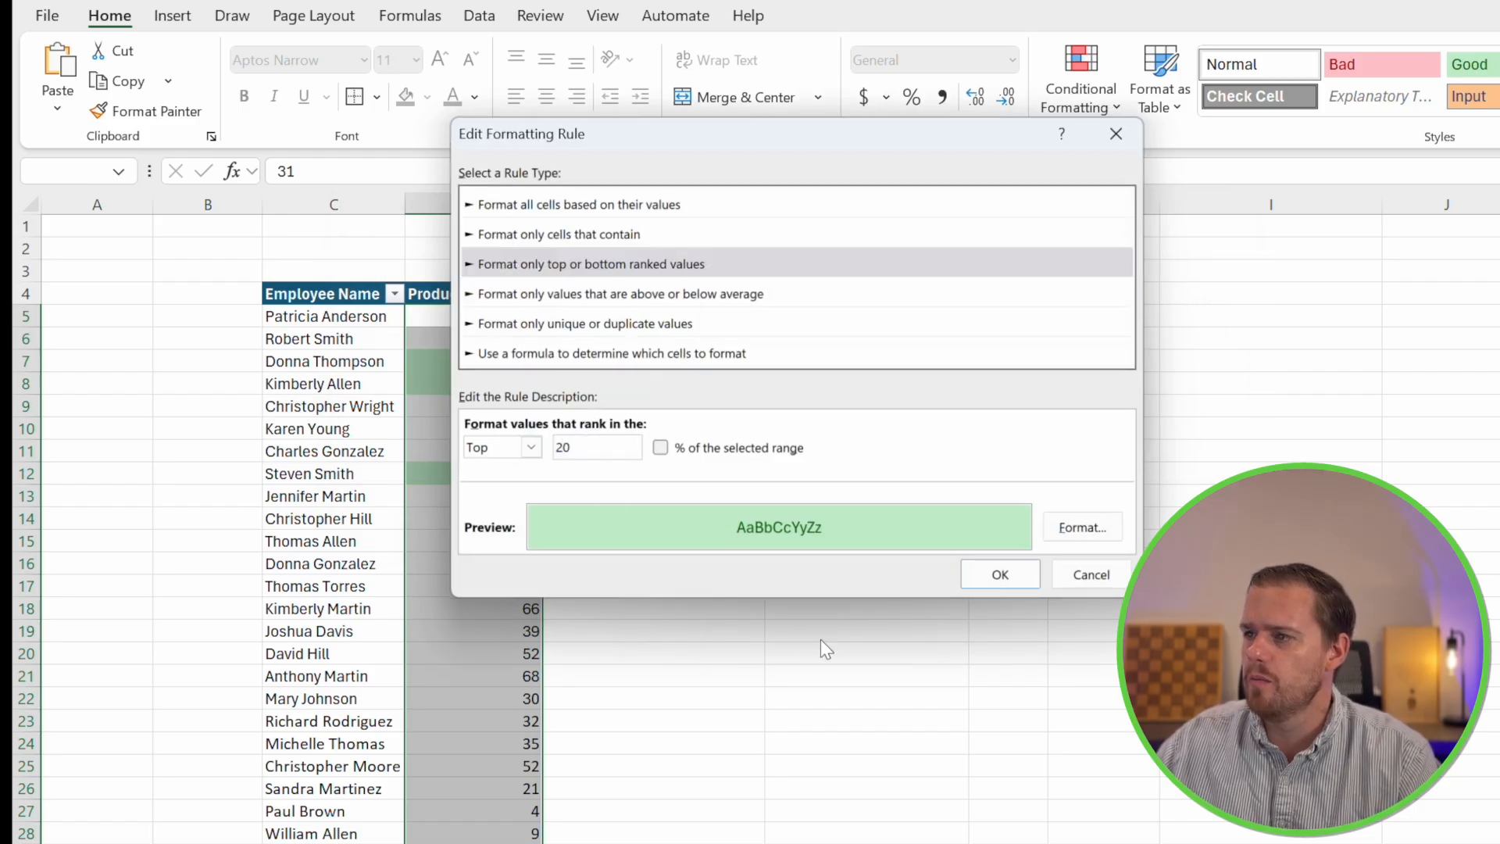
left_click(1000, 574)
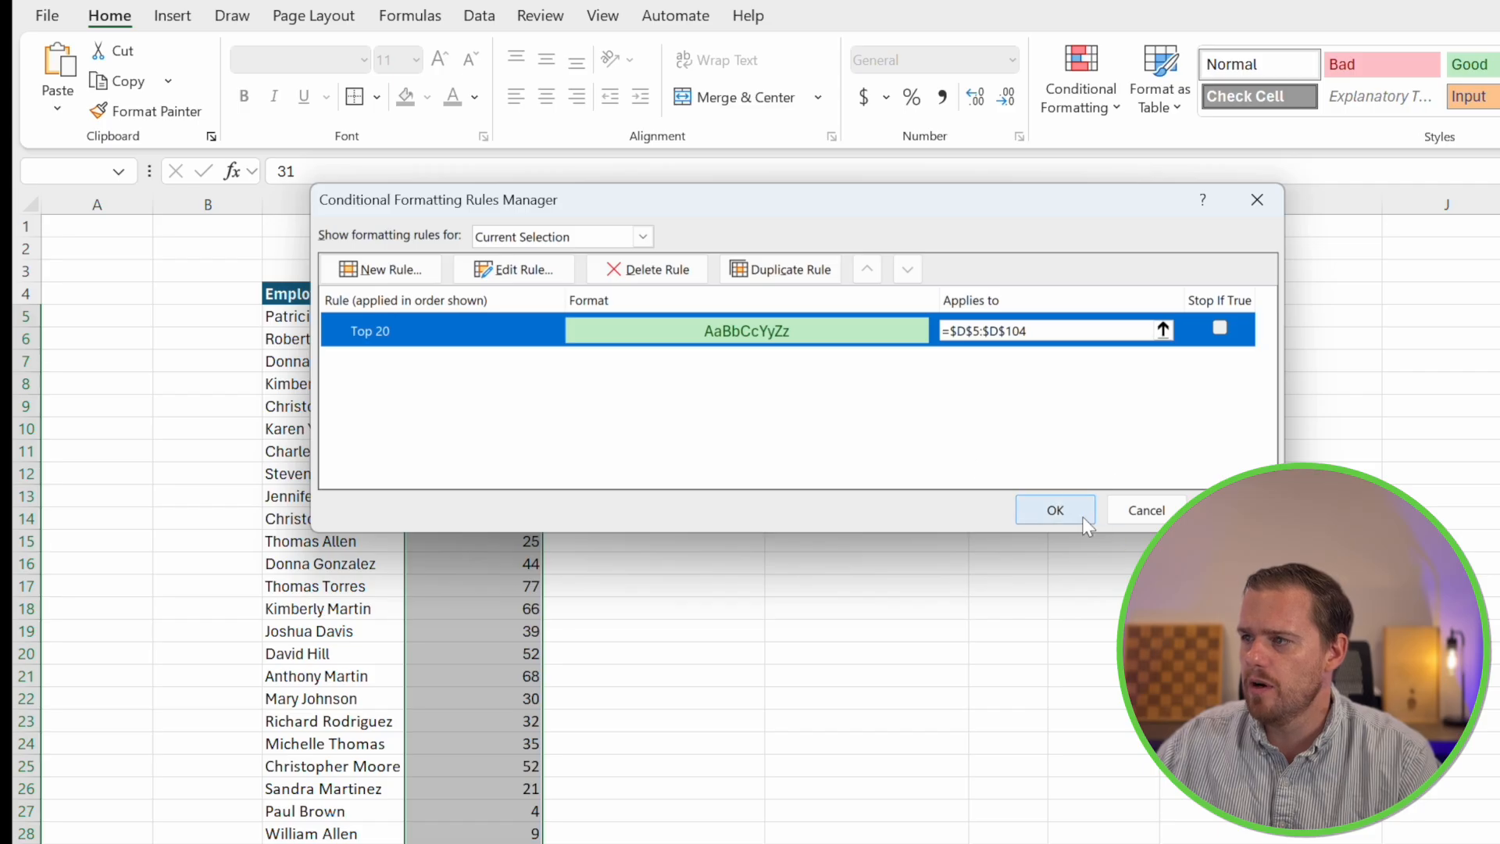
left_click(1055, 510)
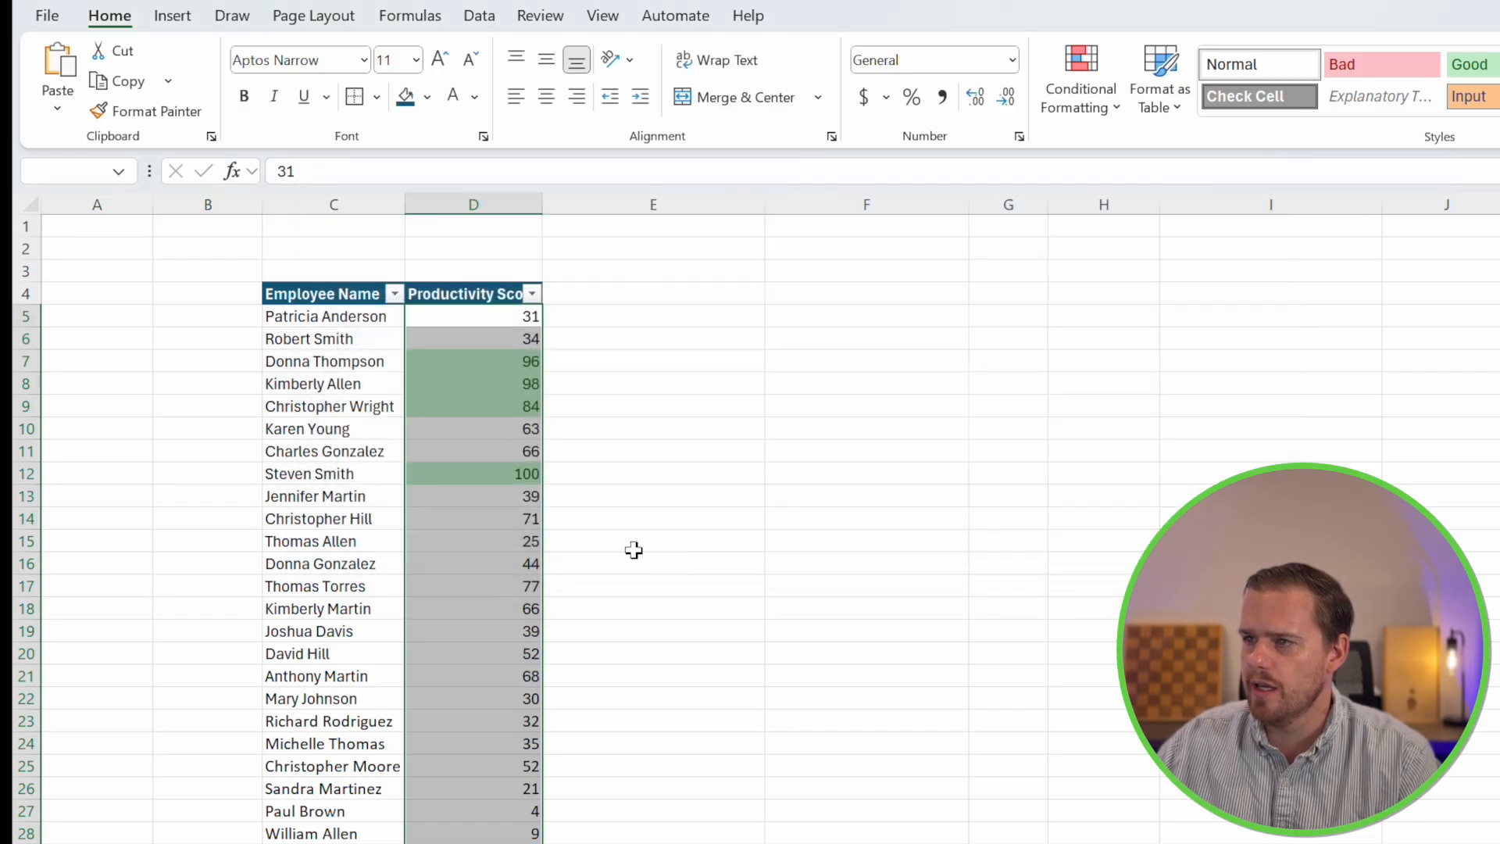
Scroll the sheet and reopen Conditional Formatting to clear the top-score rule
scroll("down", 3)
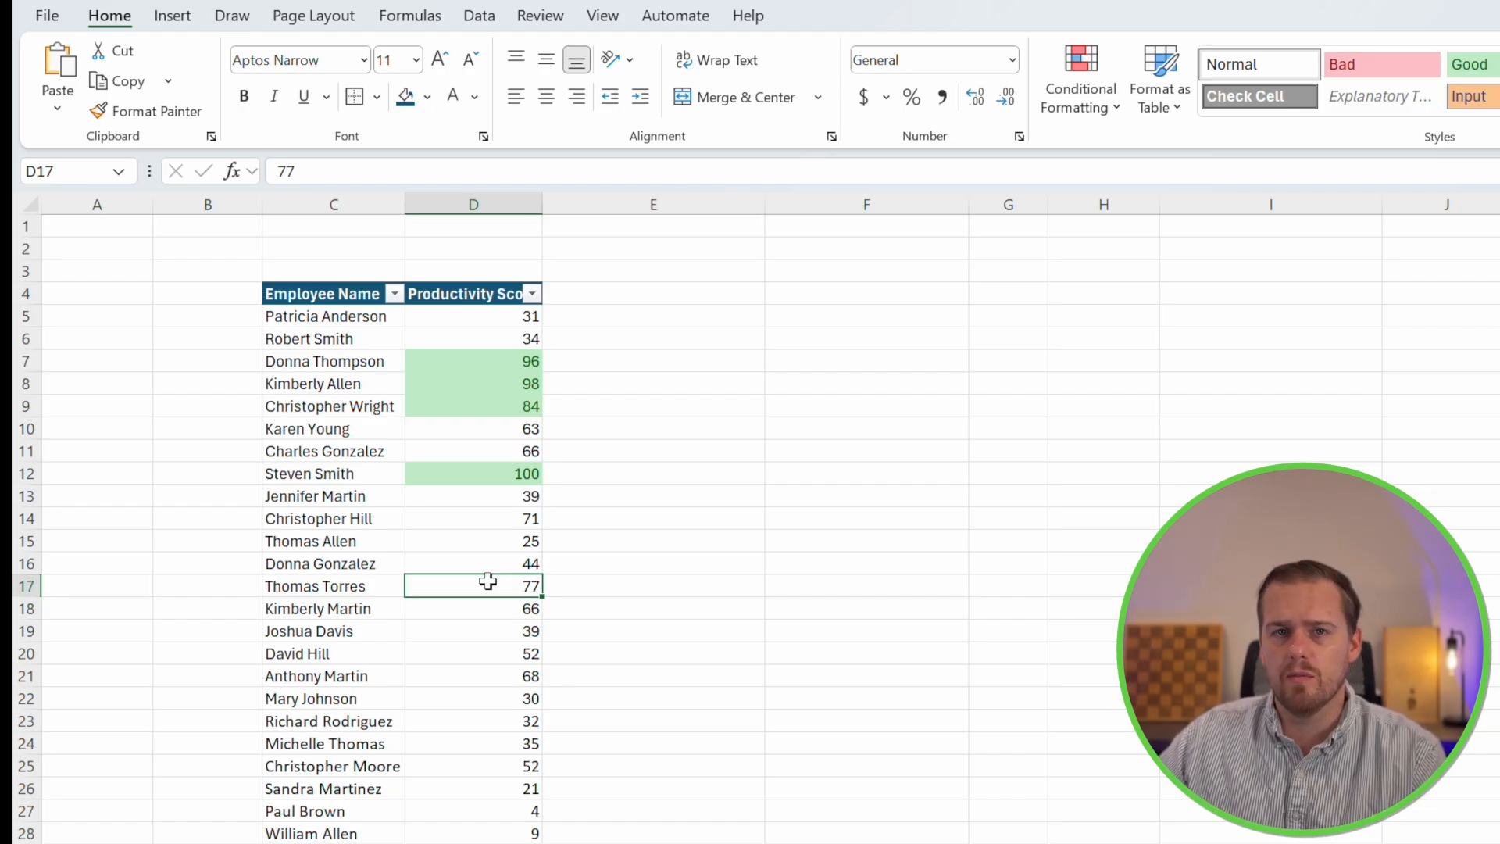
left_click(1081, 78)
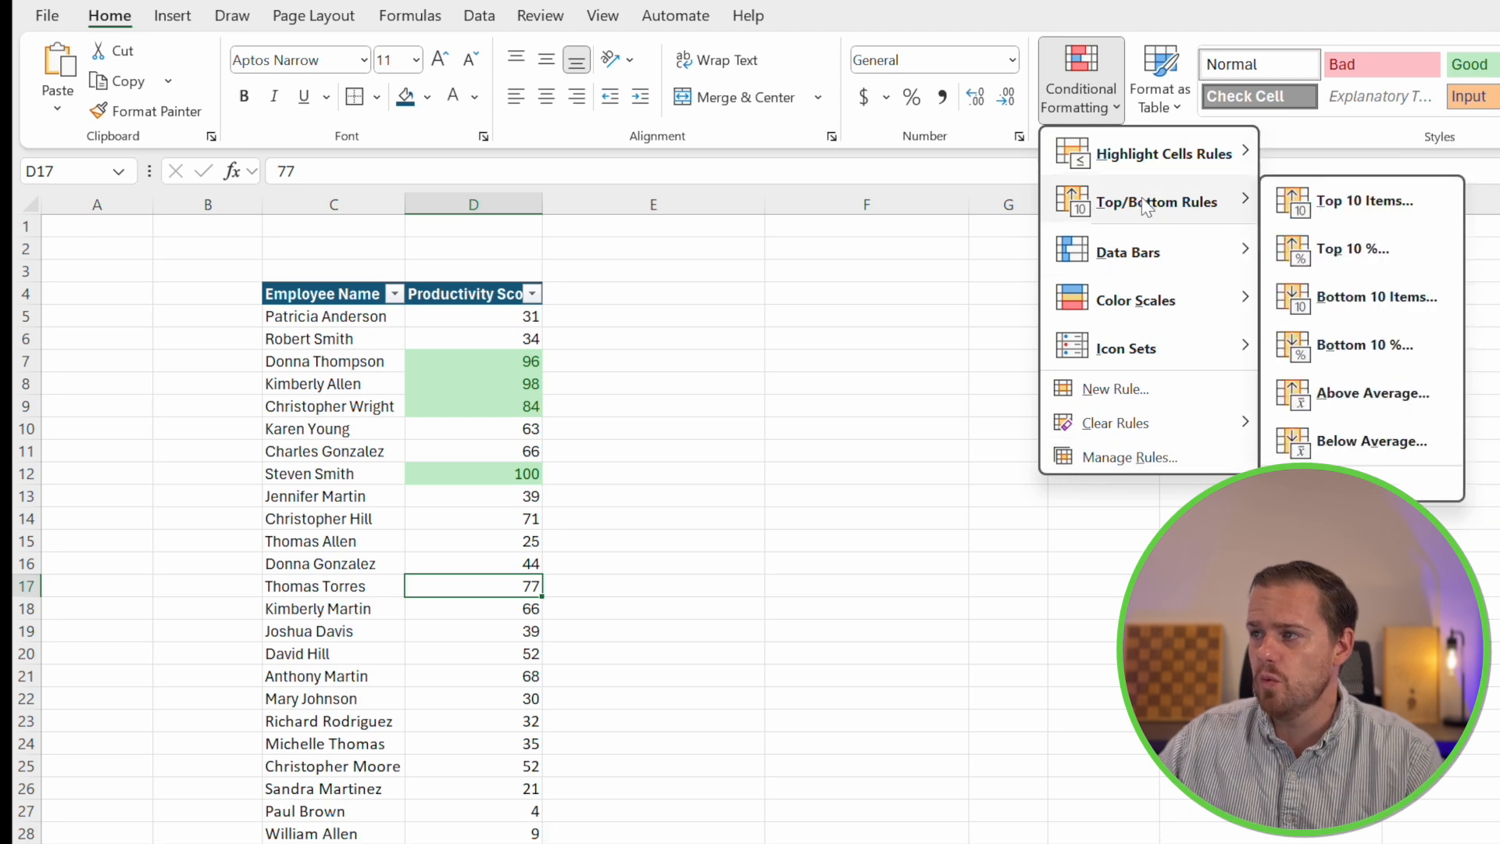
mouse_move(1414, 246)
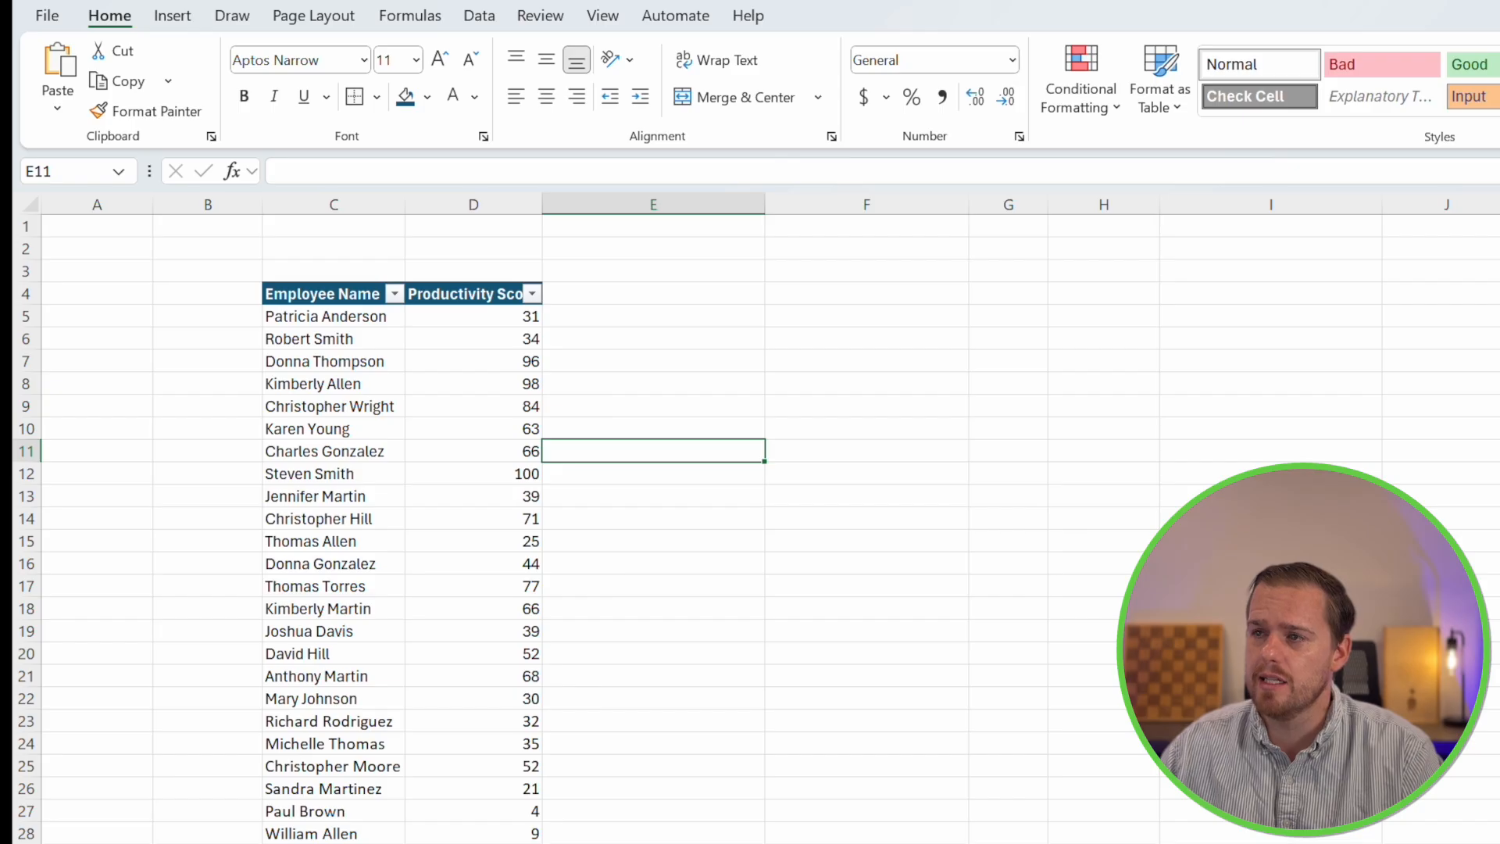
mouse_move(451, 604)
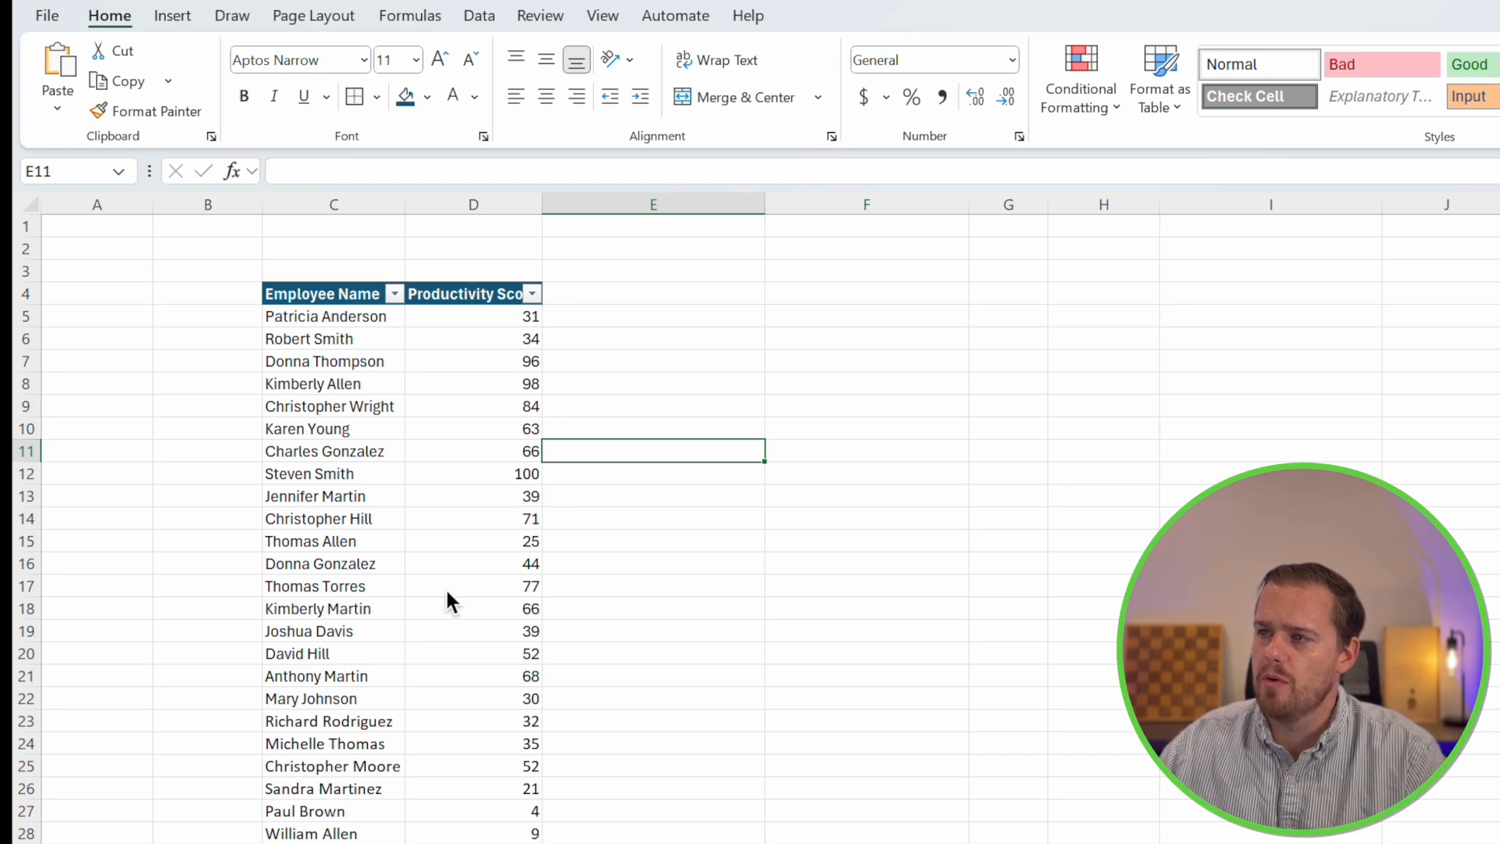
Apply the Green-Yellow-Red color scale to the Productivity Score column D
left_click(483, 586)
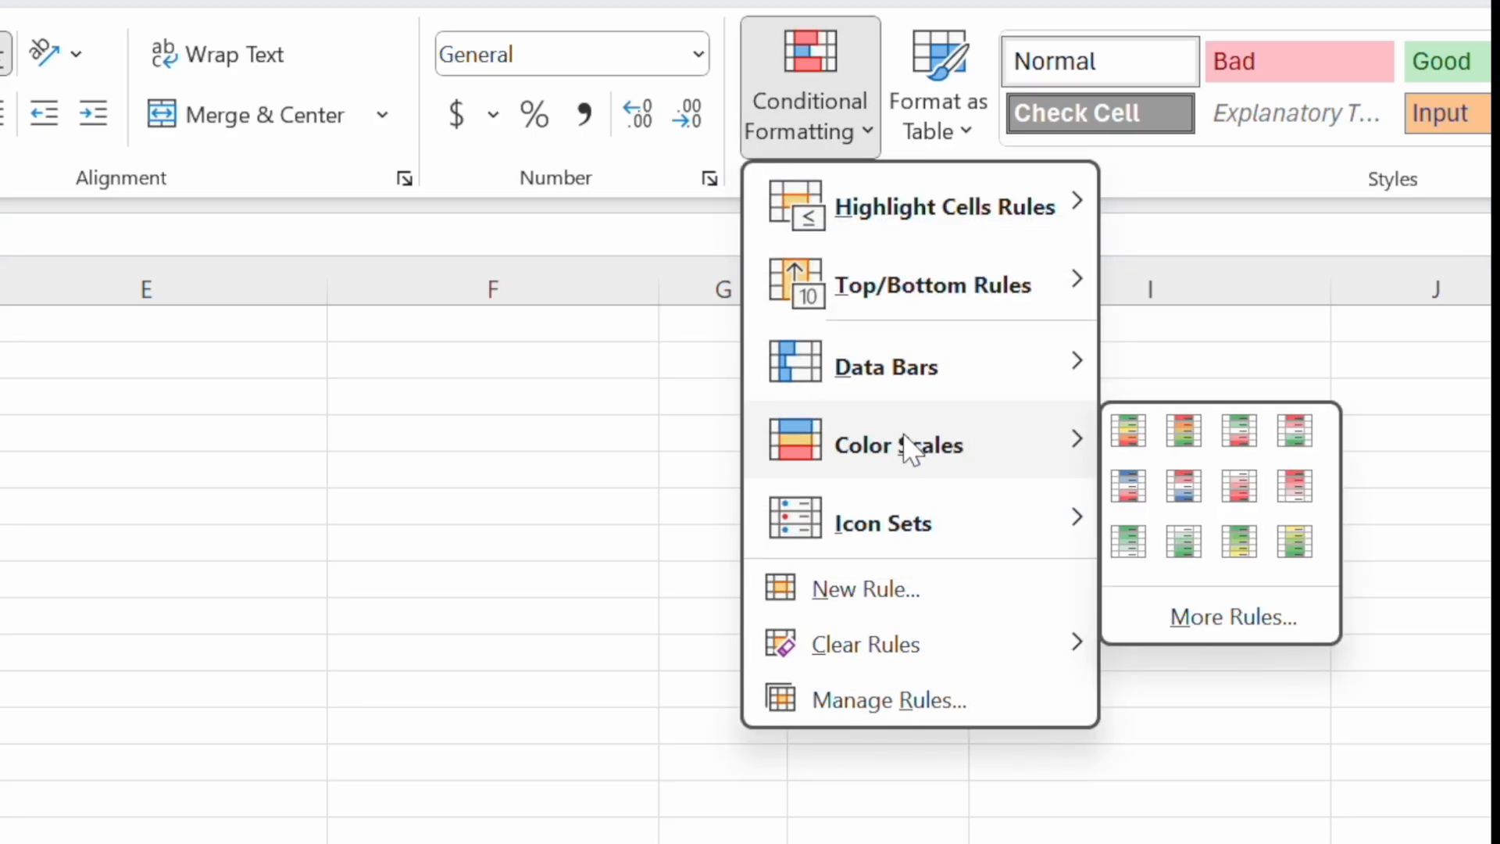
mouse_move(1105, 477)
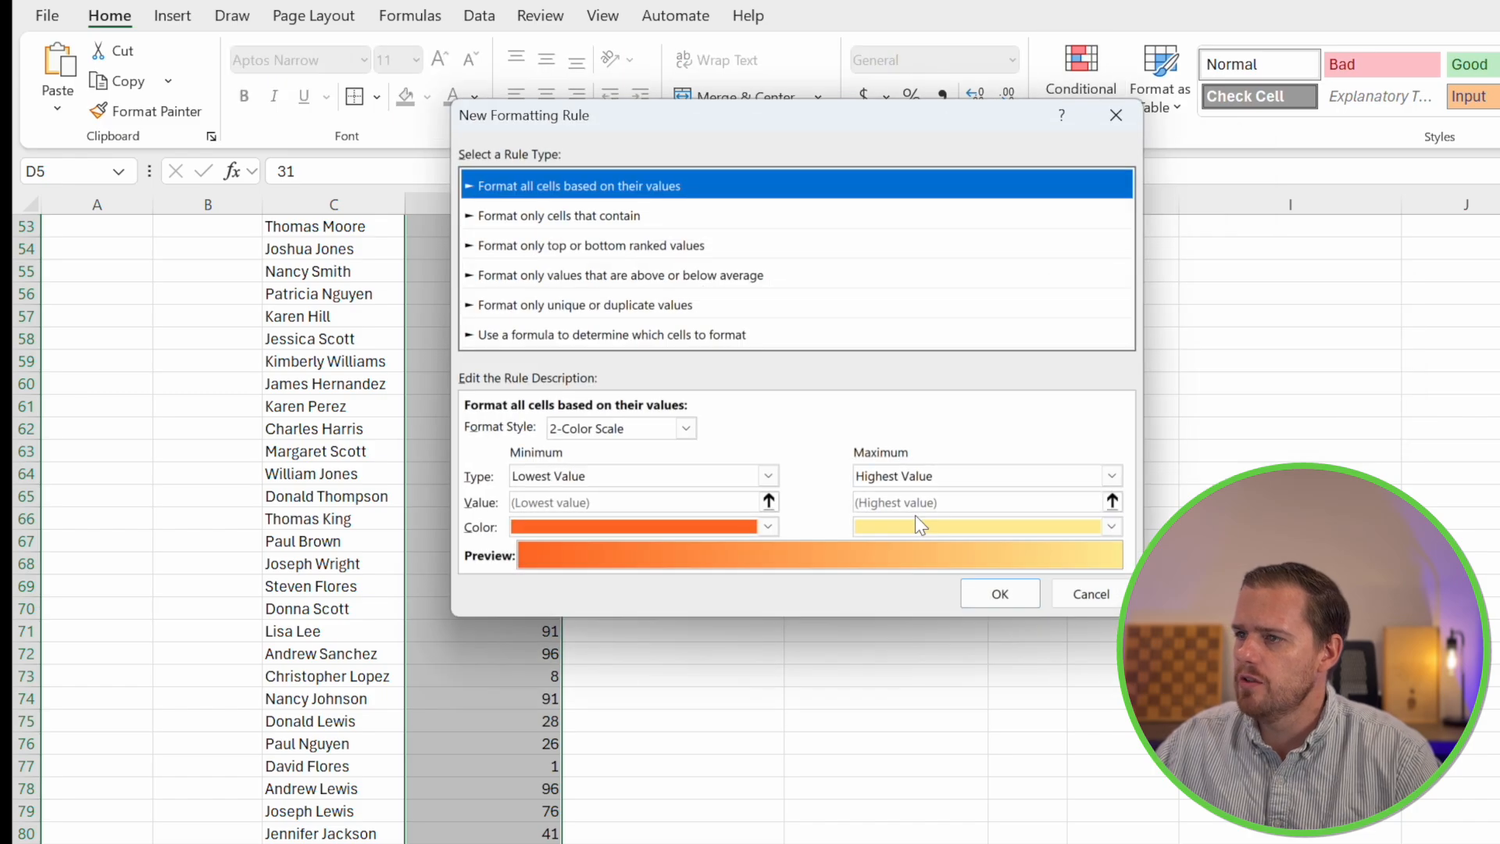
mouse_move(802, 529)
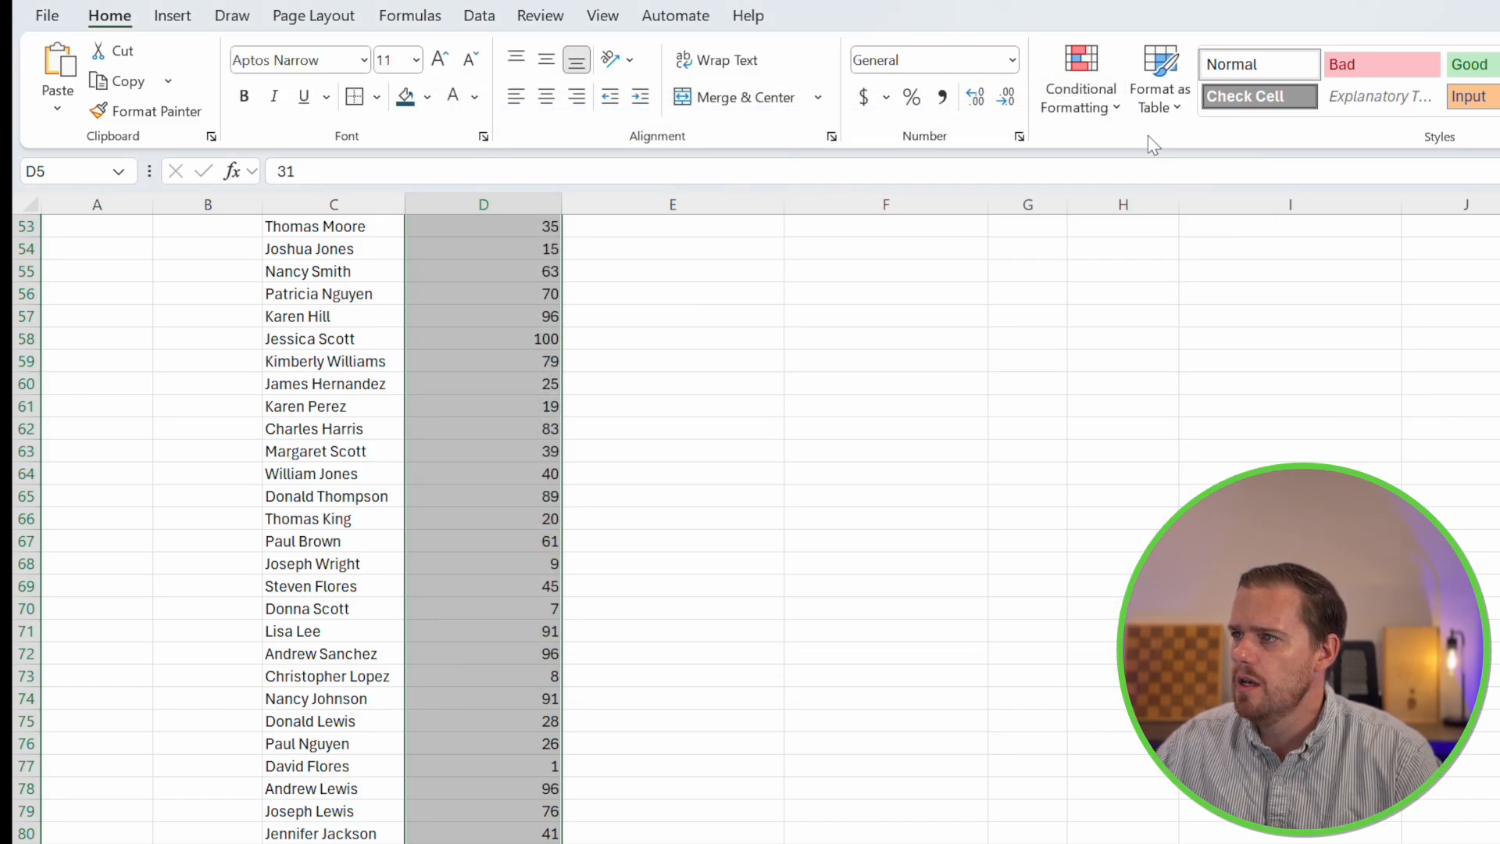
left_click(1080, 75)
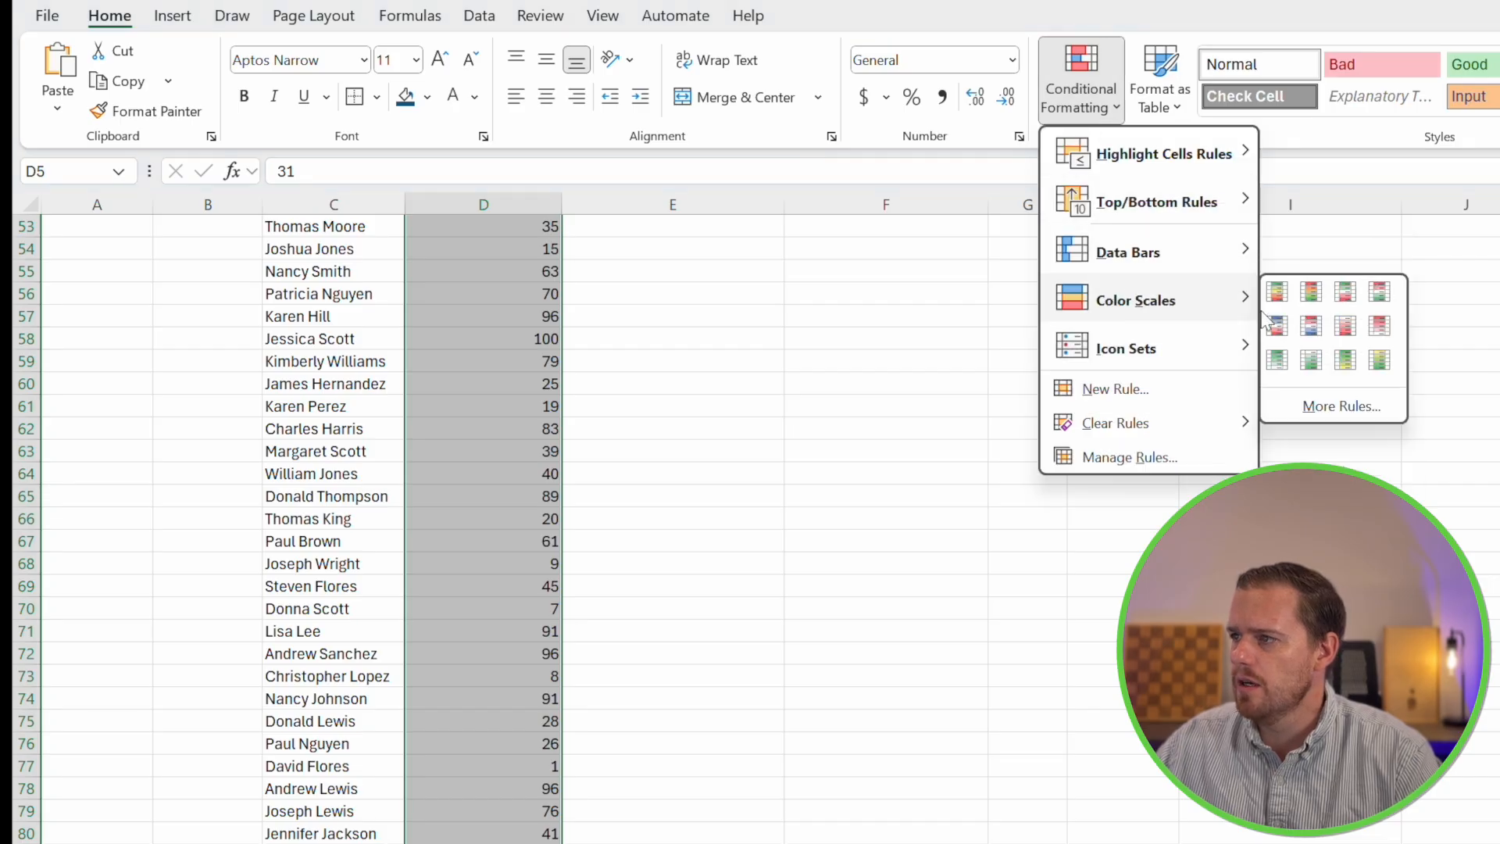
mouse_move(1276, 292)
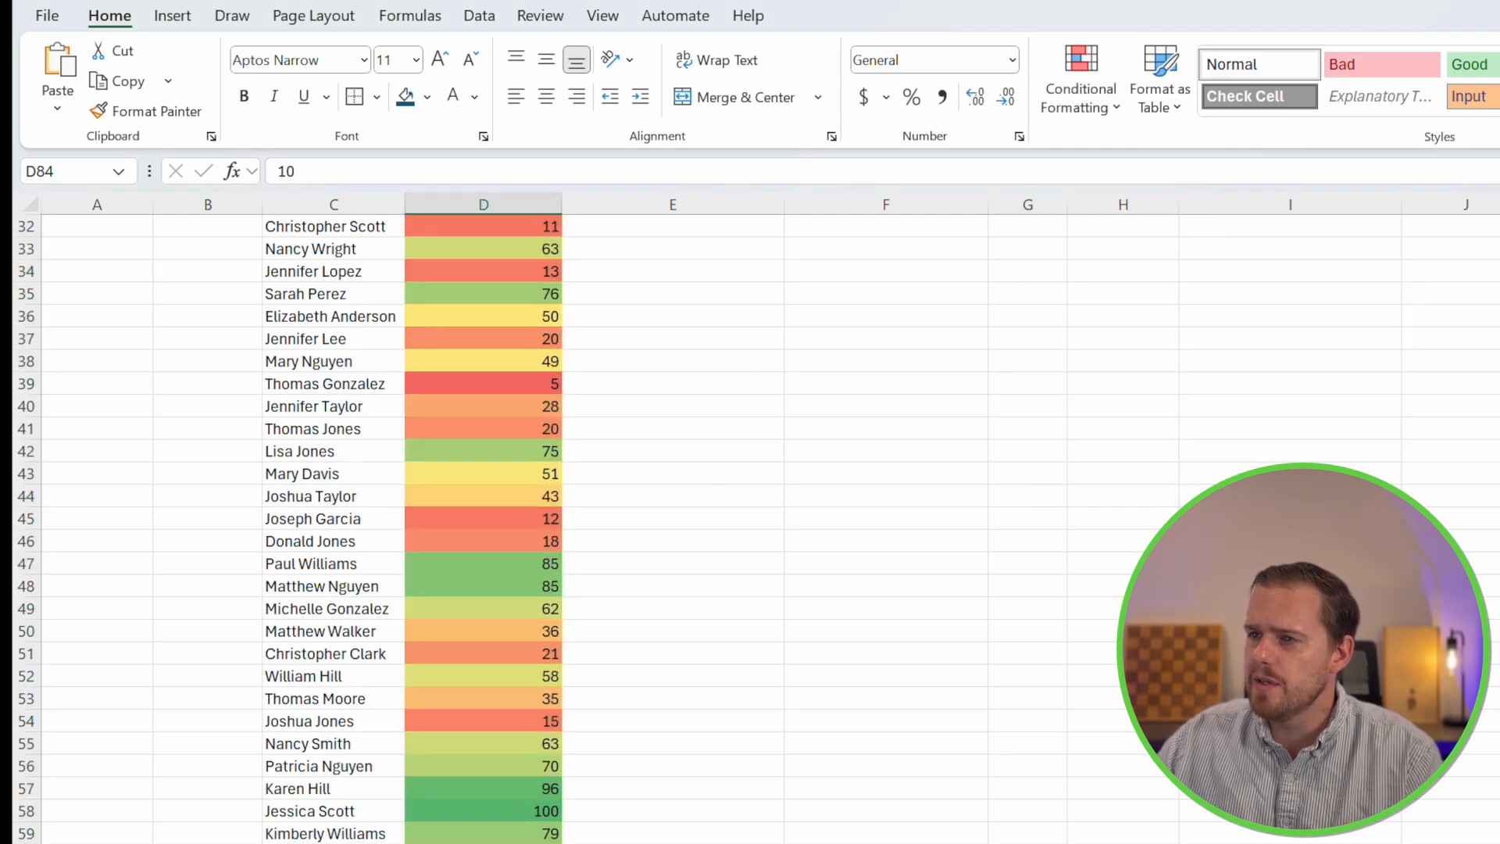
scroll("up", 3)
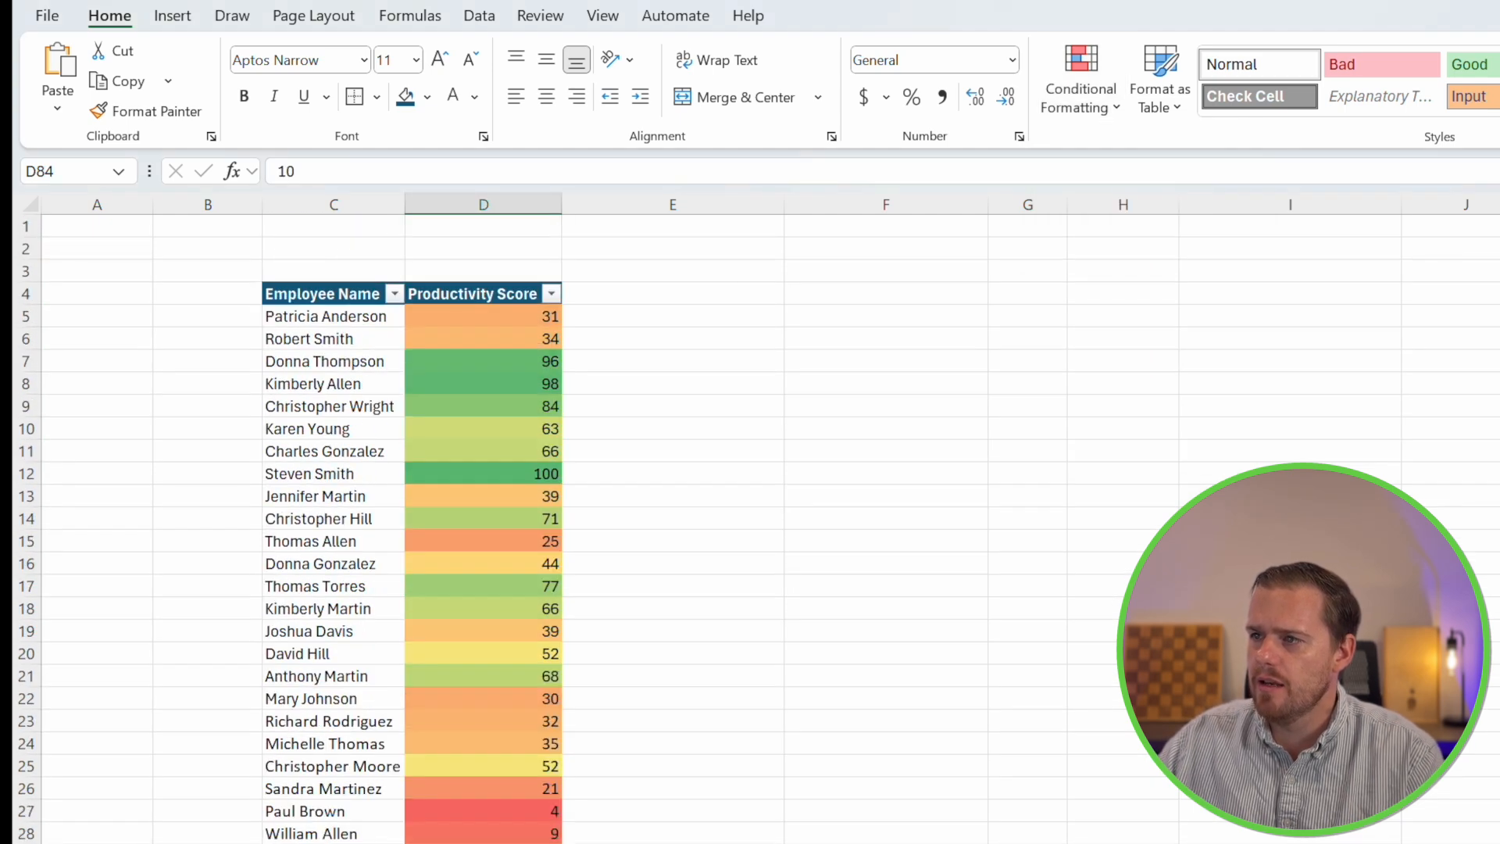
mouse_move(469, 641)
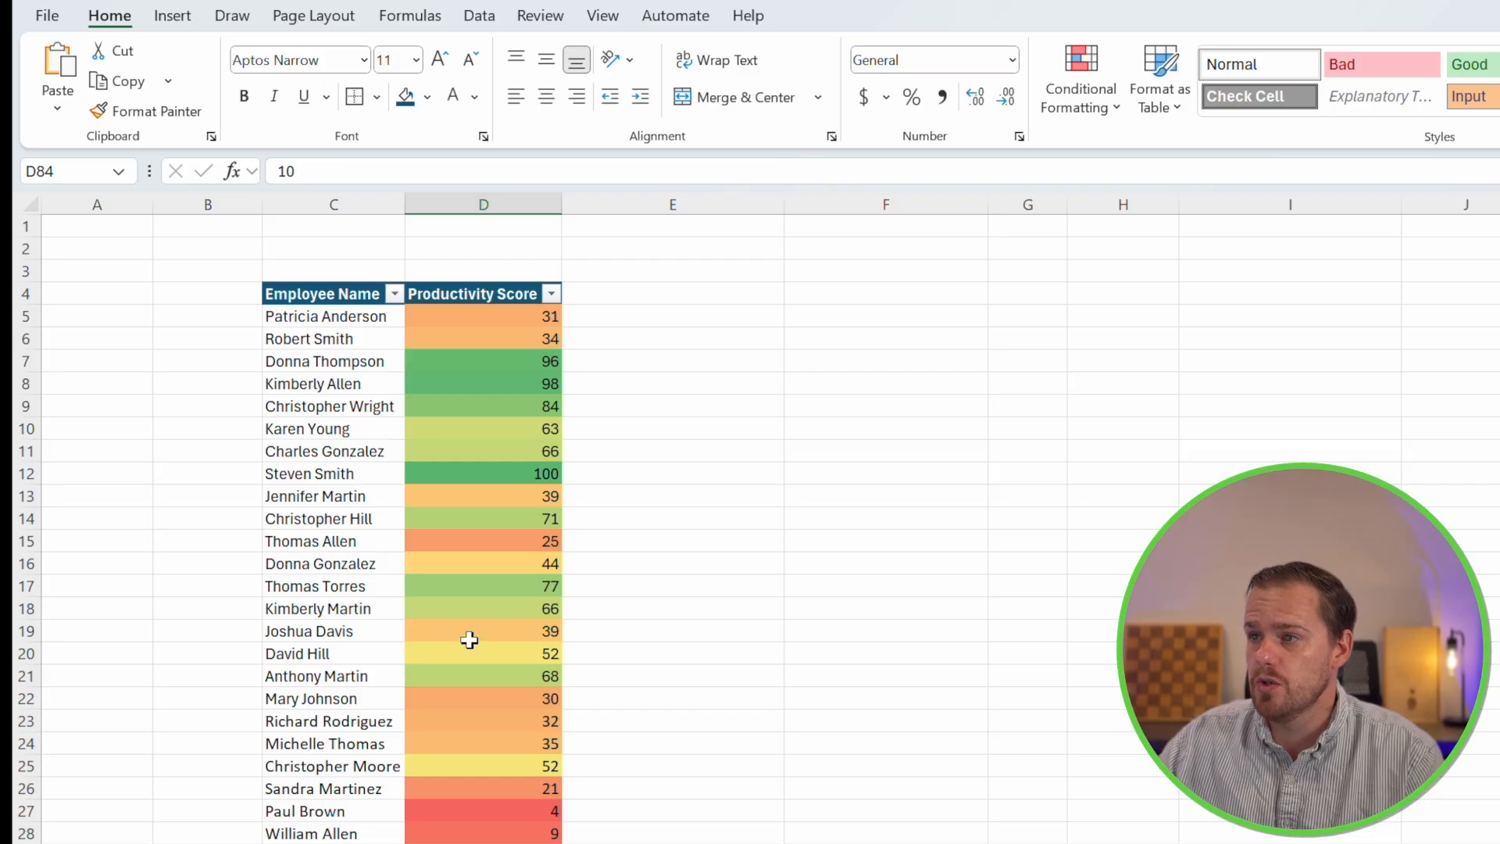
Sort Productivity Score largest to smallest and scroll through the color-scaled list
left_click(550, 293)
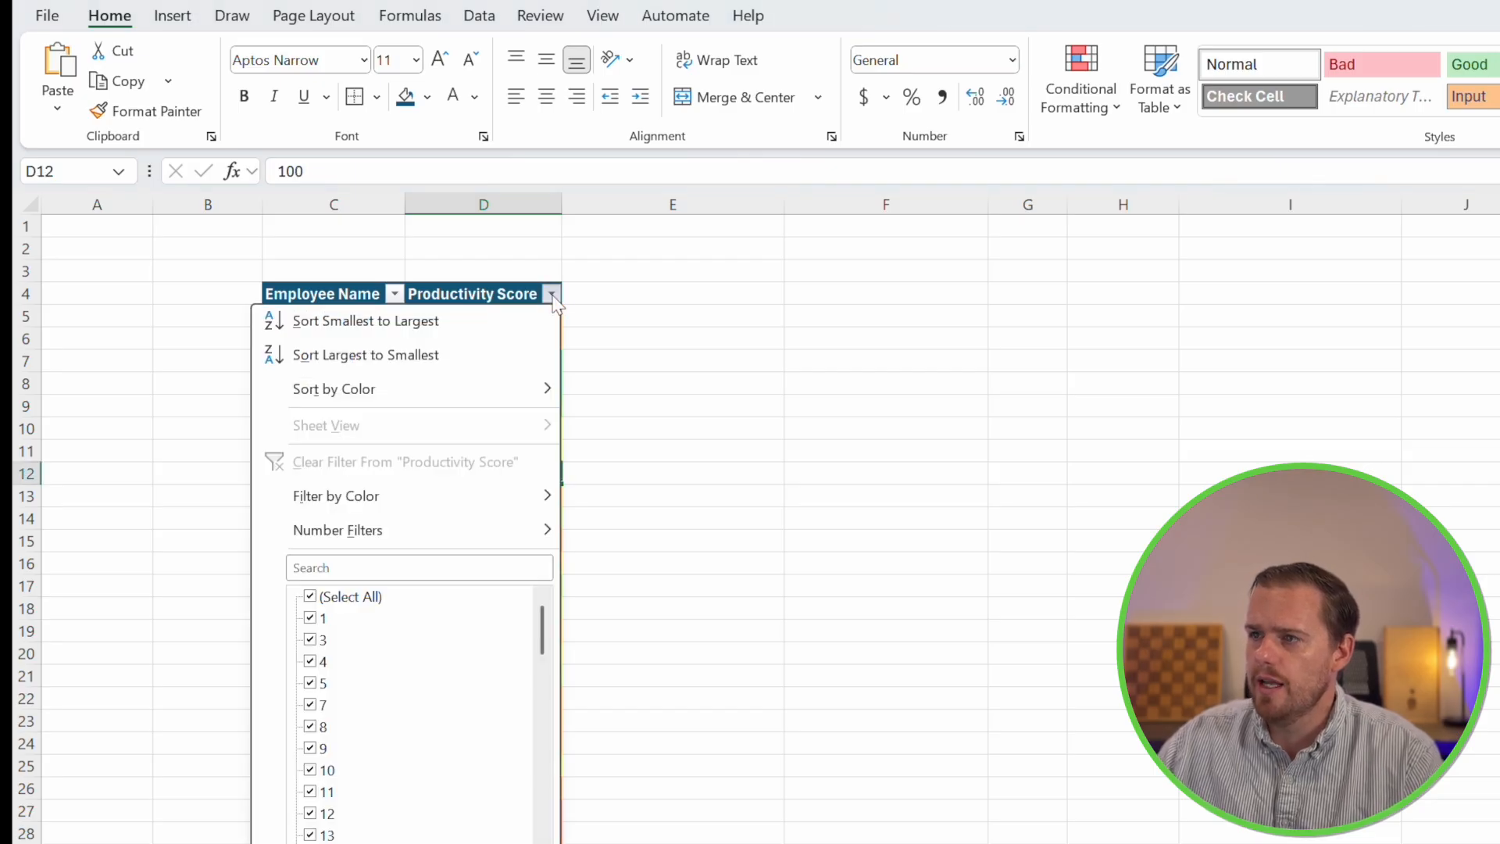
left_click(366, 355)
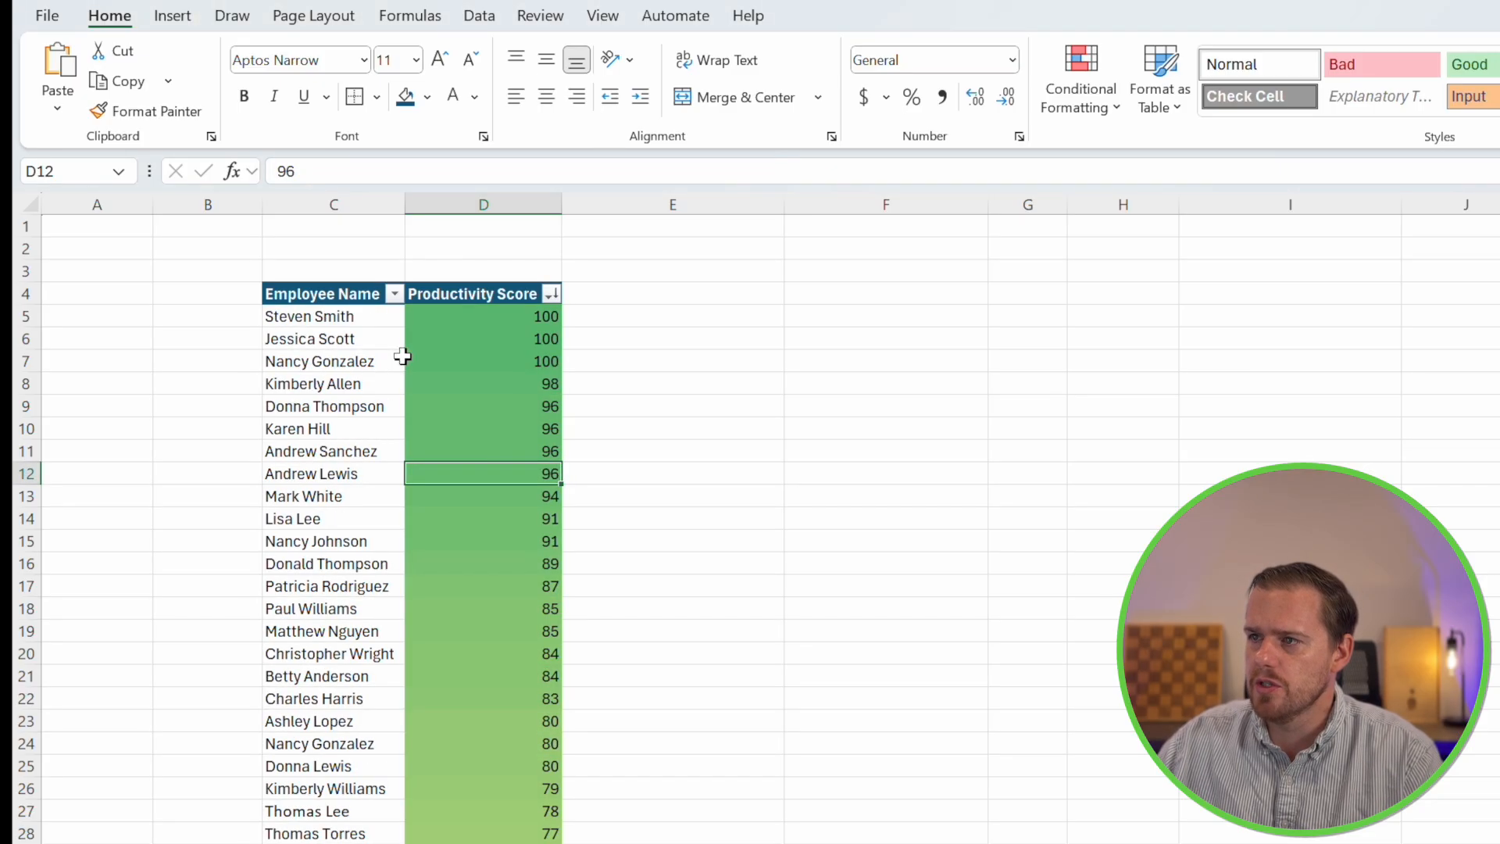
scroll("down", 3)
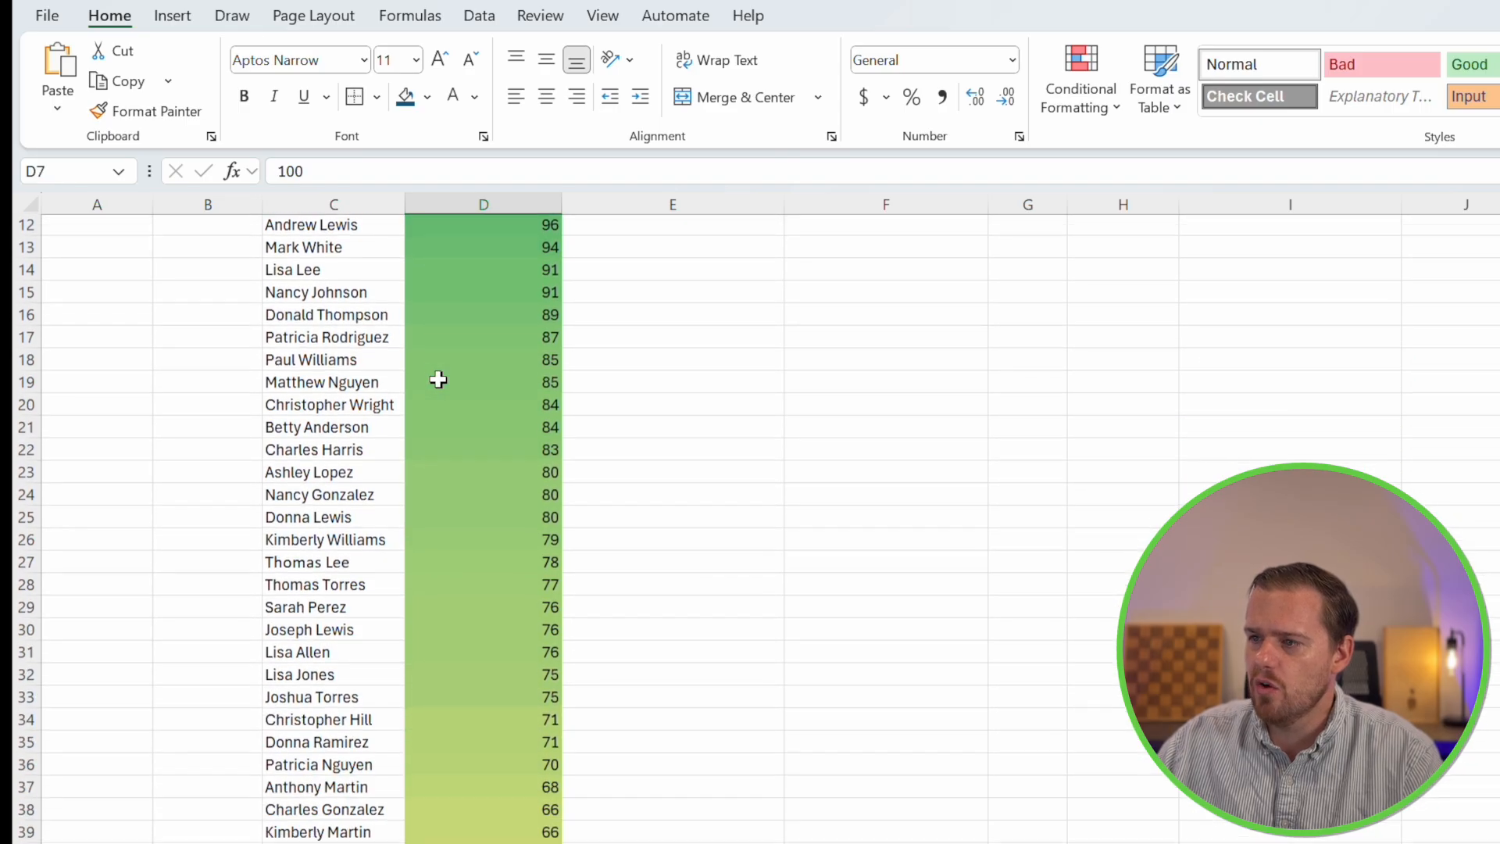
scroll("down", 3)
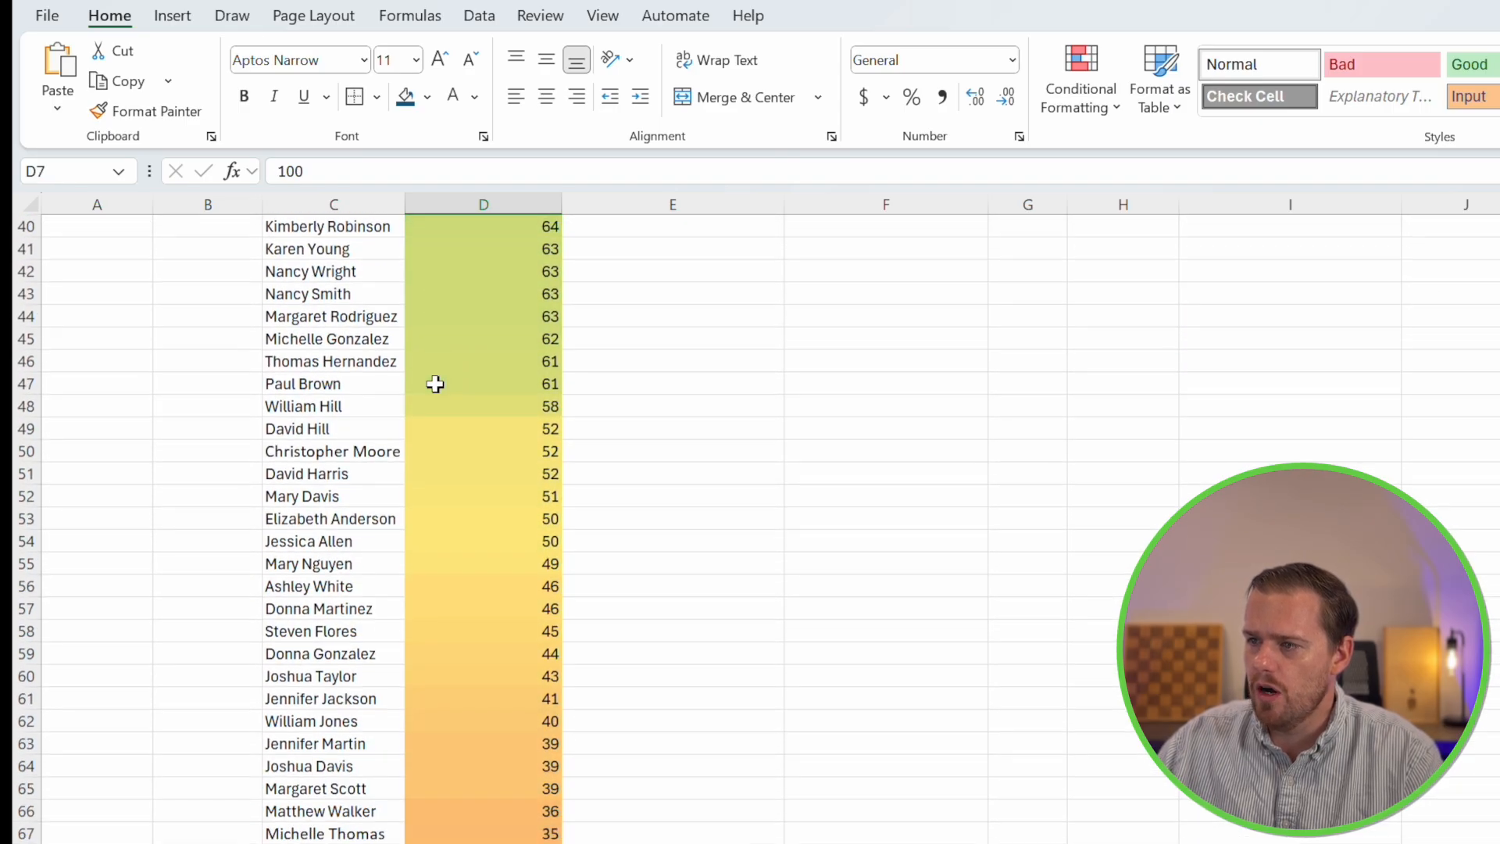
scroll("down", 3)
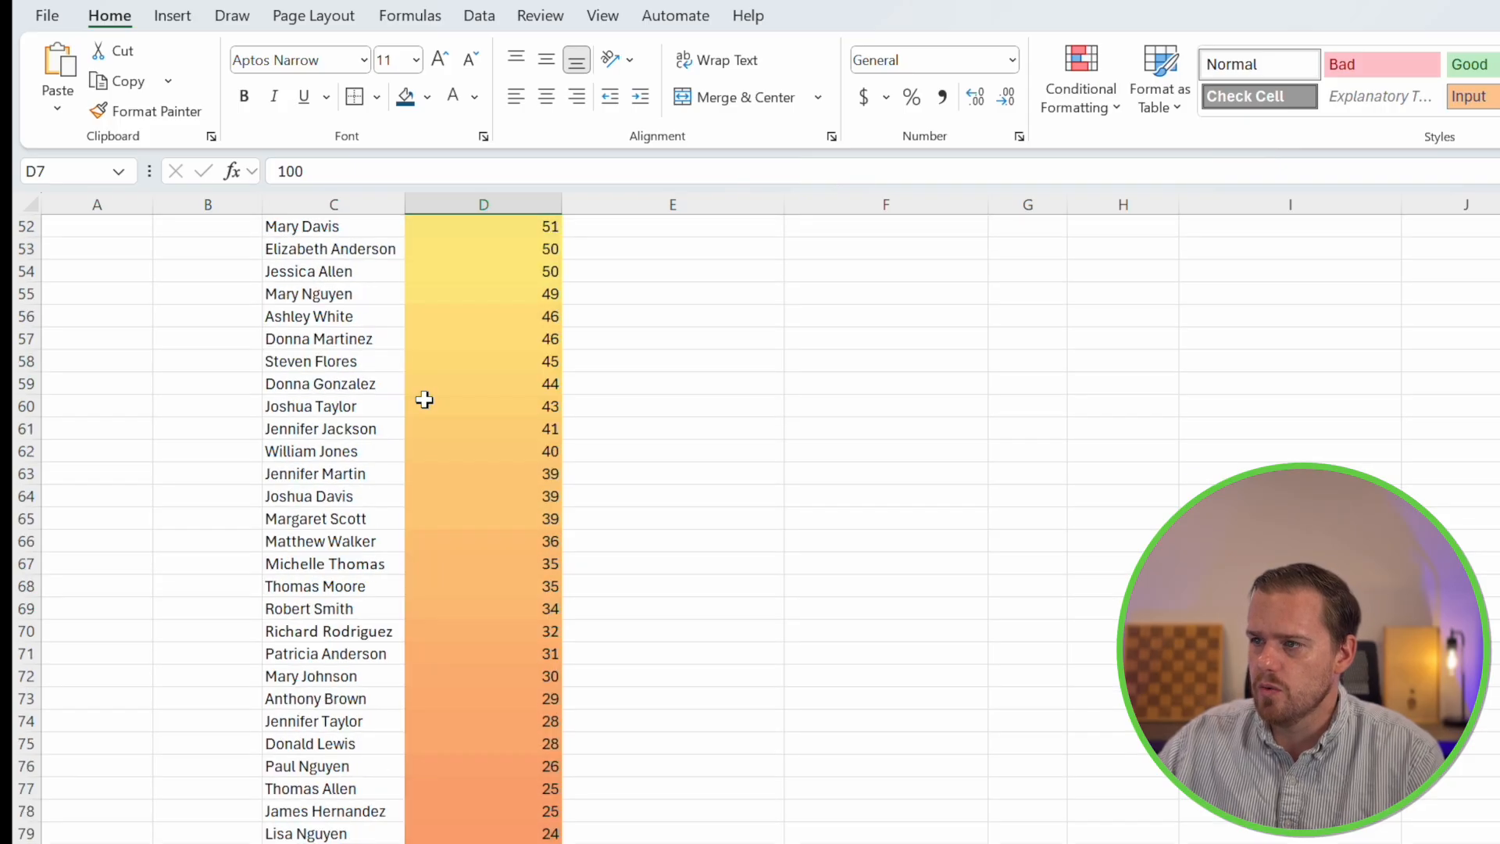
scroll("up", 3)
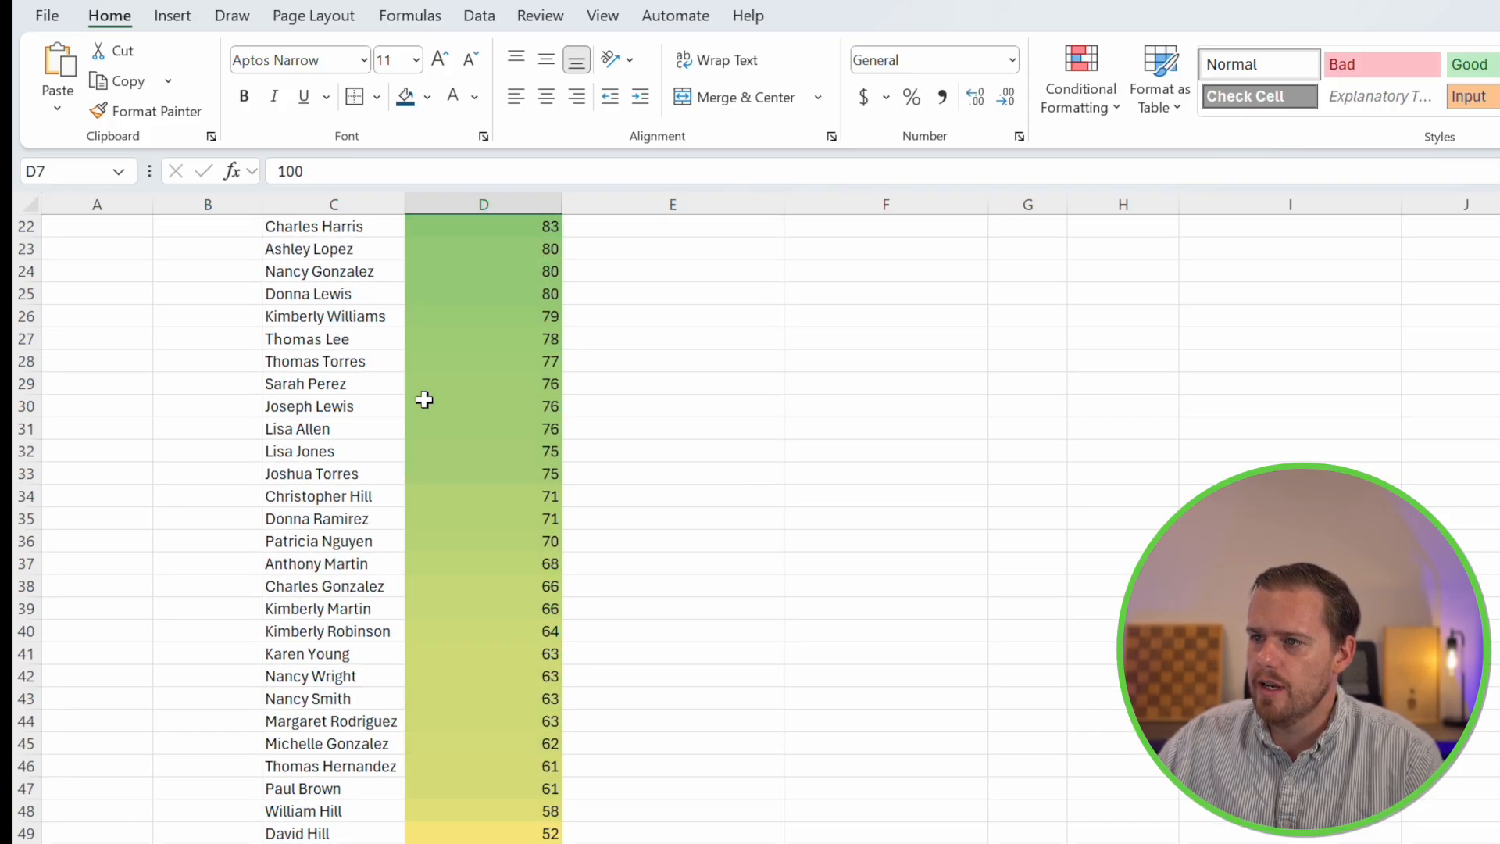
scroll("down", 3)
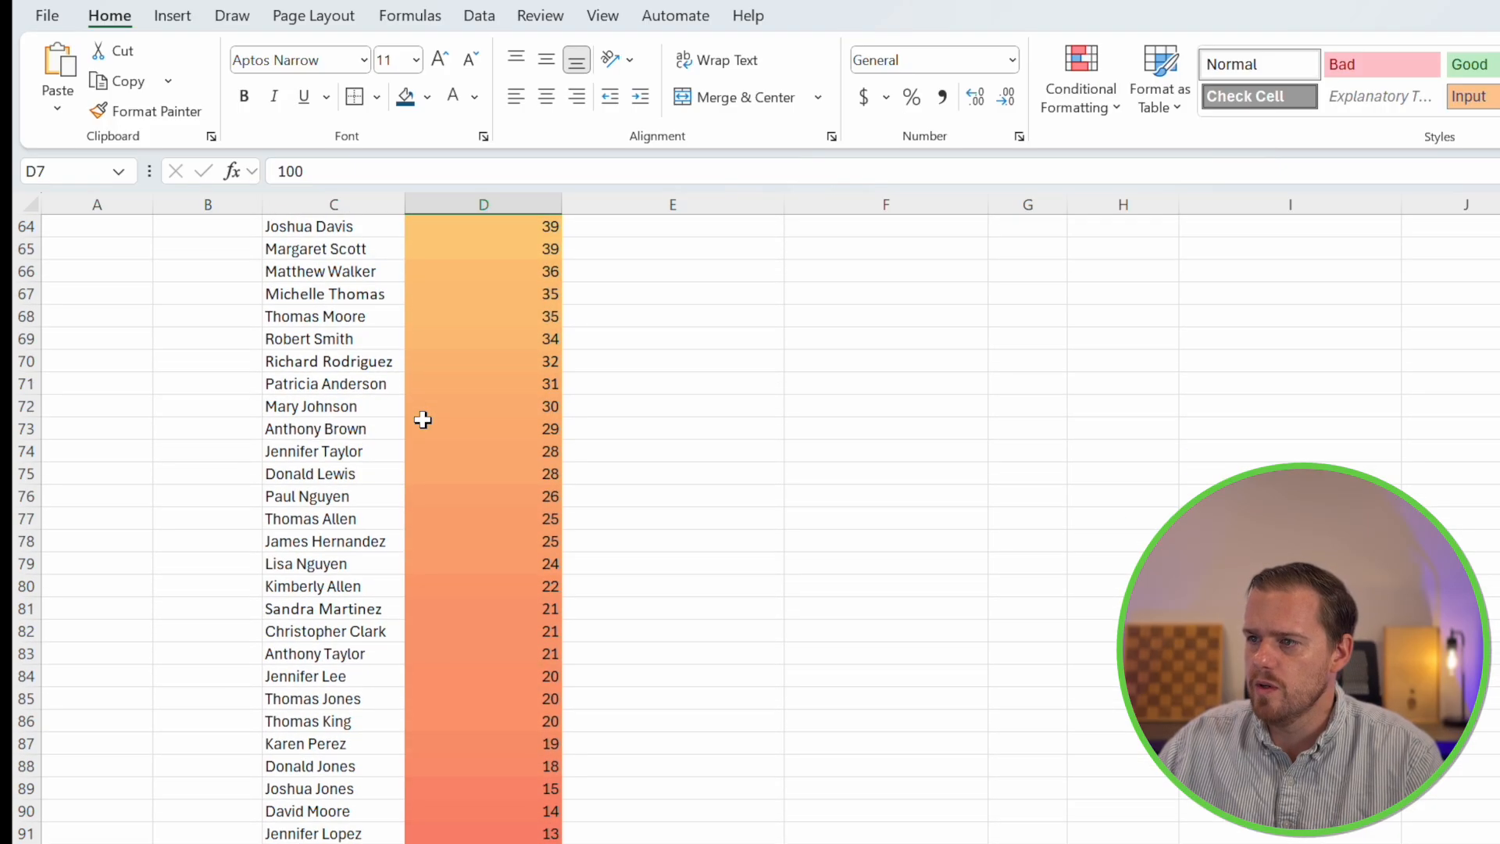
mouse_move(449, 824)
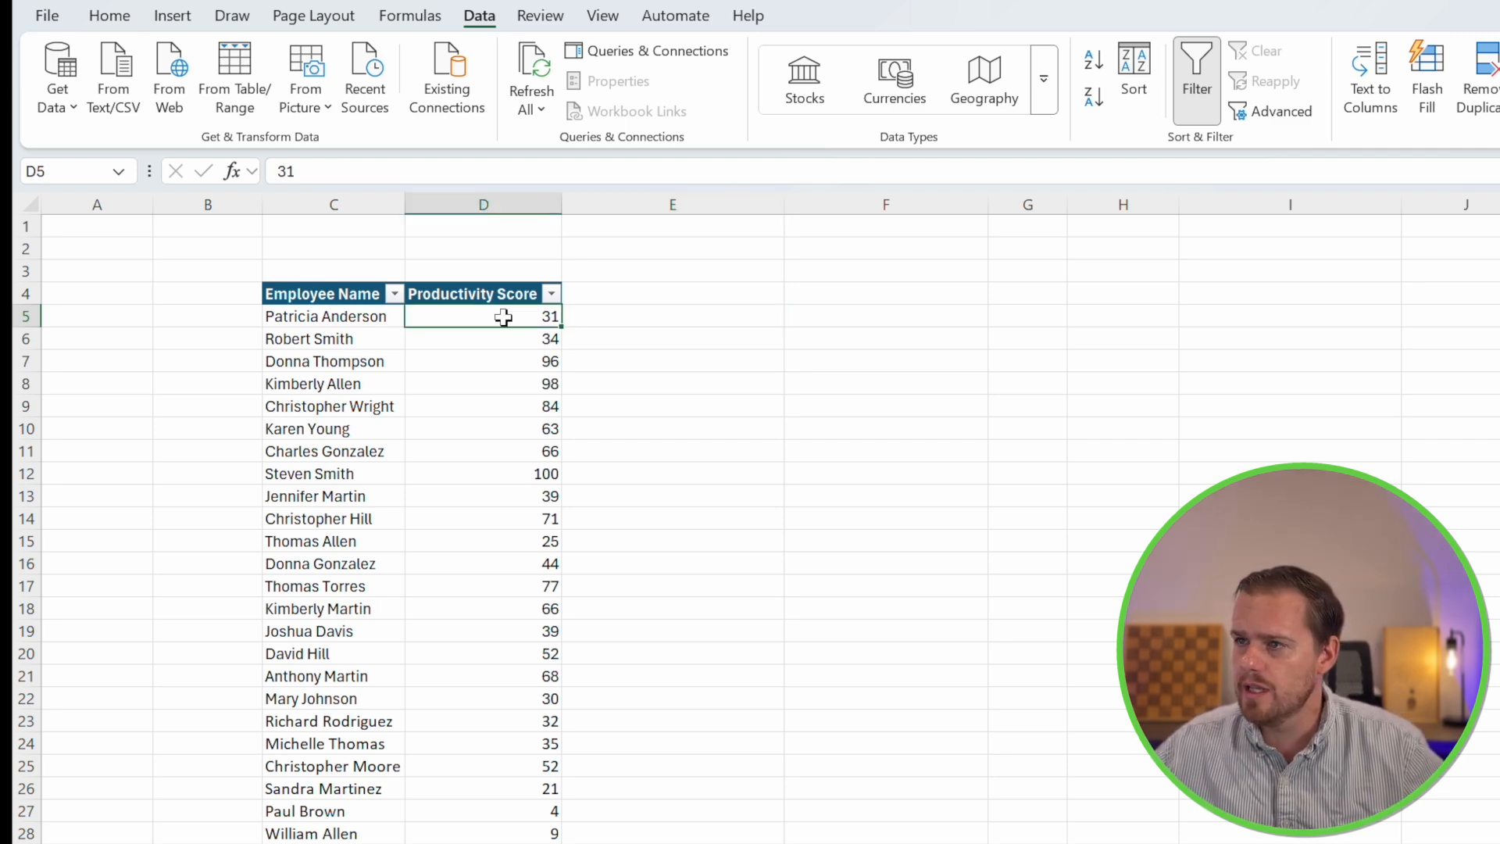
Scroll down through the employee score list
scroll("down", 3)
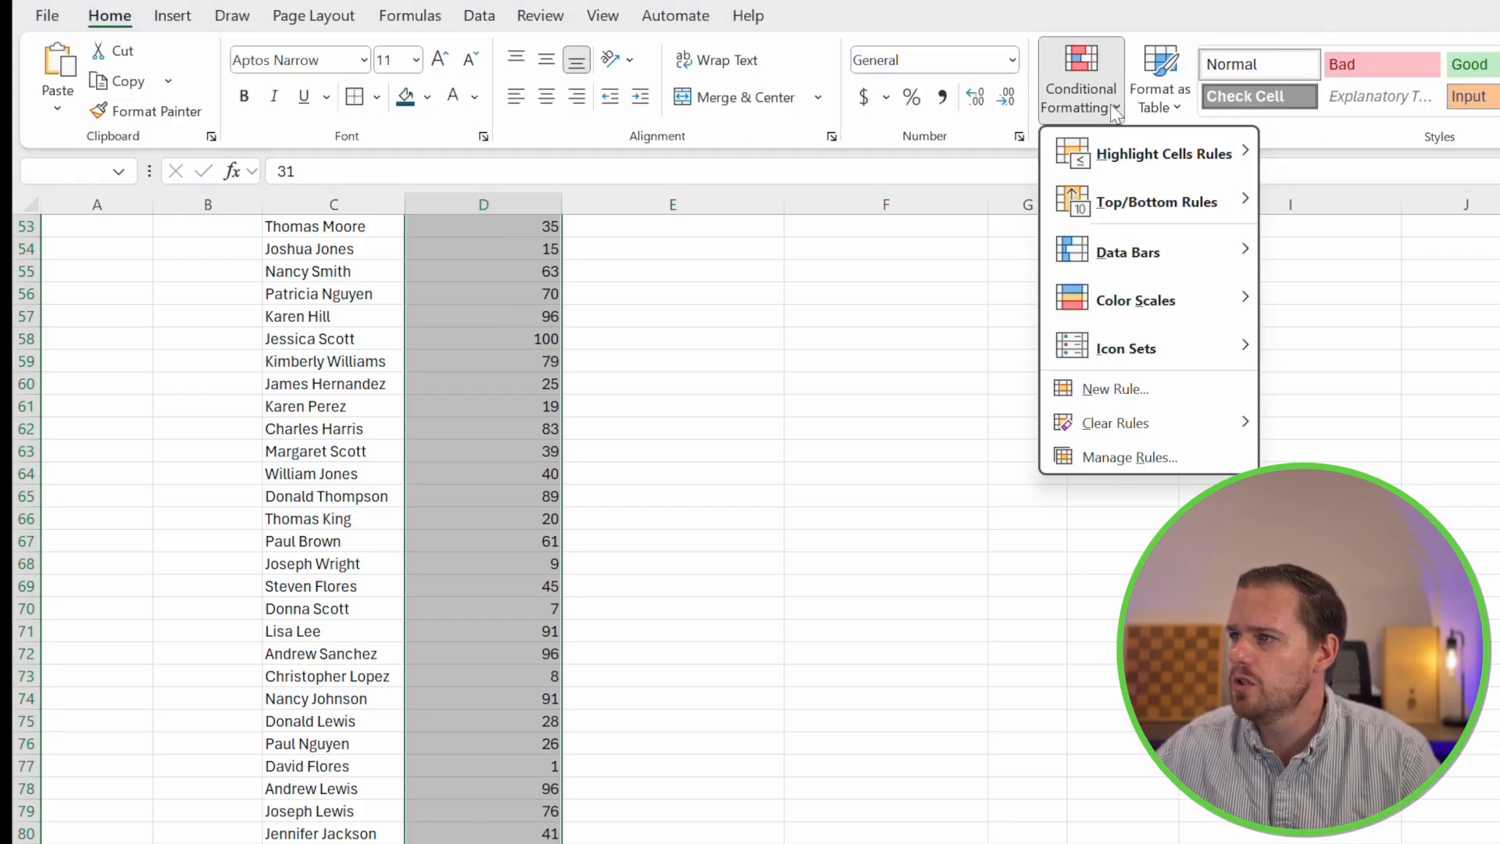
mouse_move(1158, 276)
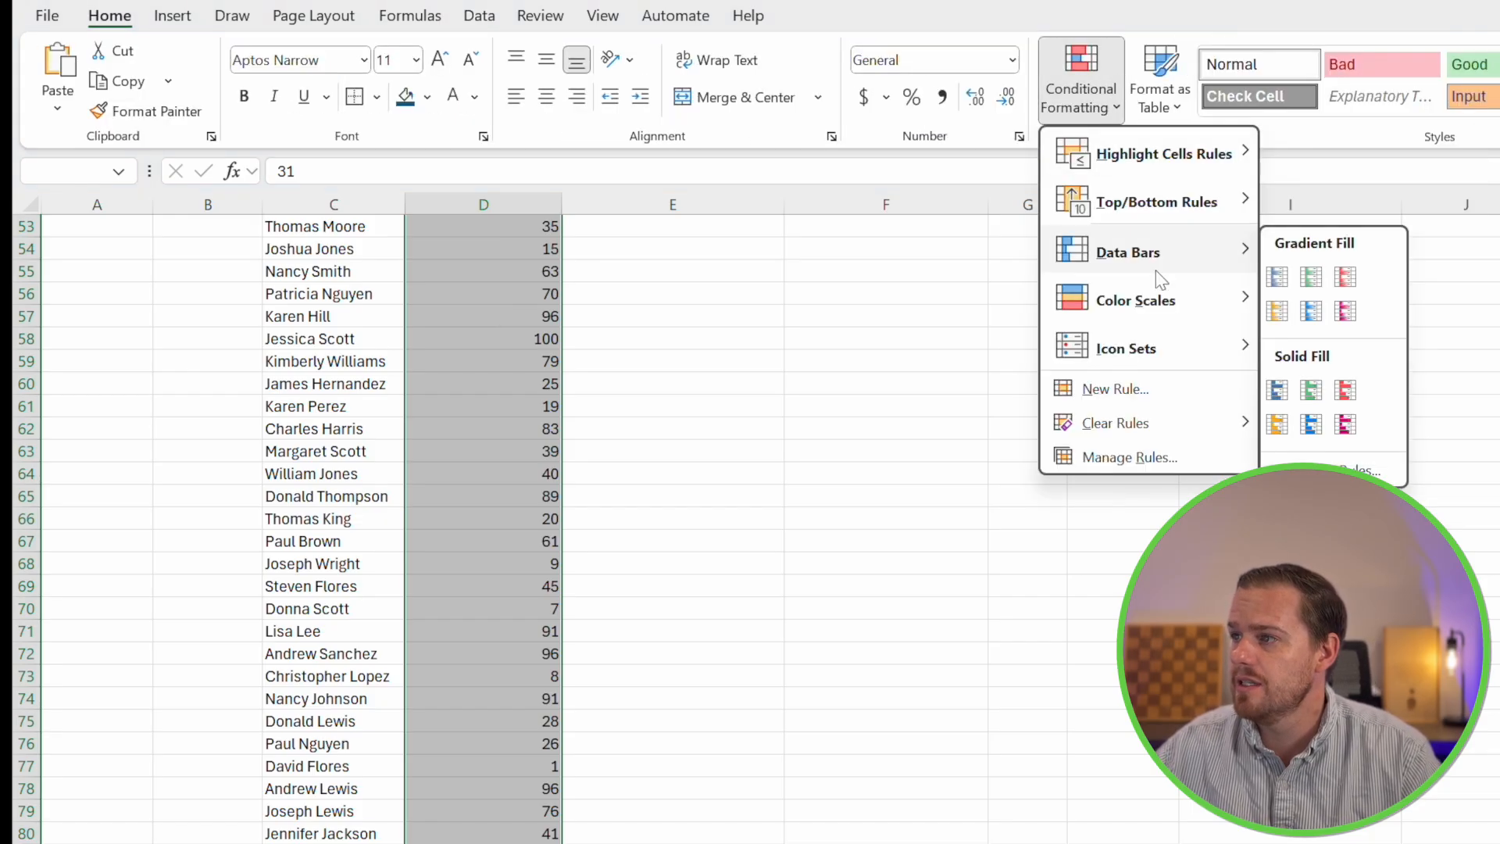
mouse_move(1311, 276)
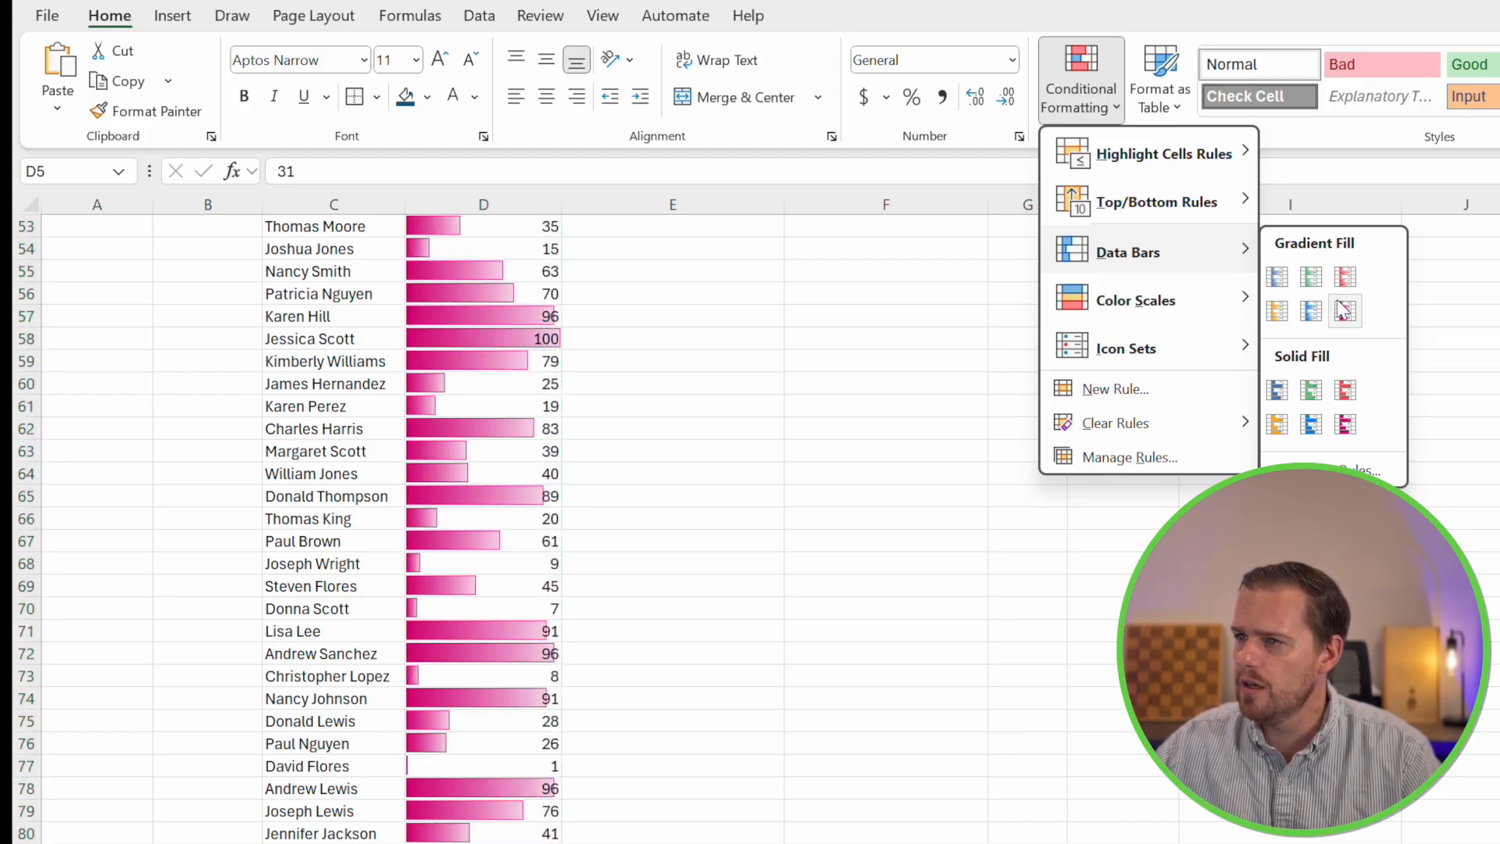
mouse_move(1277, 310)
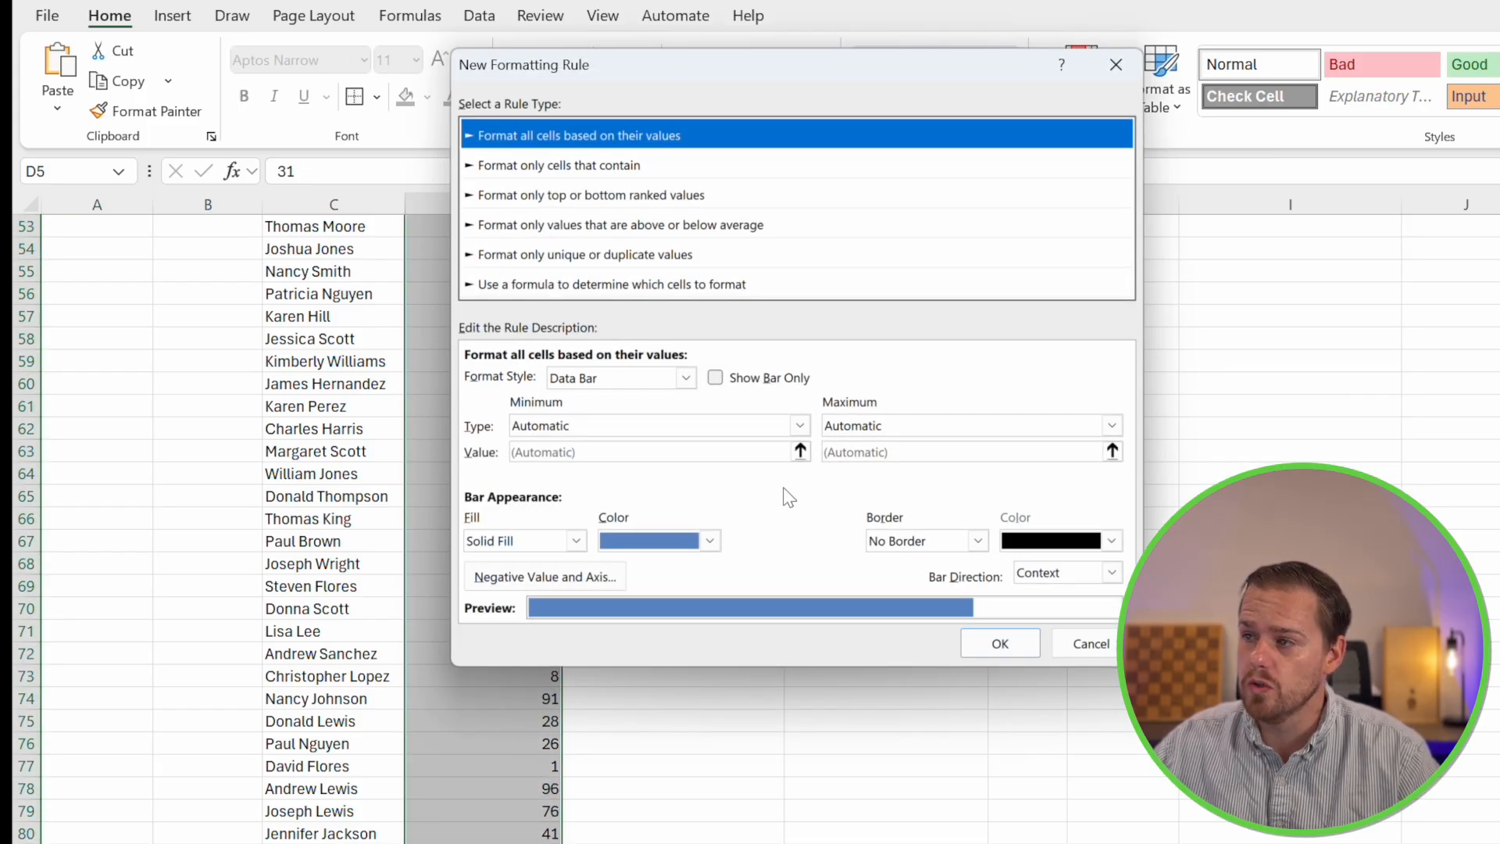
Keep the default bar direction, review negative value and axis settings, and confirm the blue data bars
left_click(926, 540)
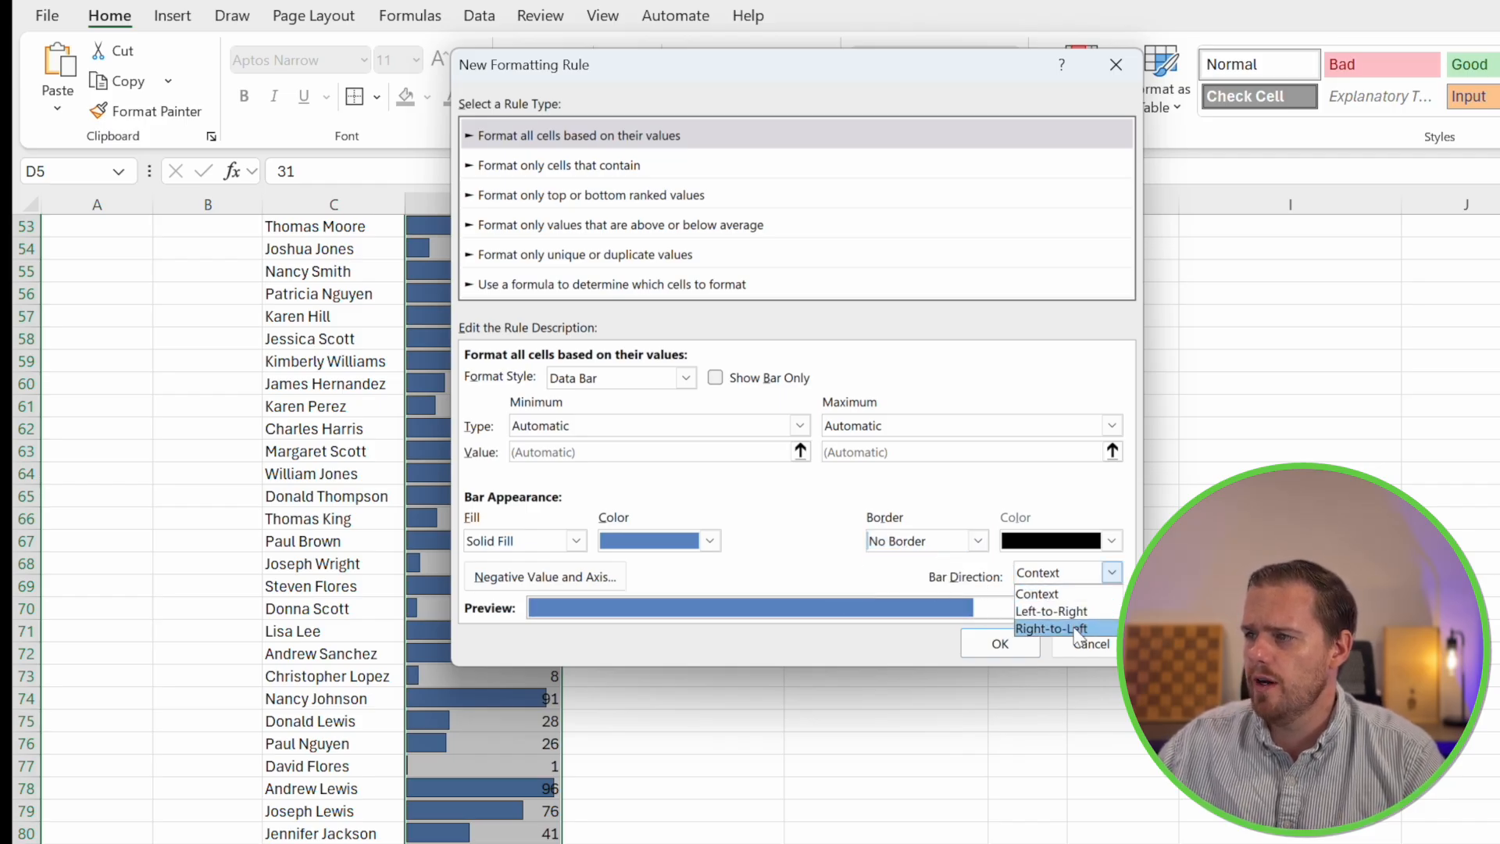
left_click(1052, 628)
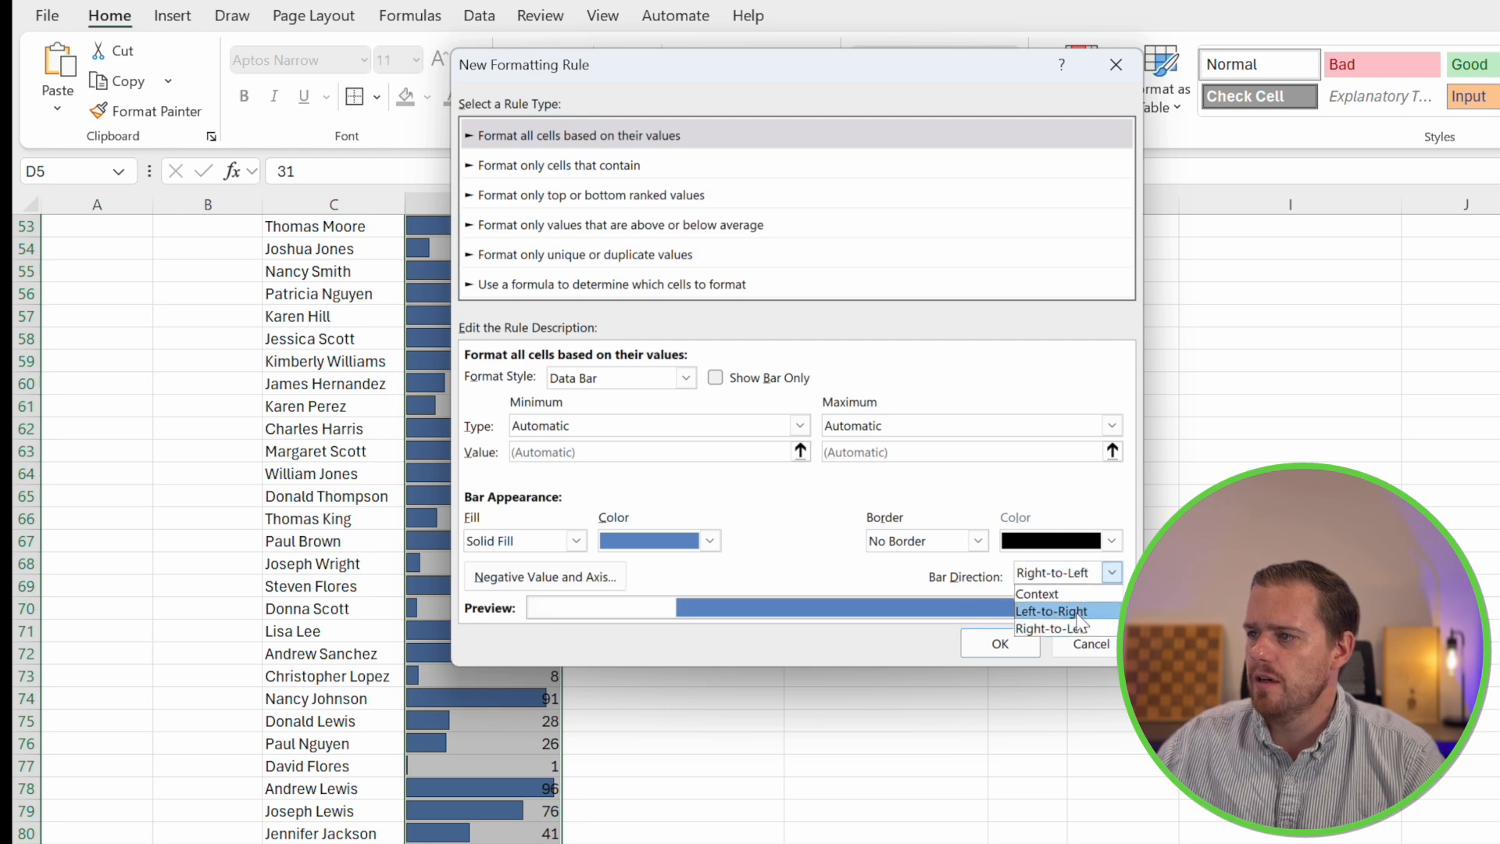
left_click(1037, 594)
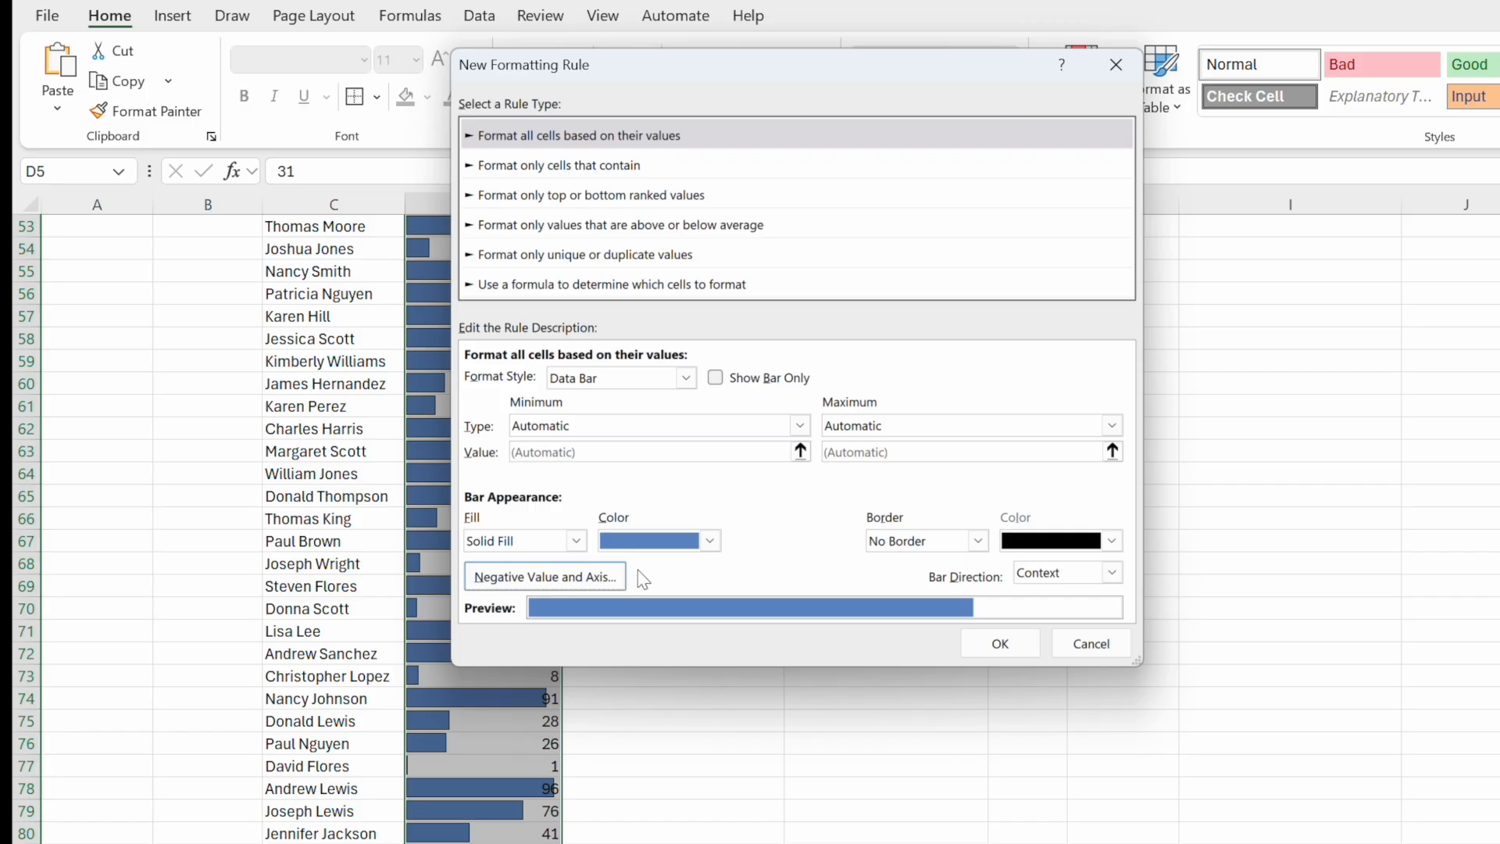
left_click(545, 576)
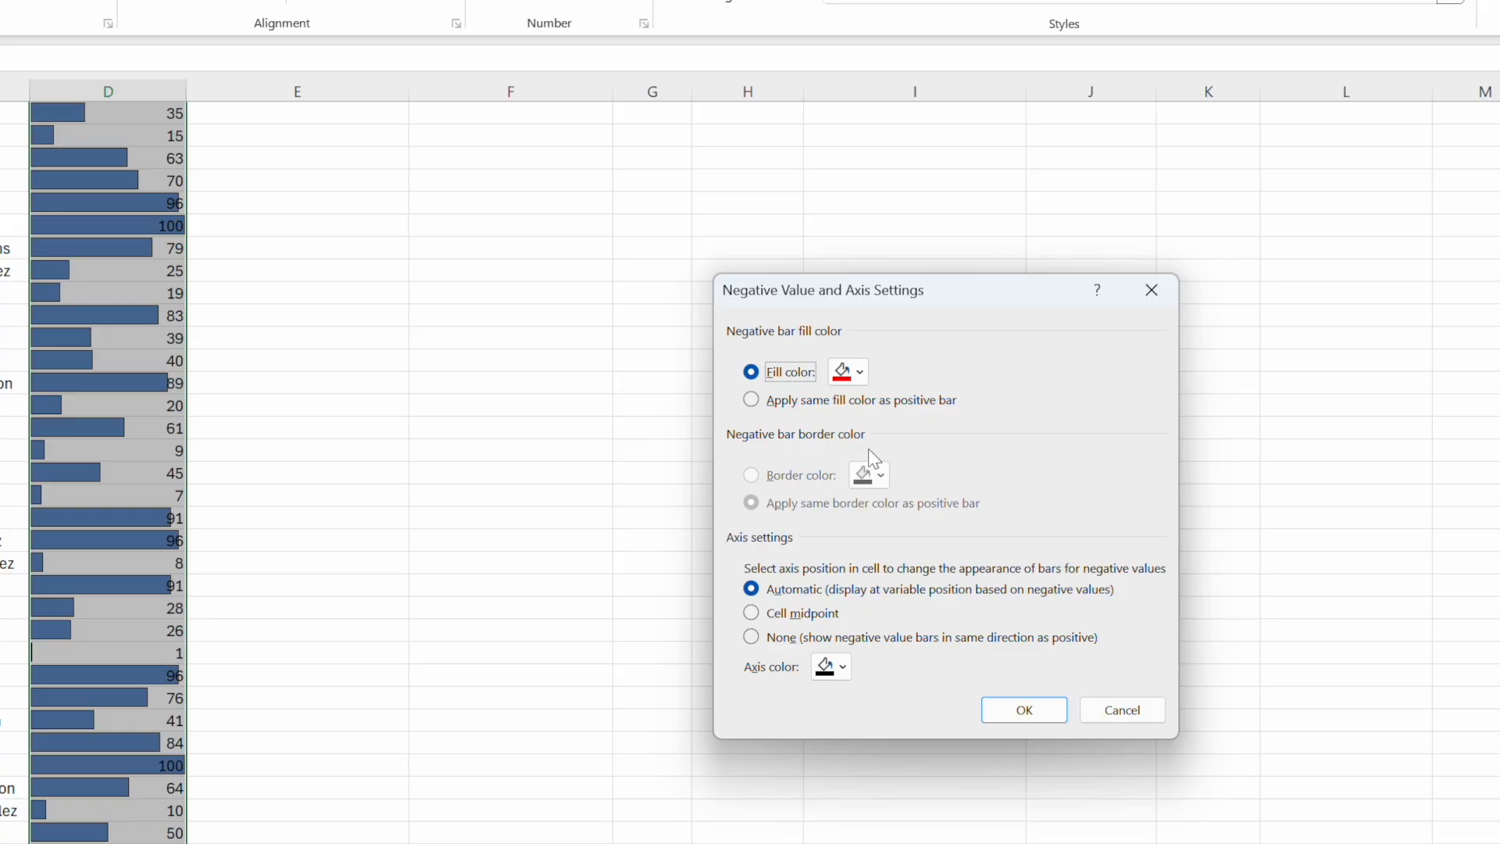
left_click(1024, 710)
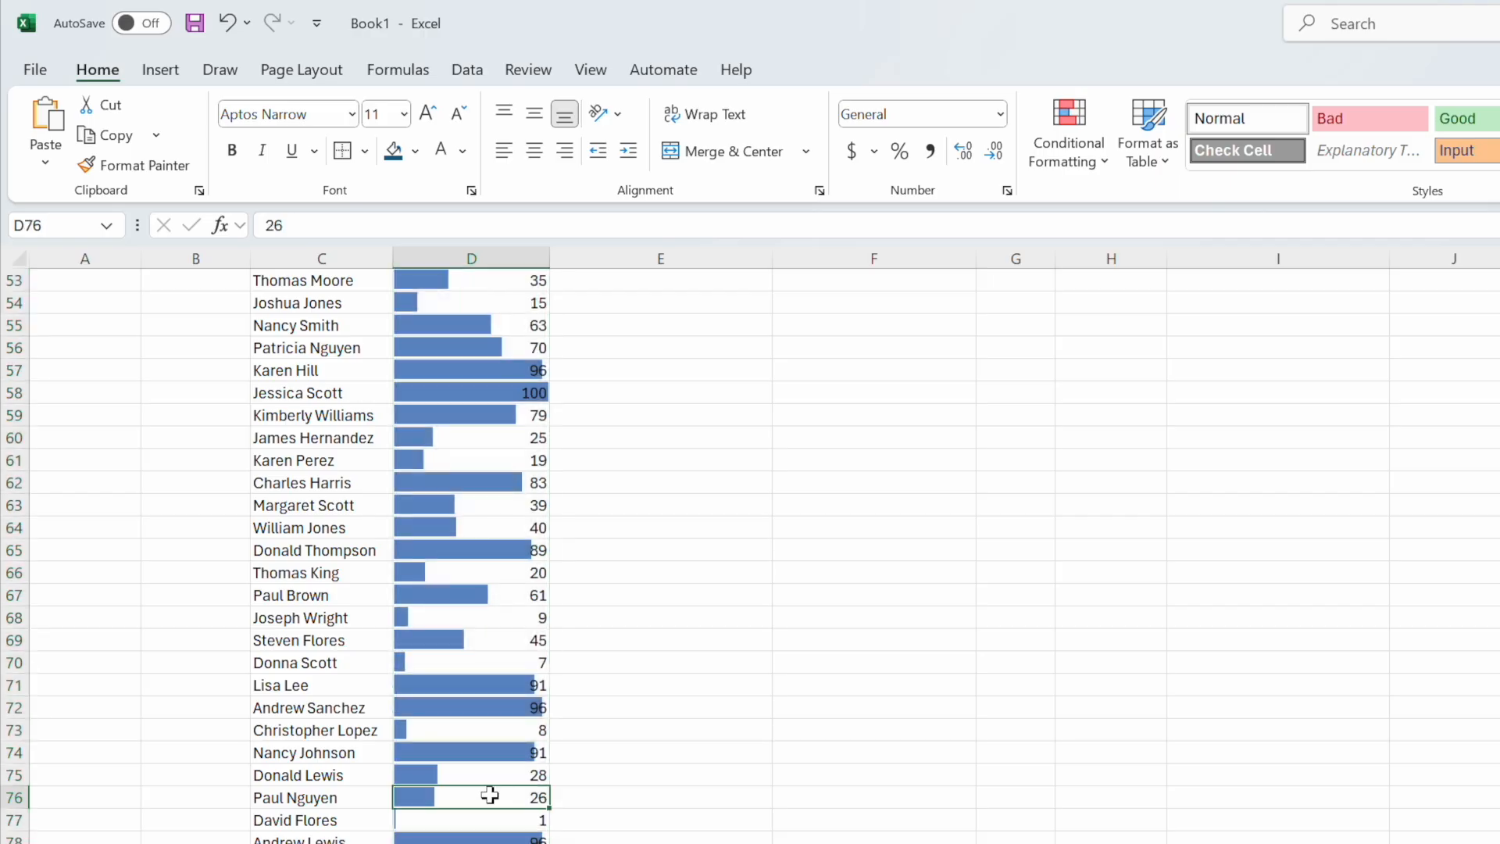
scroll("up", 3)
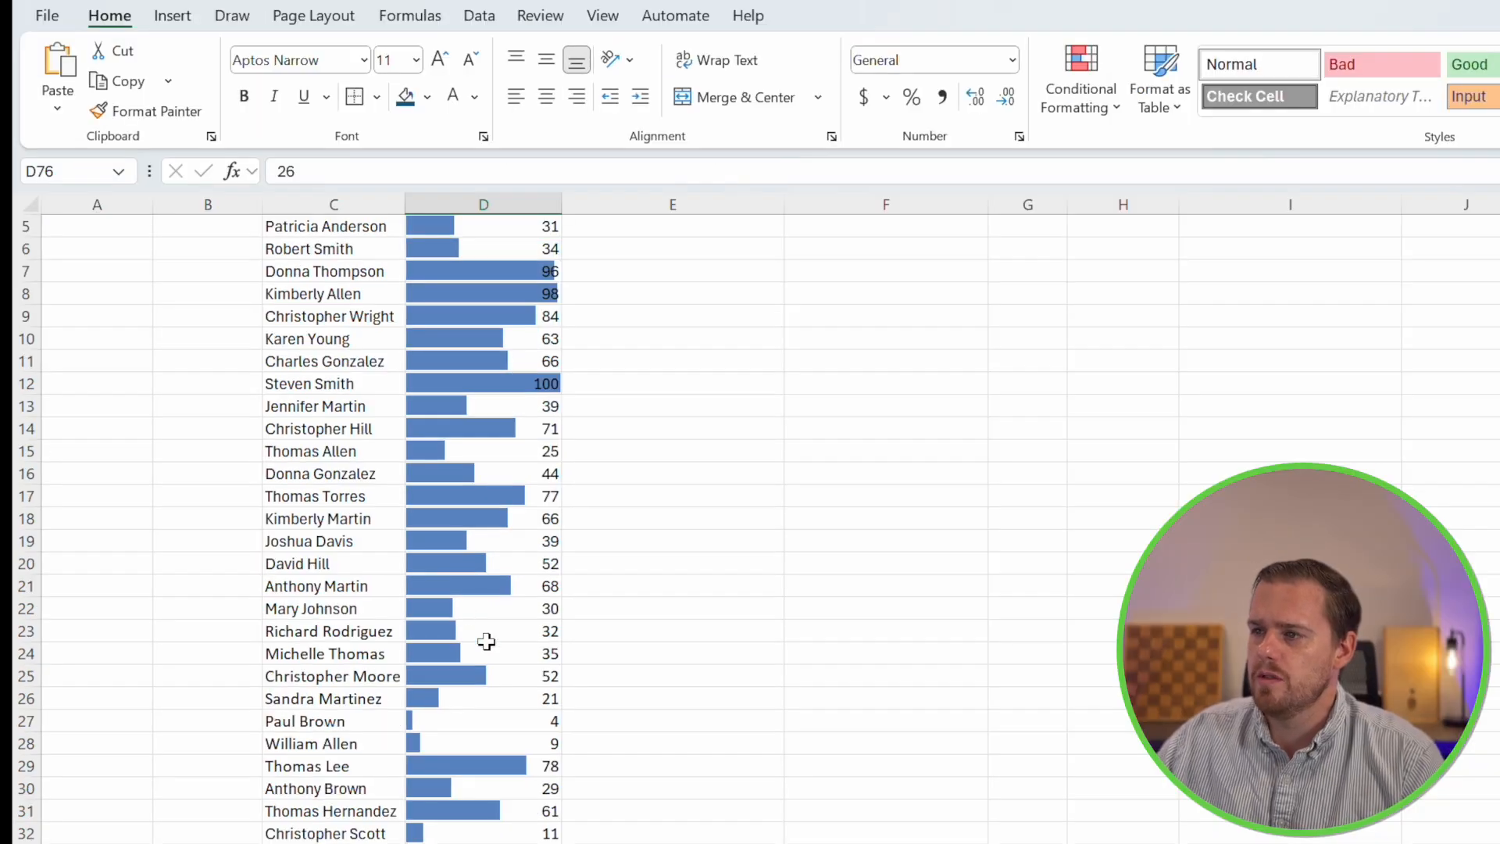
scroll("down", 3)
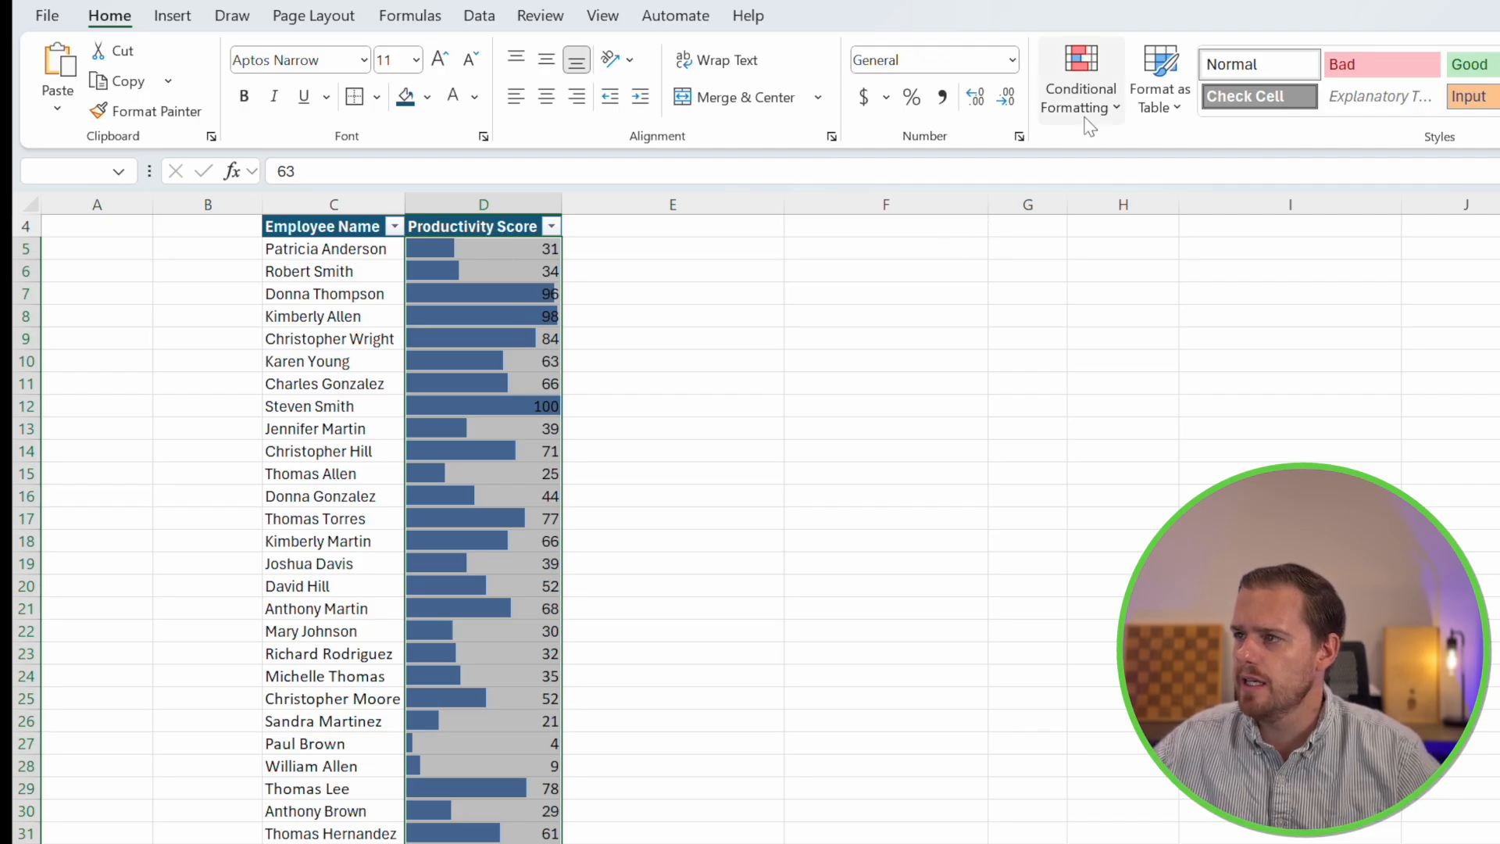
Clear all conditional formatting rules from the entire sheet, removing the score data bars
left_click(1081, 79)
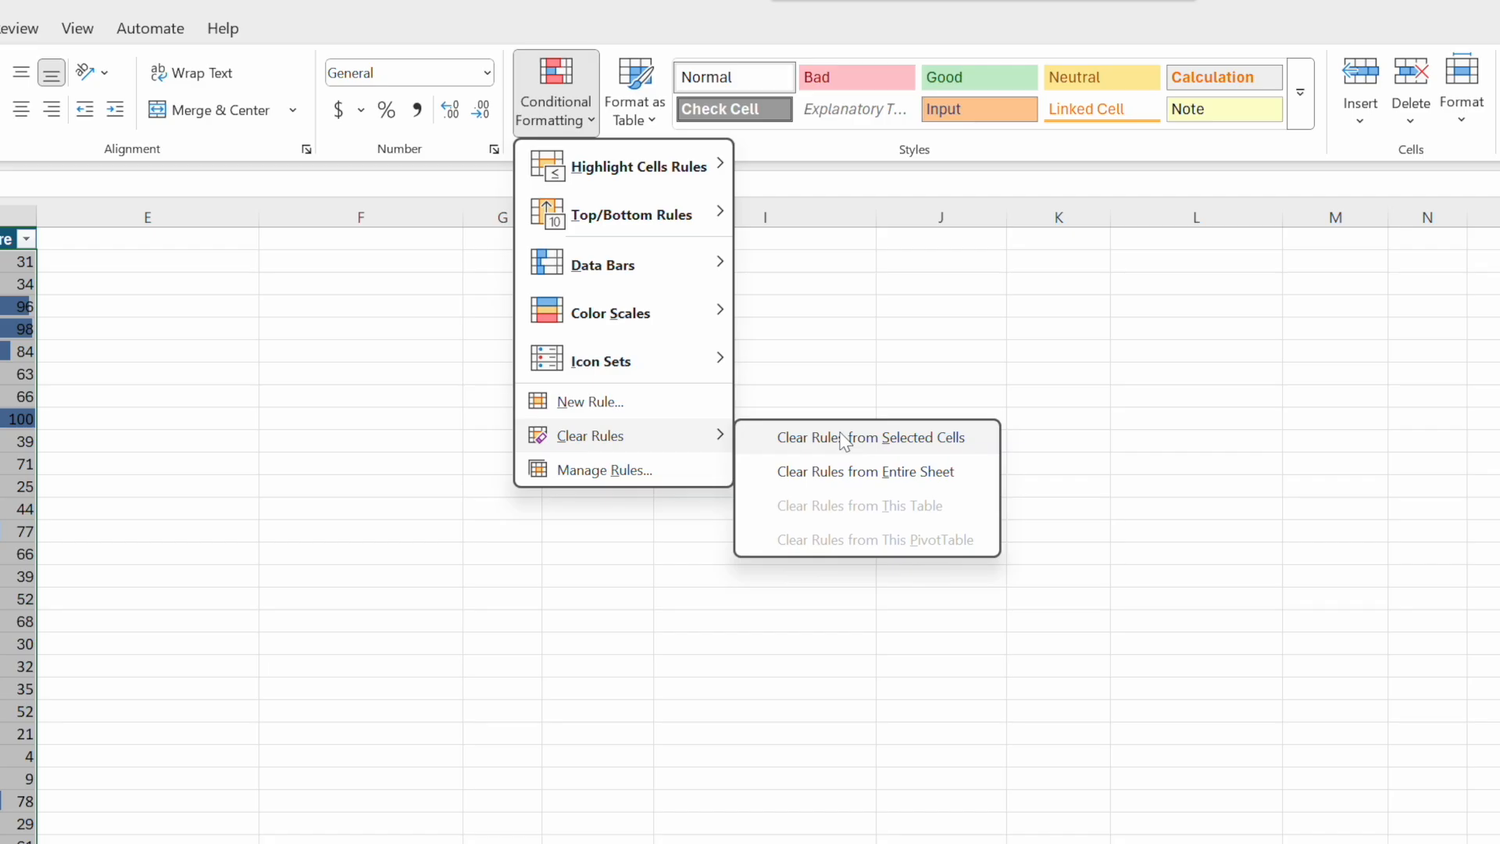
mouse_move(855, 472)
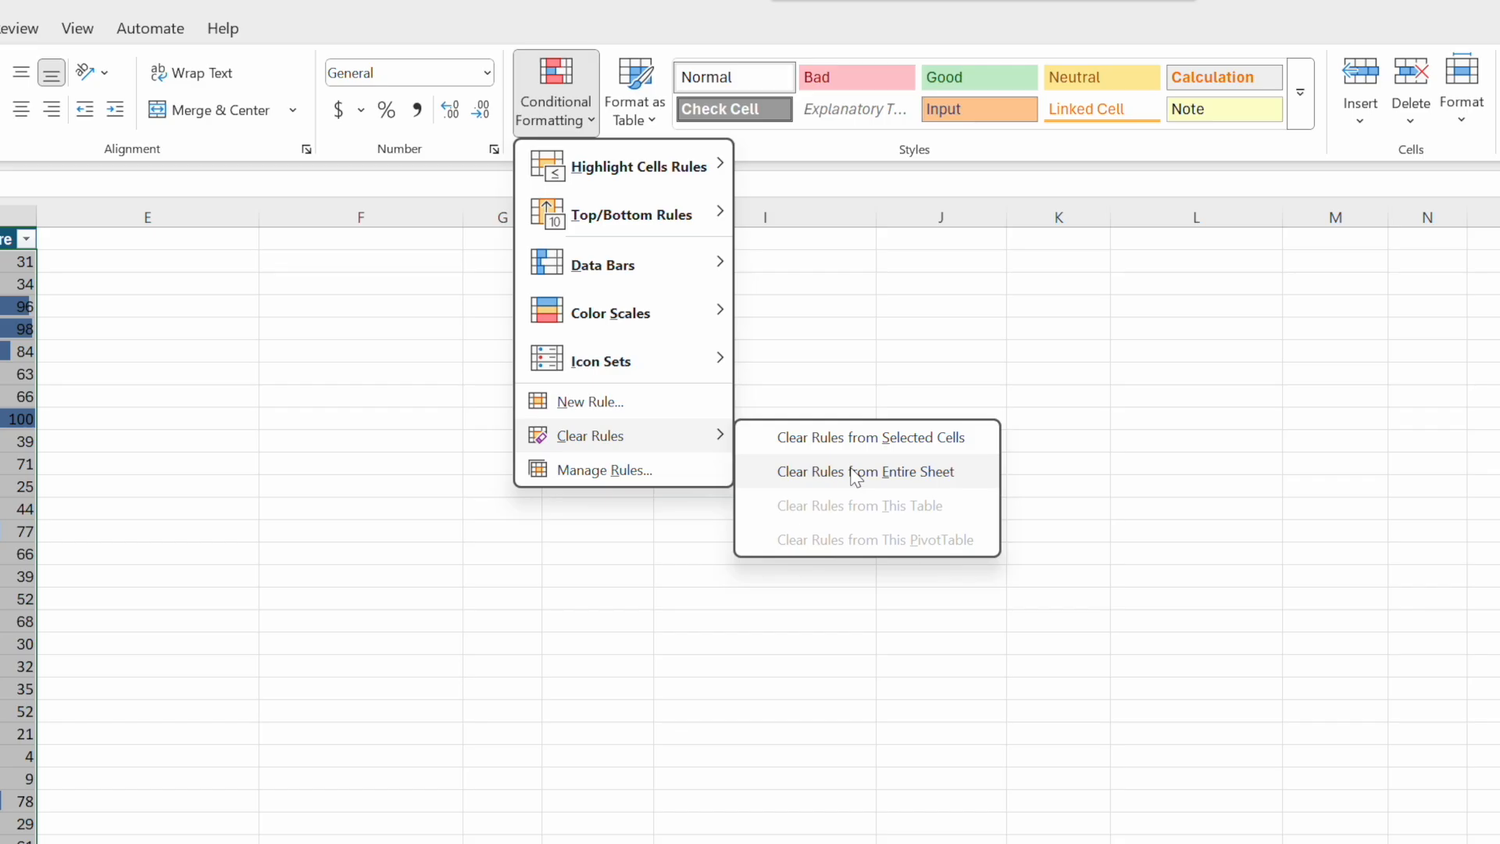
left_click(866, 471)
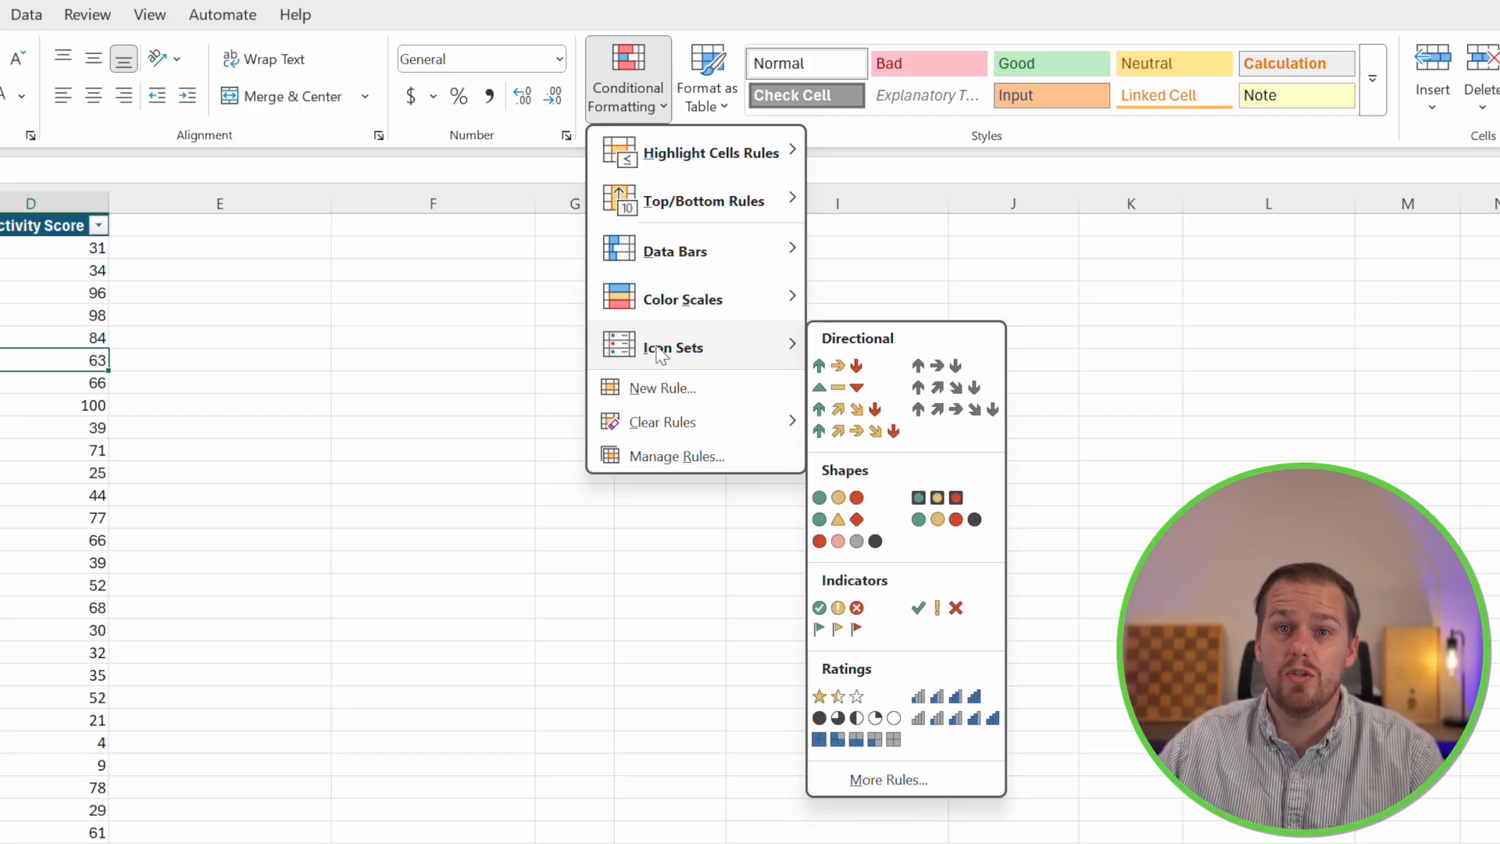
mouse_move(735, 376)
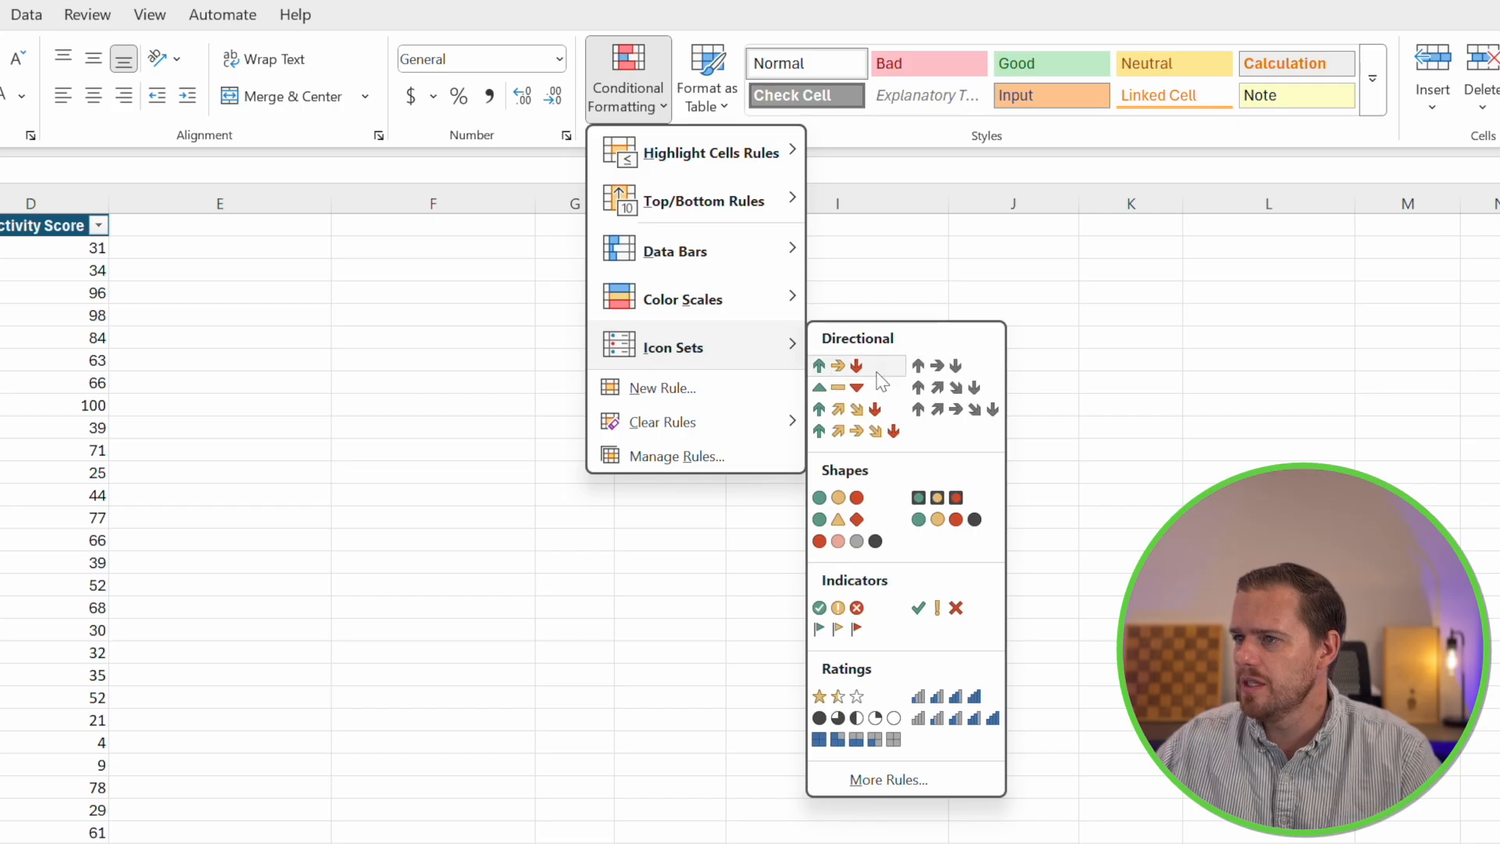
mouse_move(873, 498)
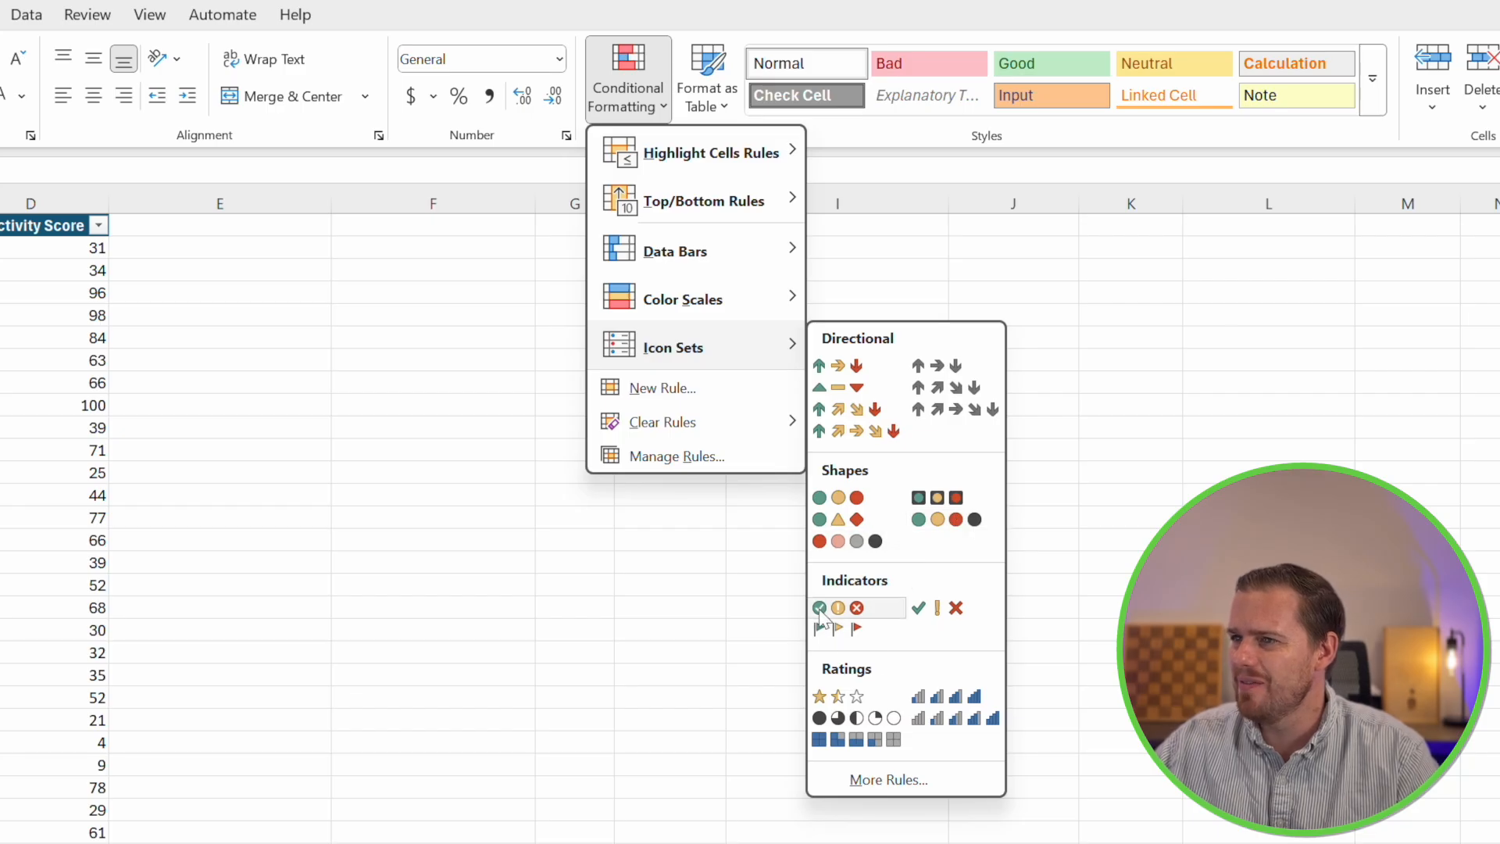
mouse_move(821, 629)
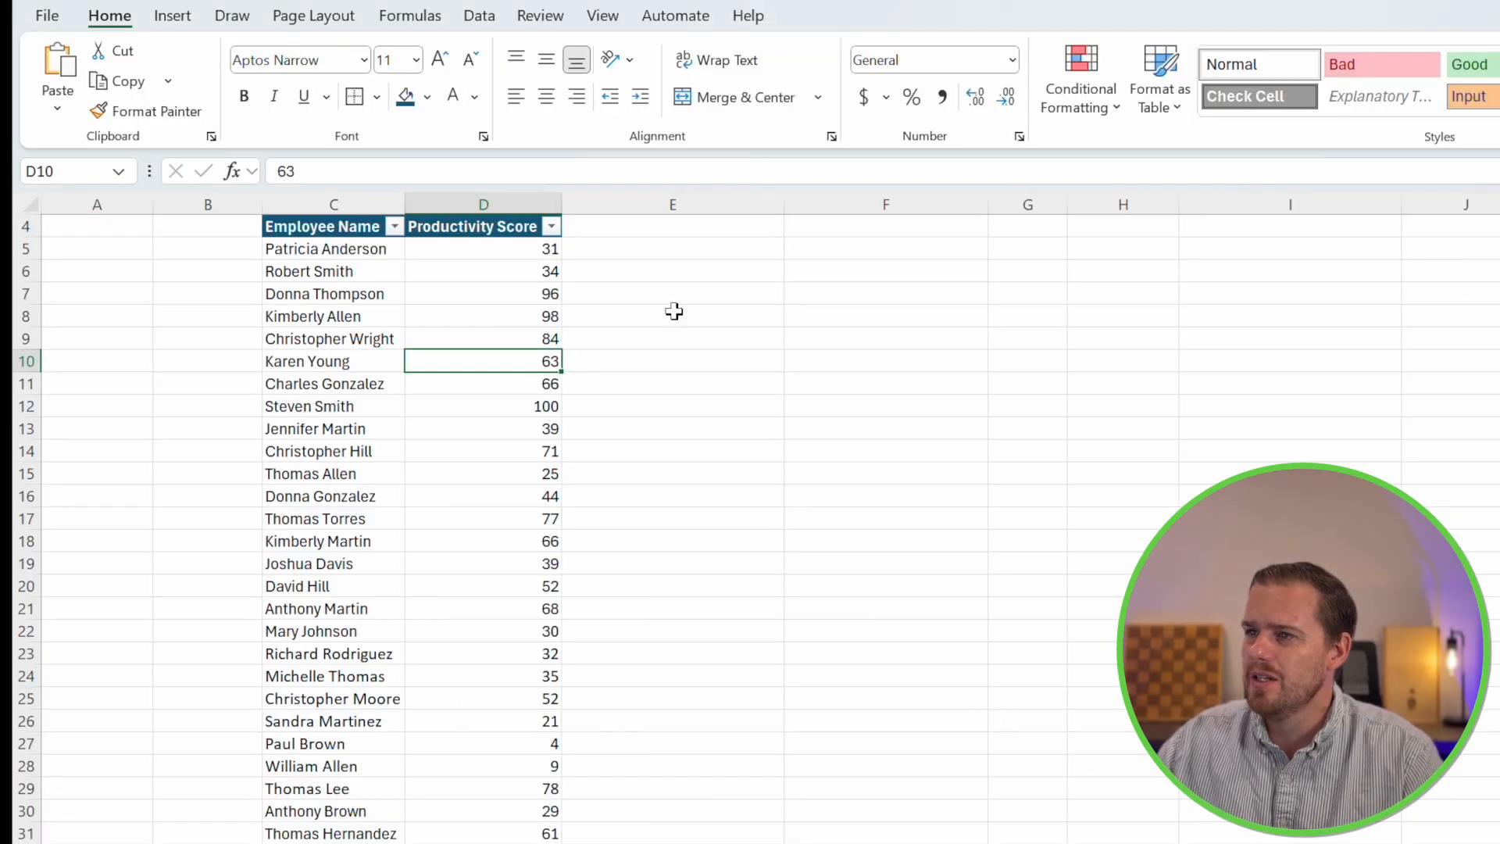
scroll("down", 3)
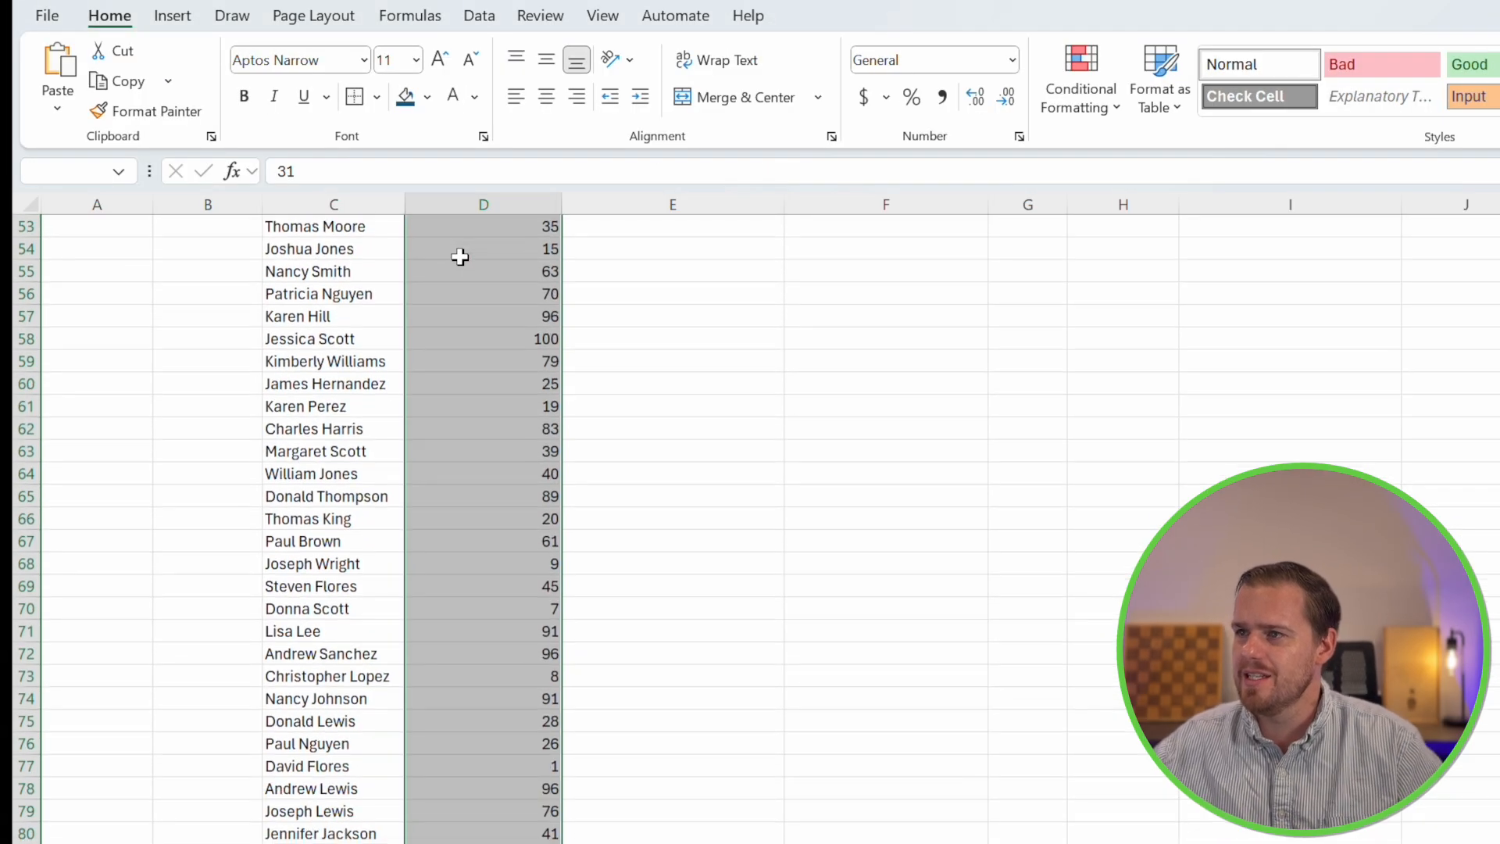
left_click(1080, 78)
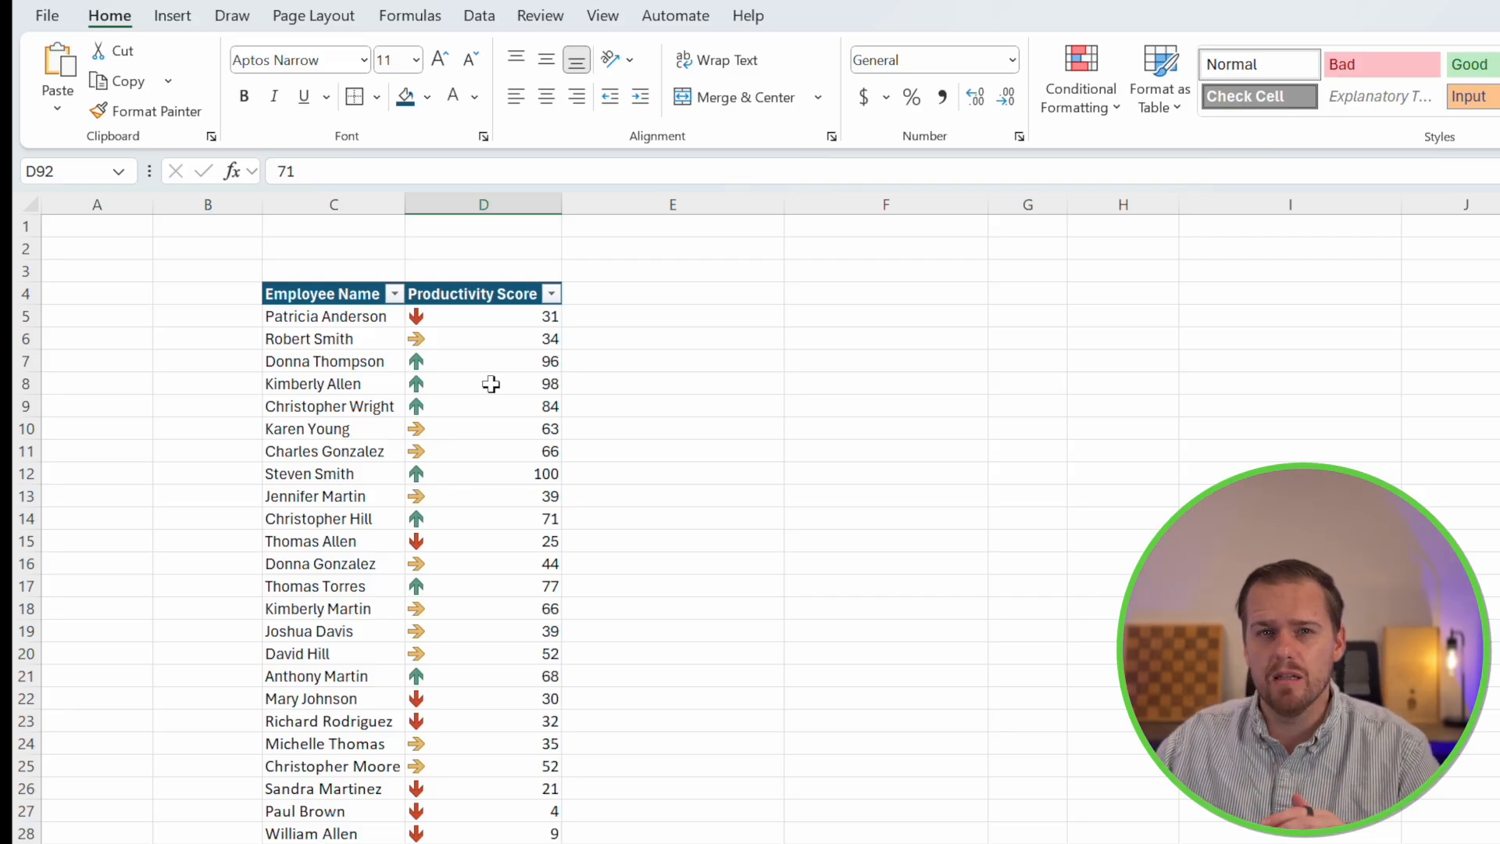
mouse_move(466, 484)
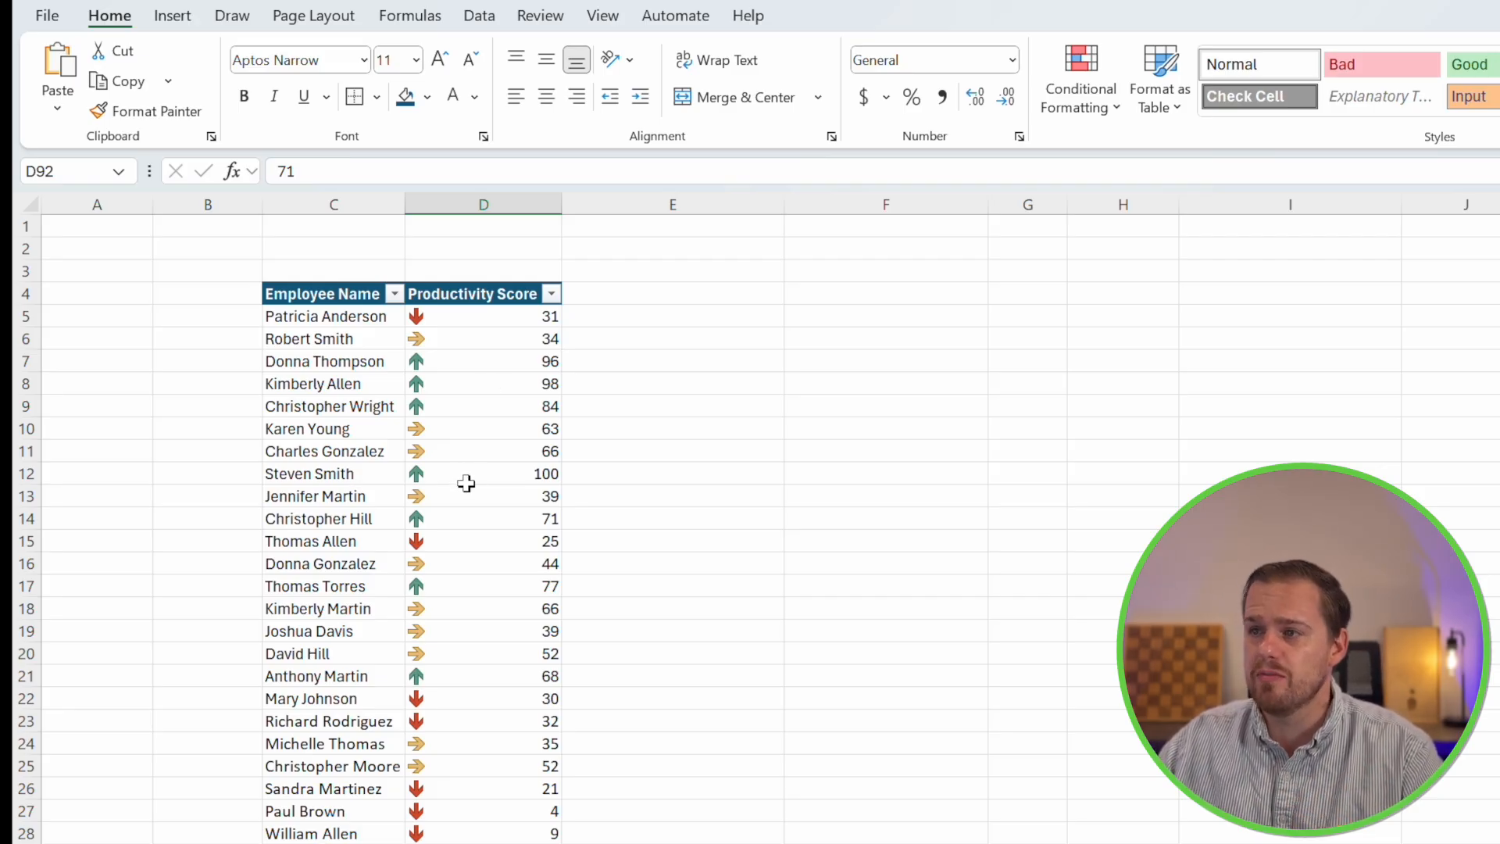
left_click(483, 317)
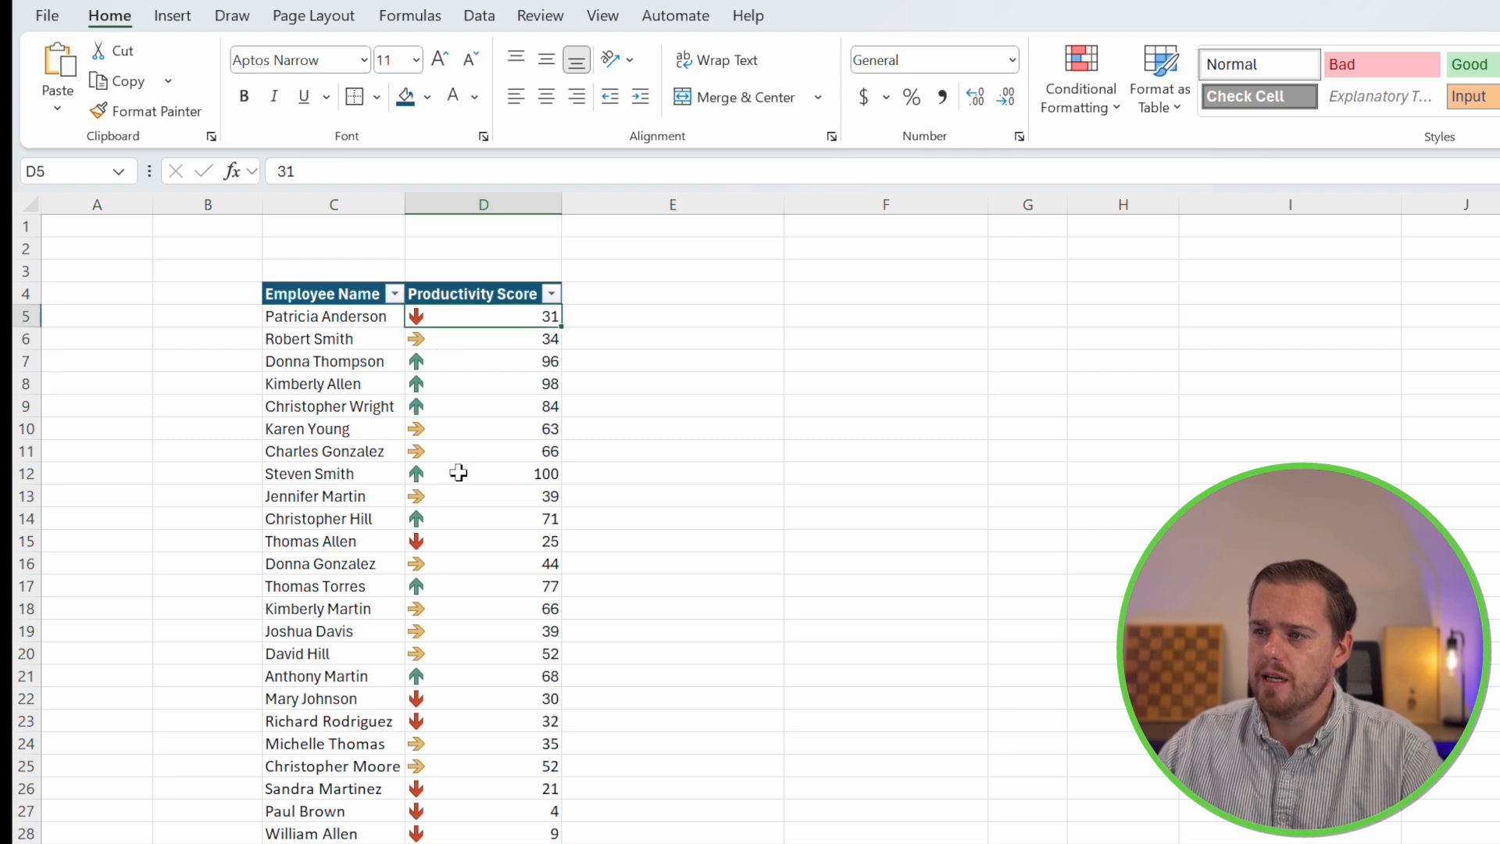
left_click(483, 744)
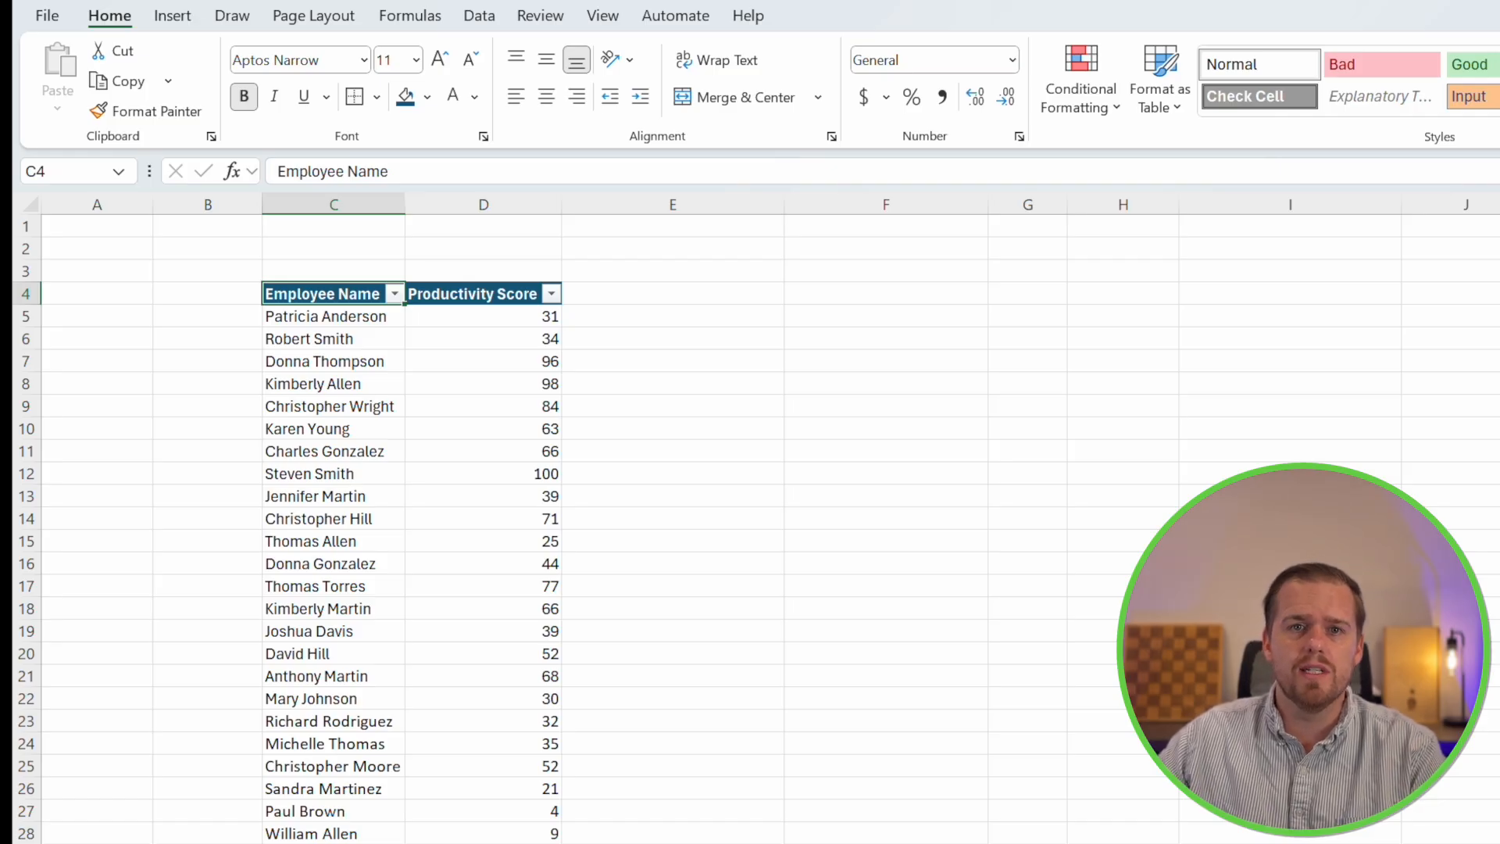
Select the Employee Name column from C5 down to the last name
left_click(325, 317)
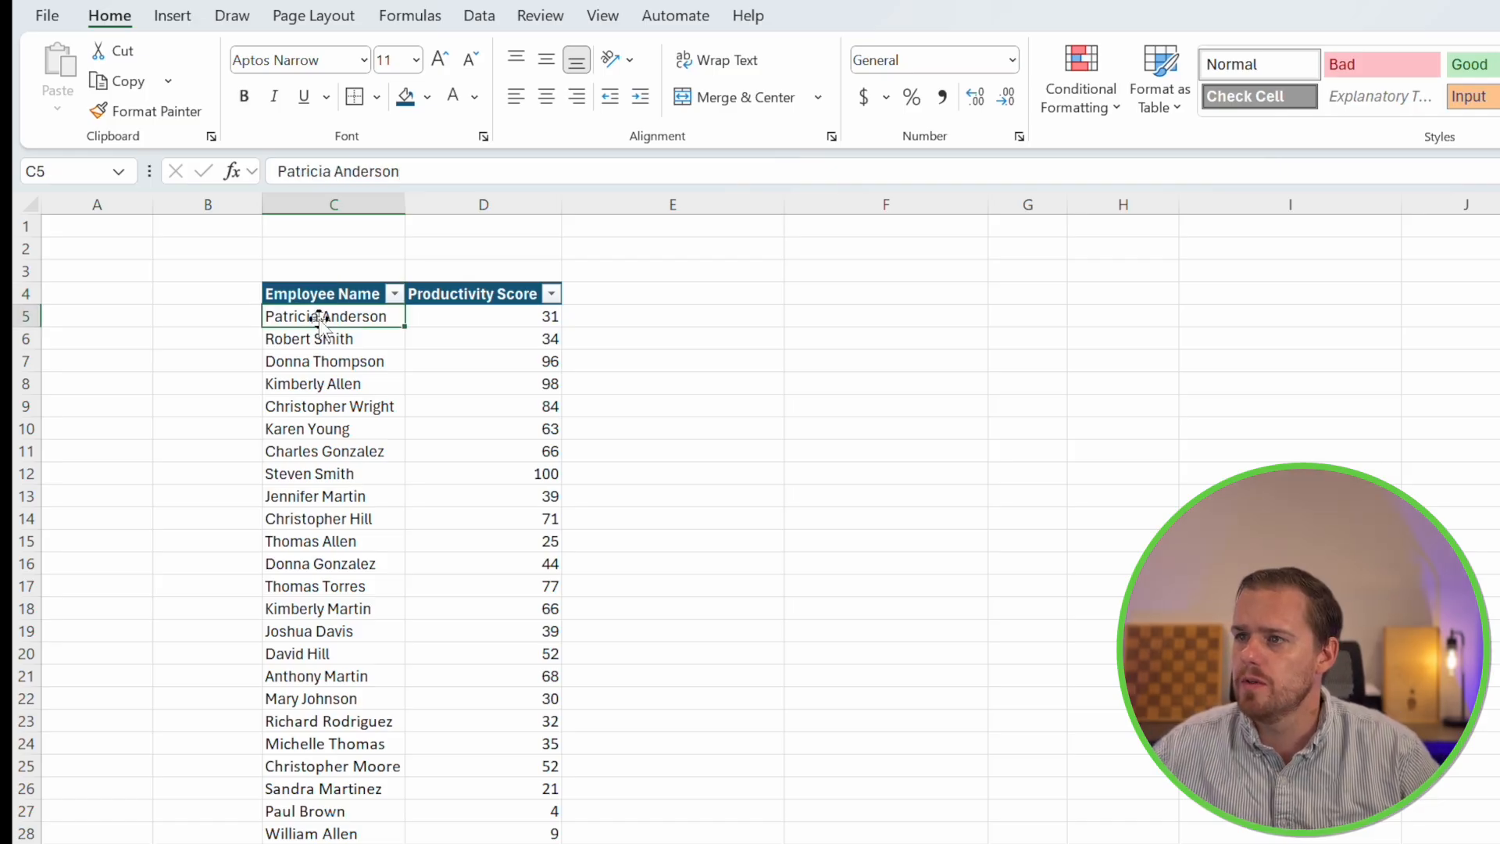
scroll("down", 3)
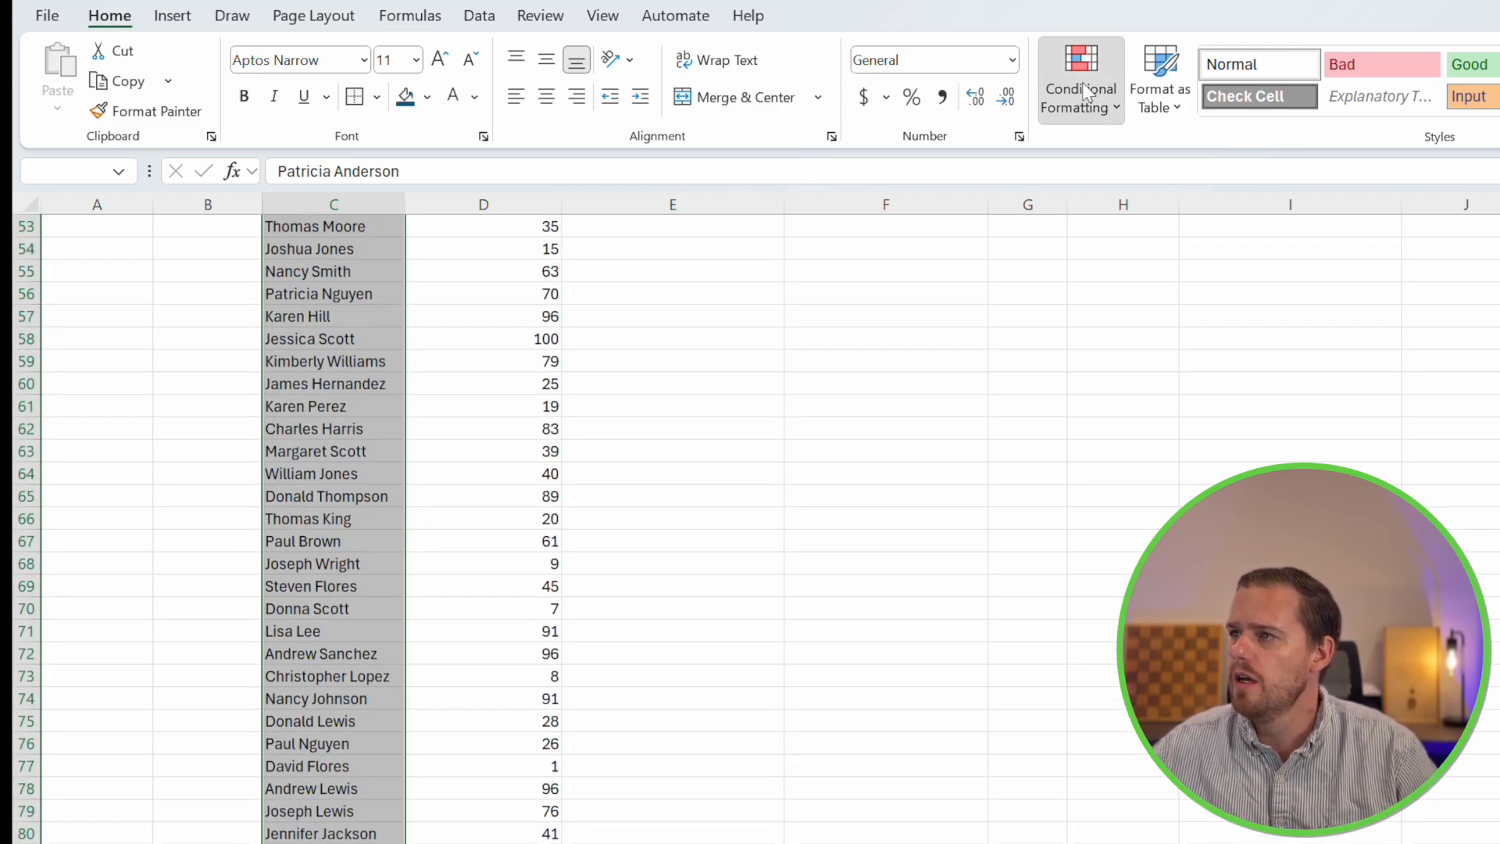
Start a Duplicate Values highlight rule for the selected employee names
left_click(1080, 78)
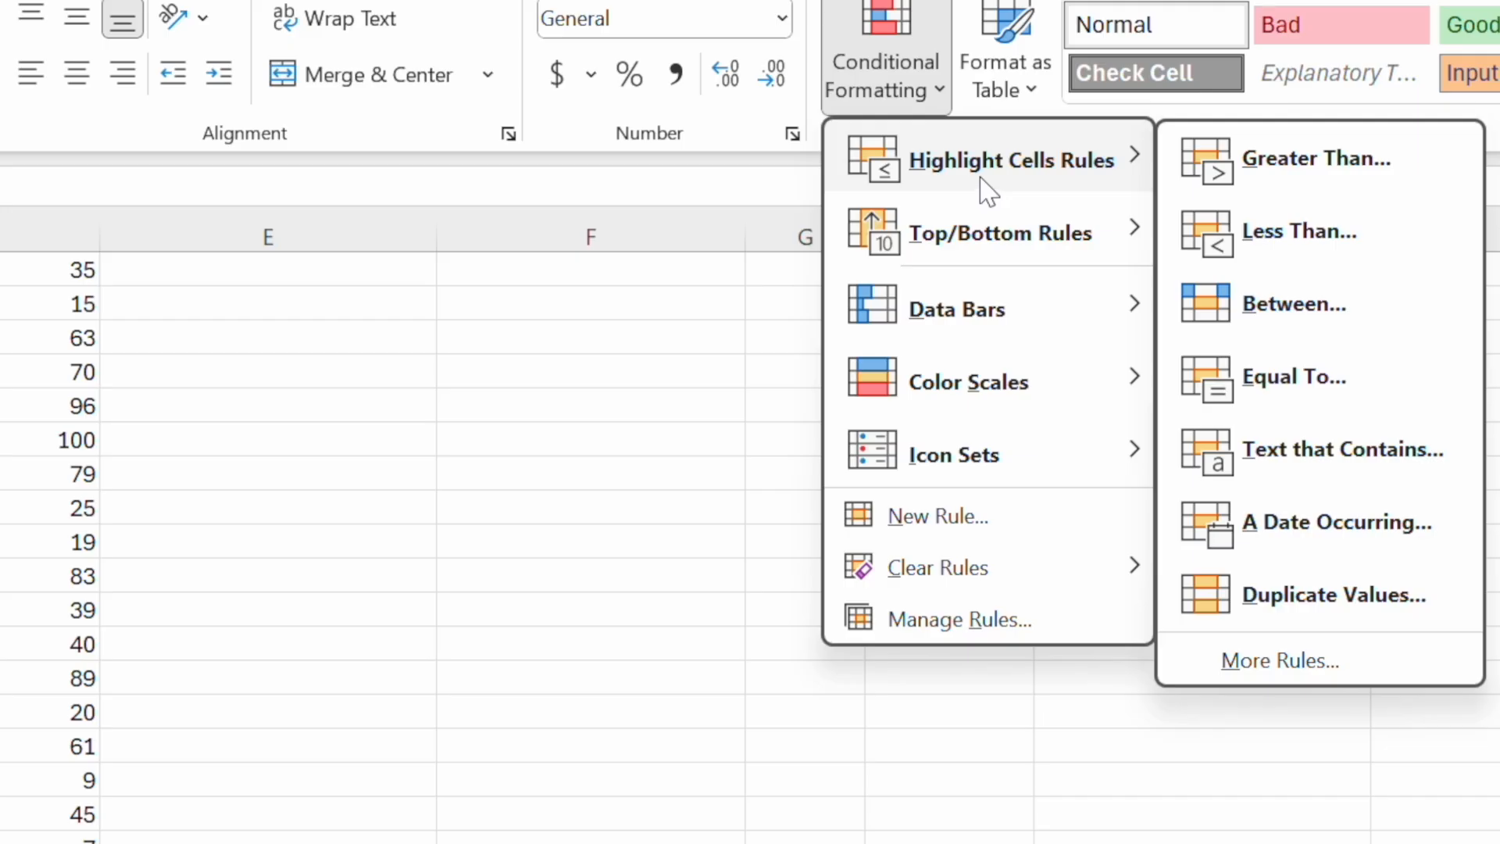
left_click(1334, 594)
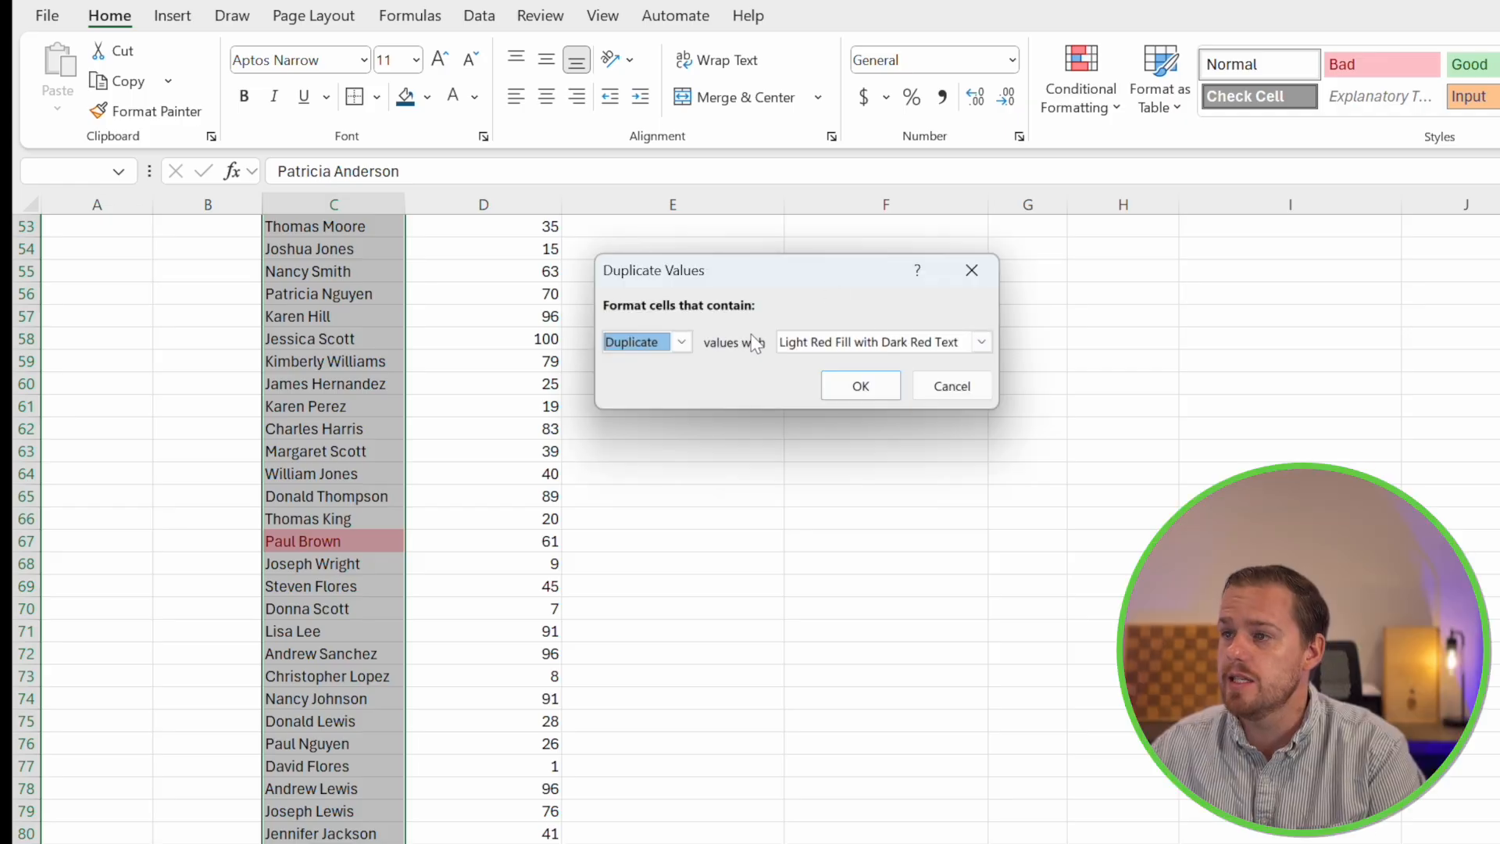
mouse_move(800, 373)
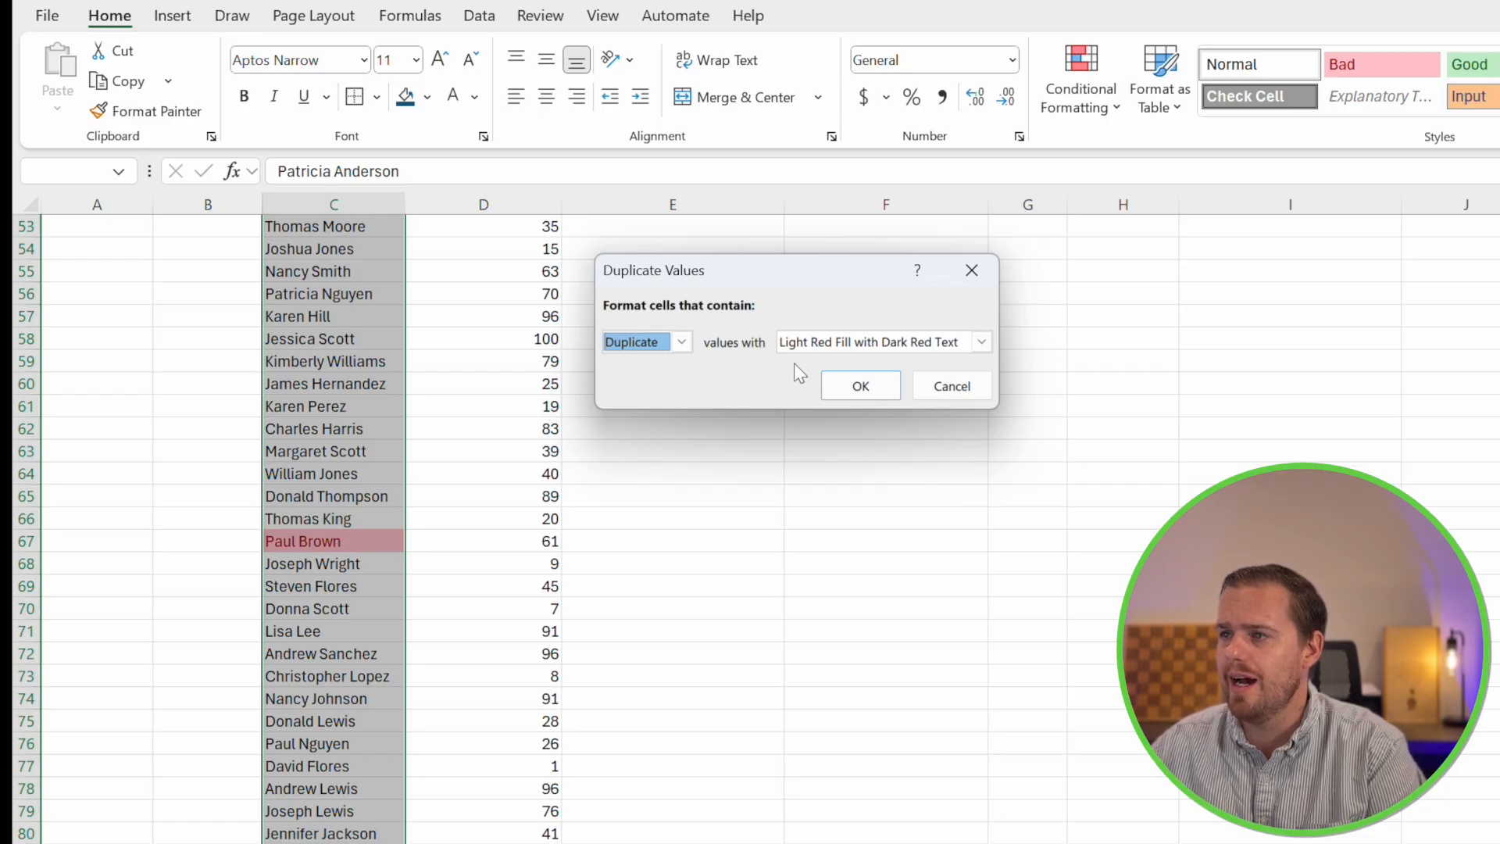
mouse_move(816, 376)
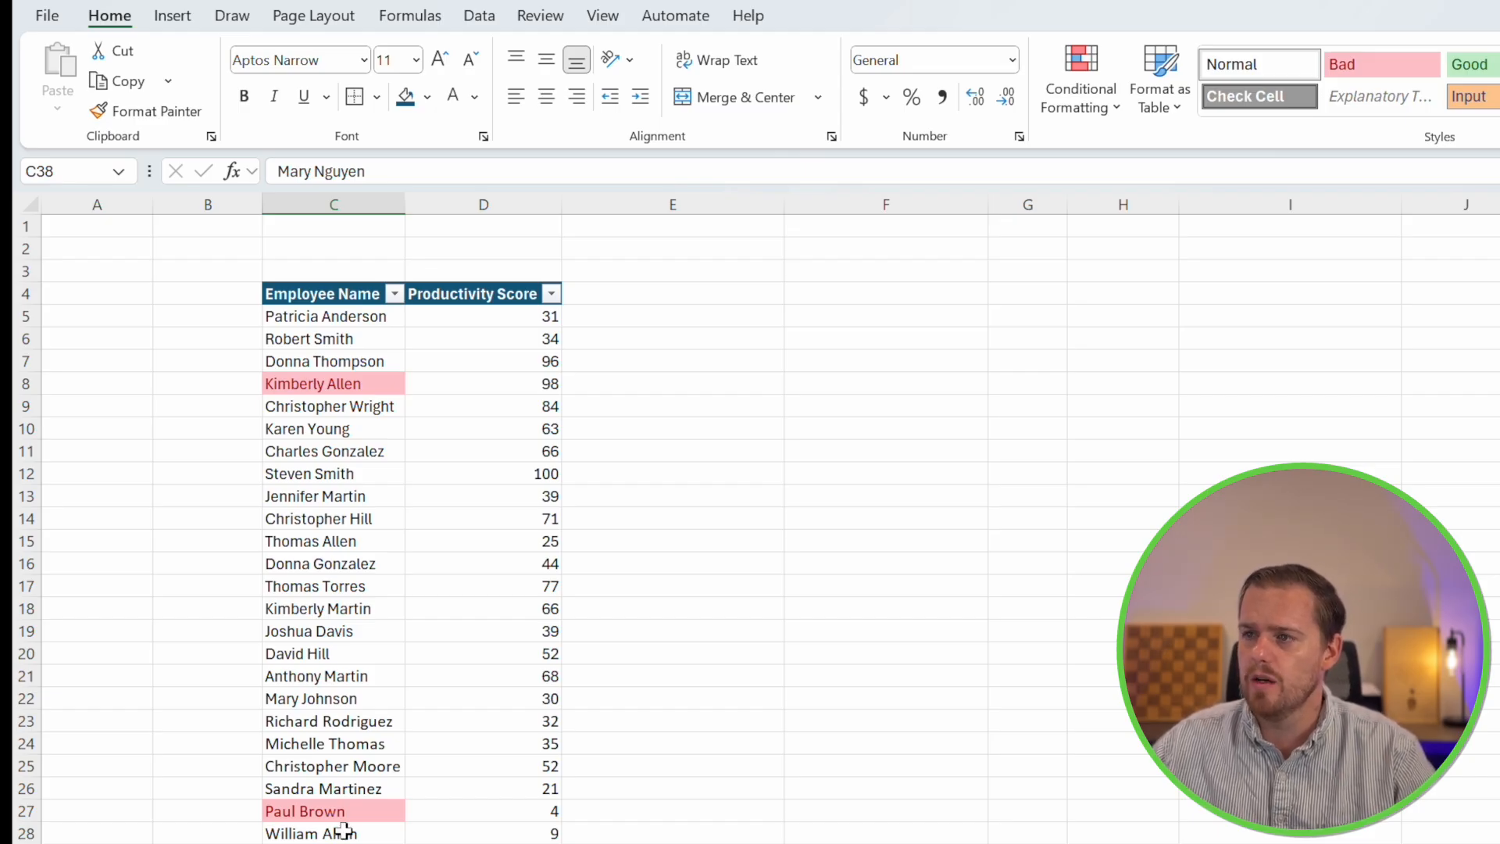
mouse_move(299, 395)
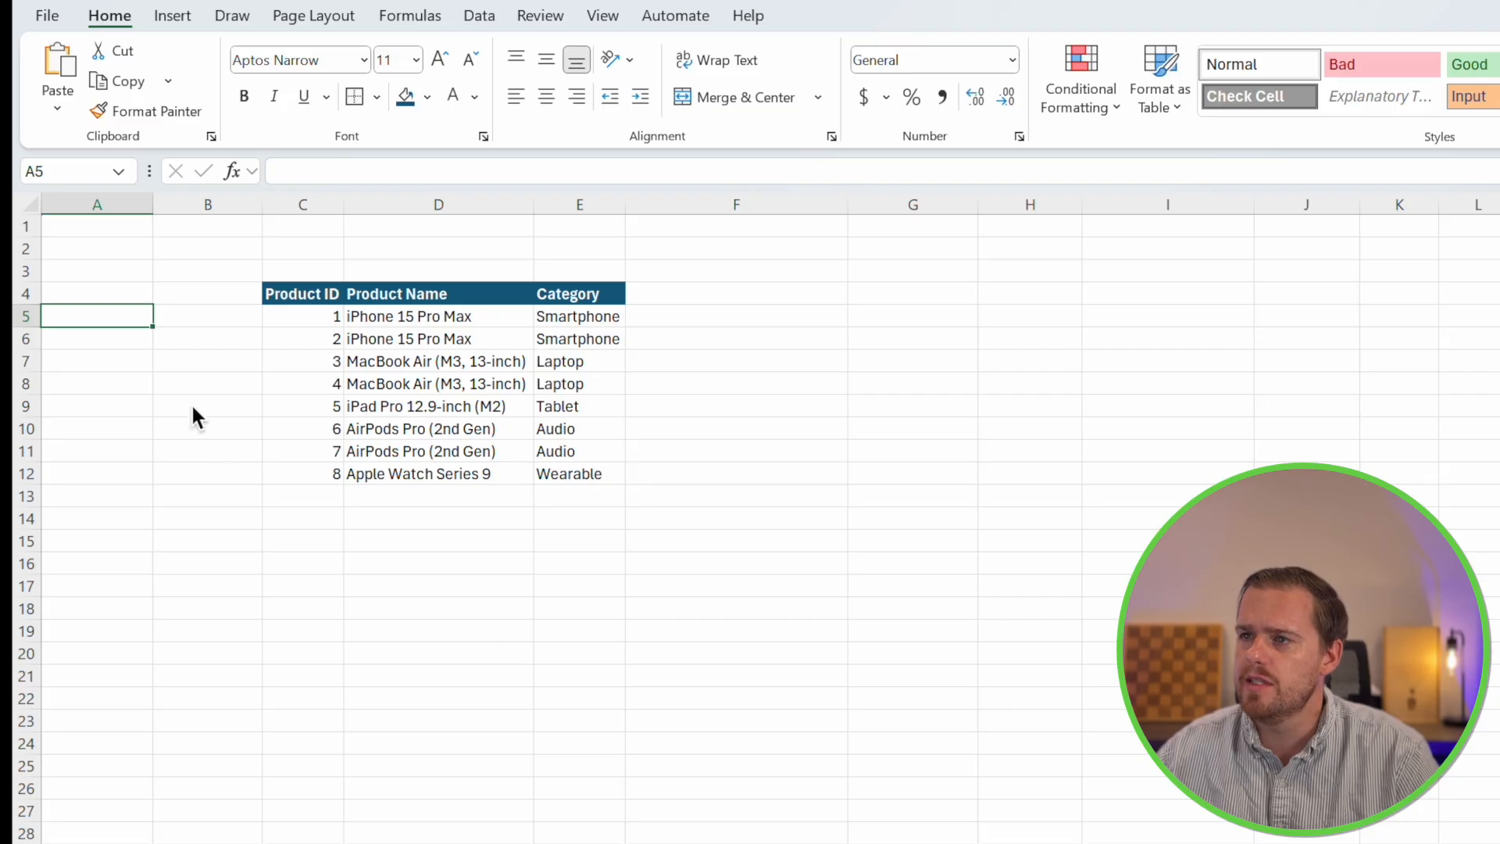
Pick Apple Watch Series 9 from the A3 product dropdown
left_click(97, 271)
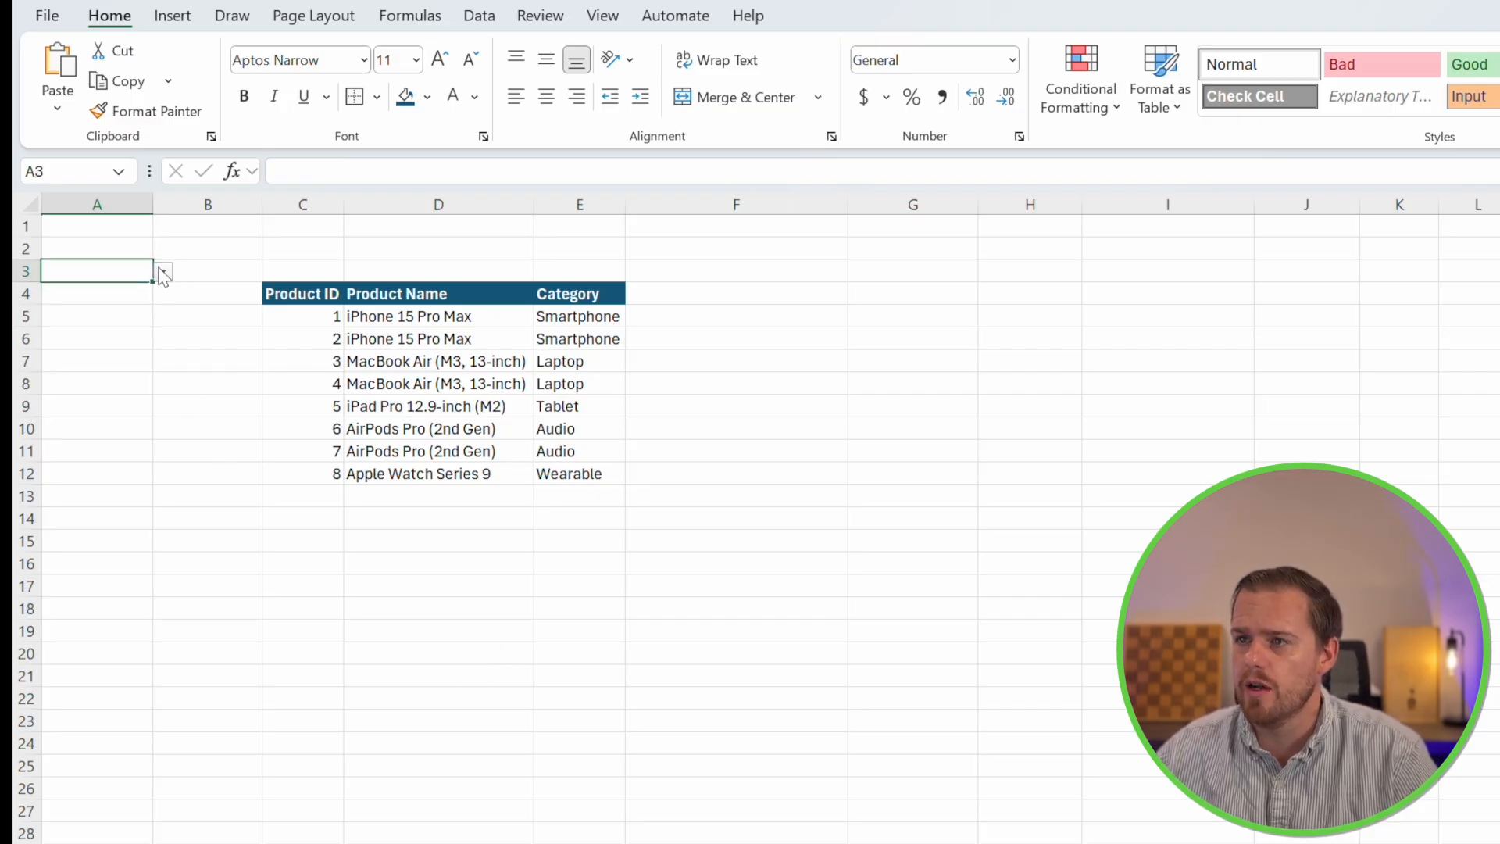
left_click(162, 271)
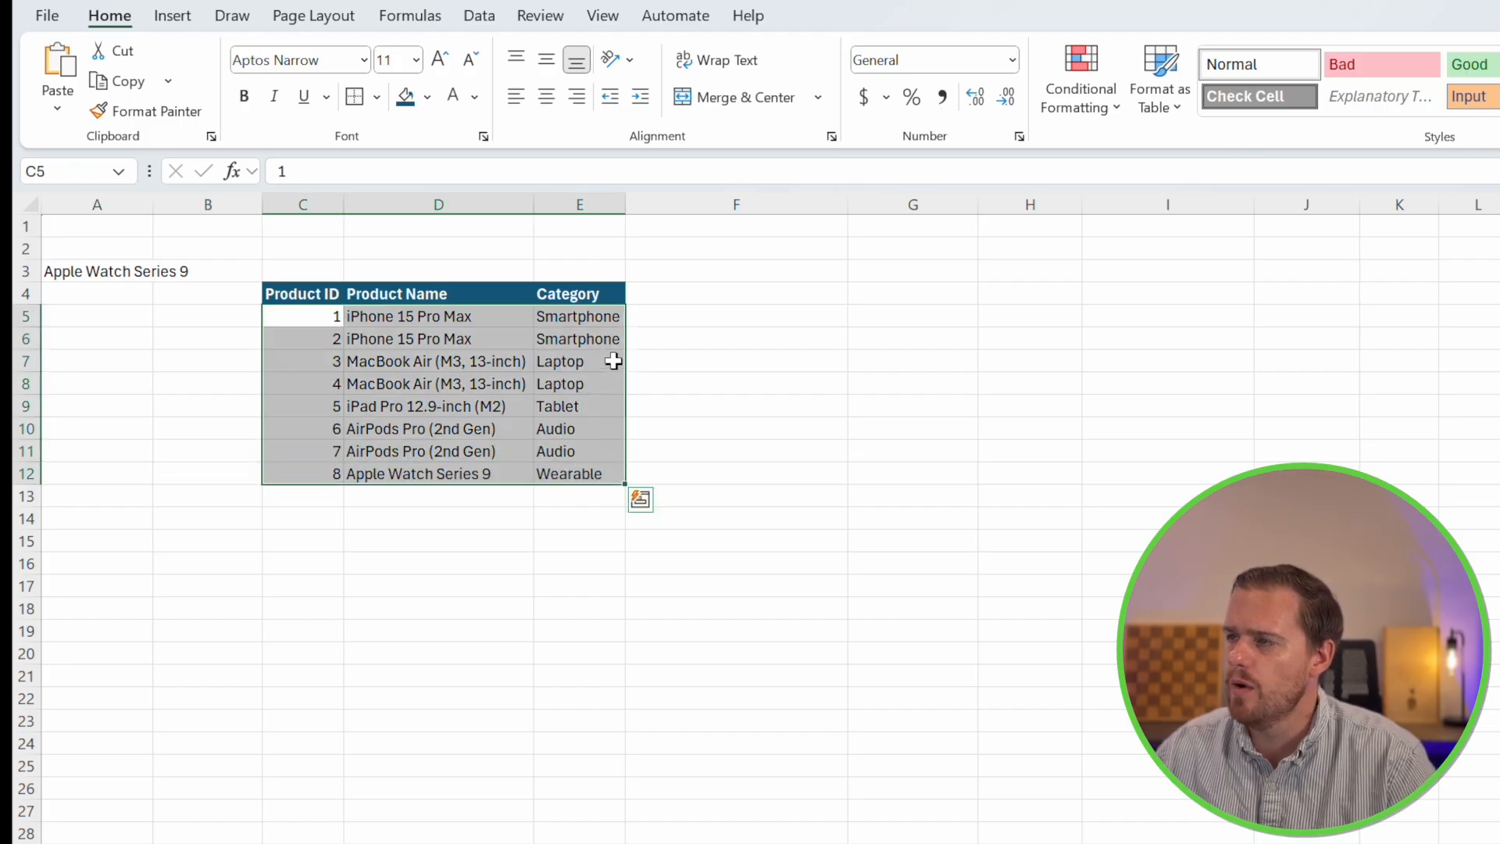
Add a formula rule =$D5=$A$3 with a light green fill to the product table
left_click(1081, 78)
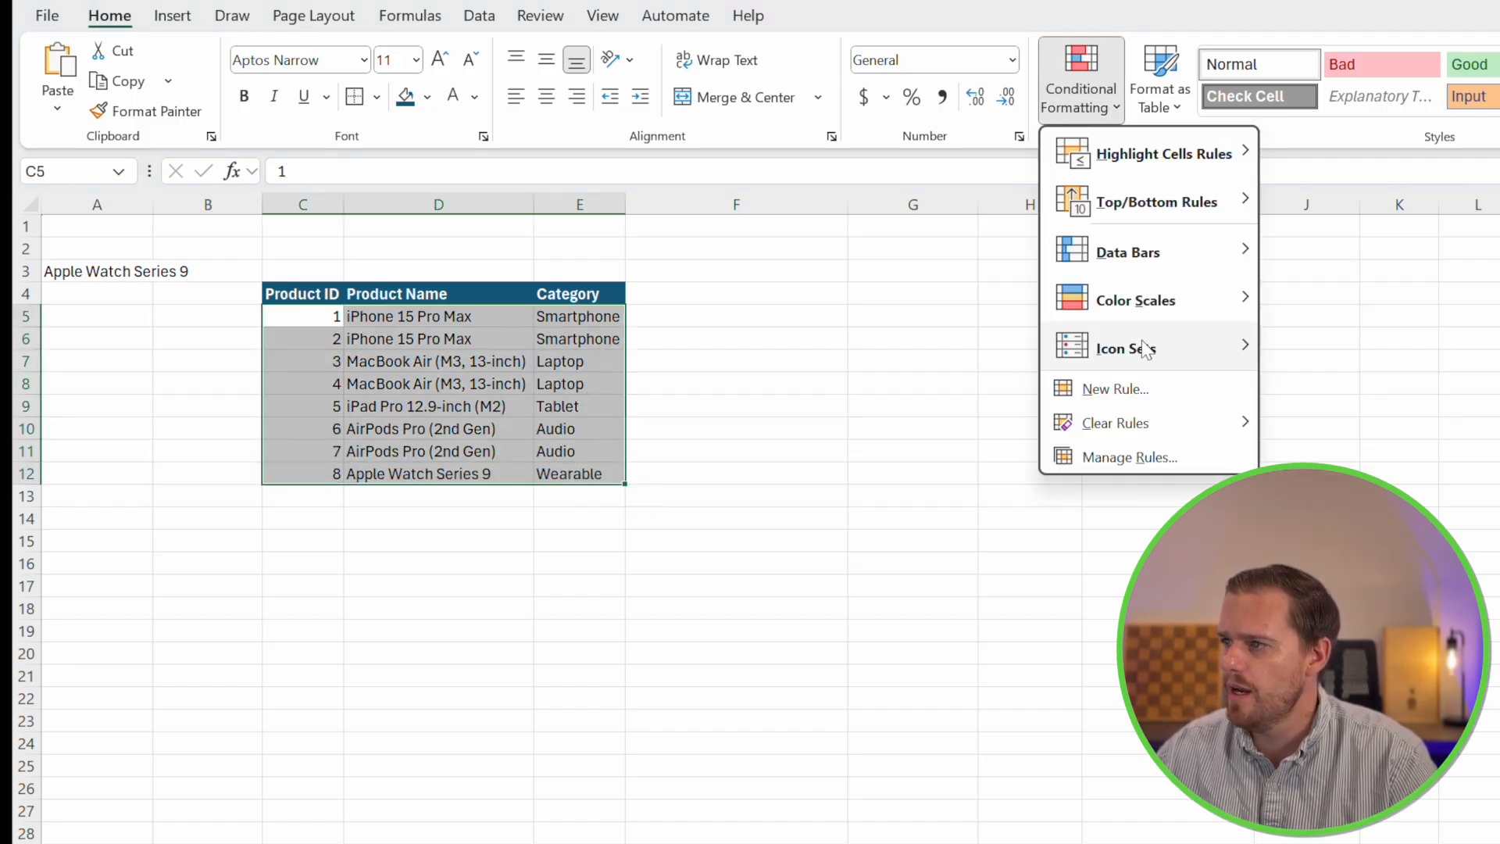
left_click(1115, 389)
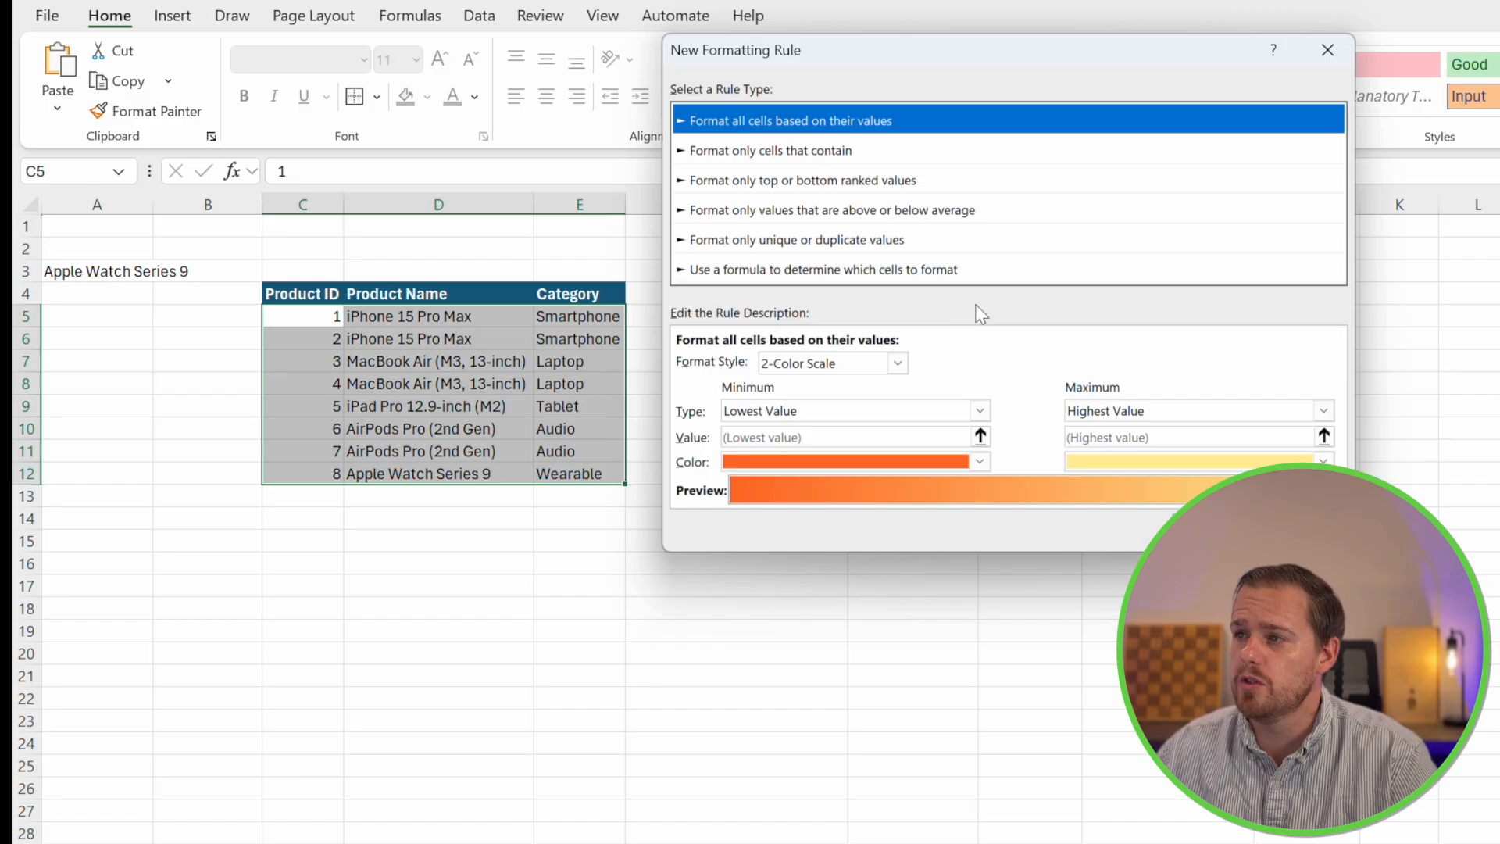
left_click(821, 270)
type("=")
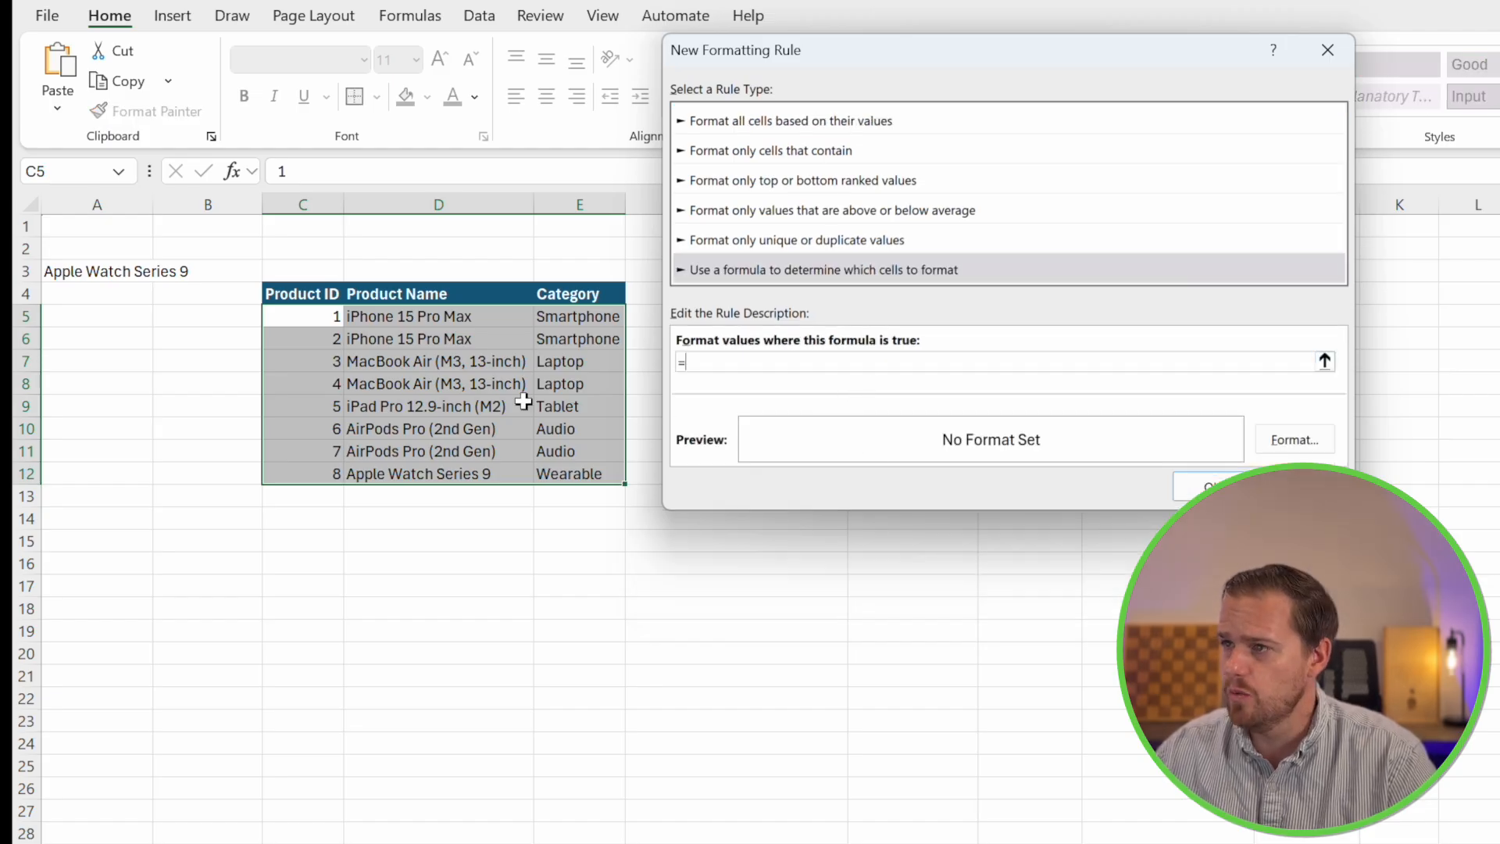
left_click(439, 316)
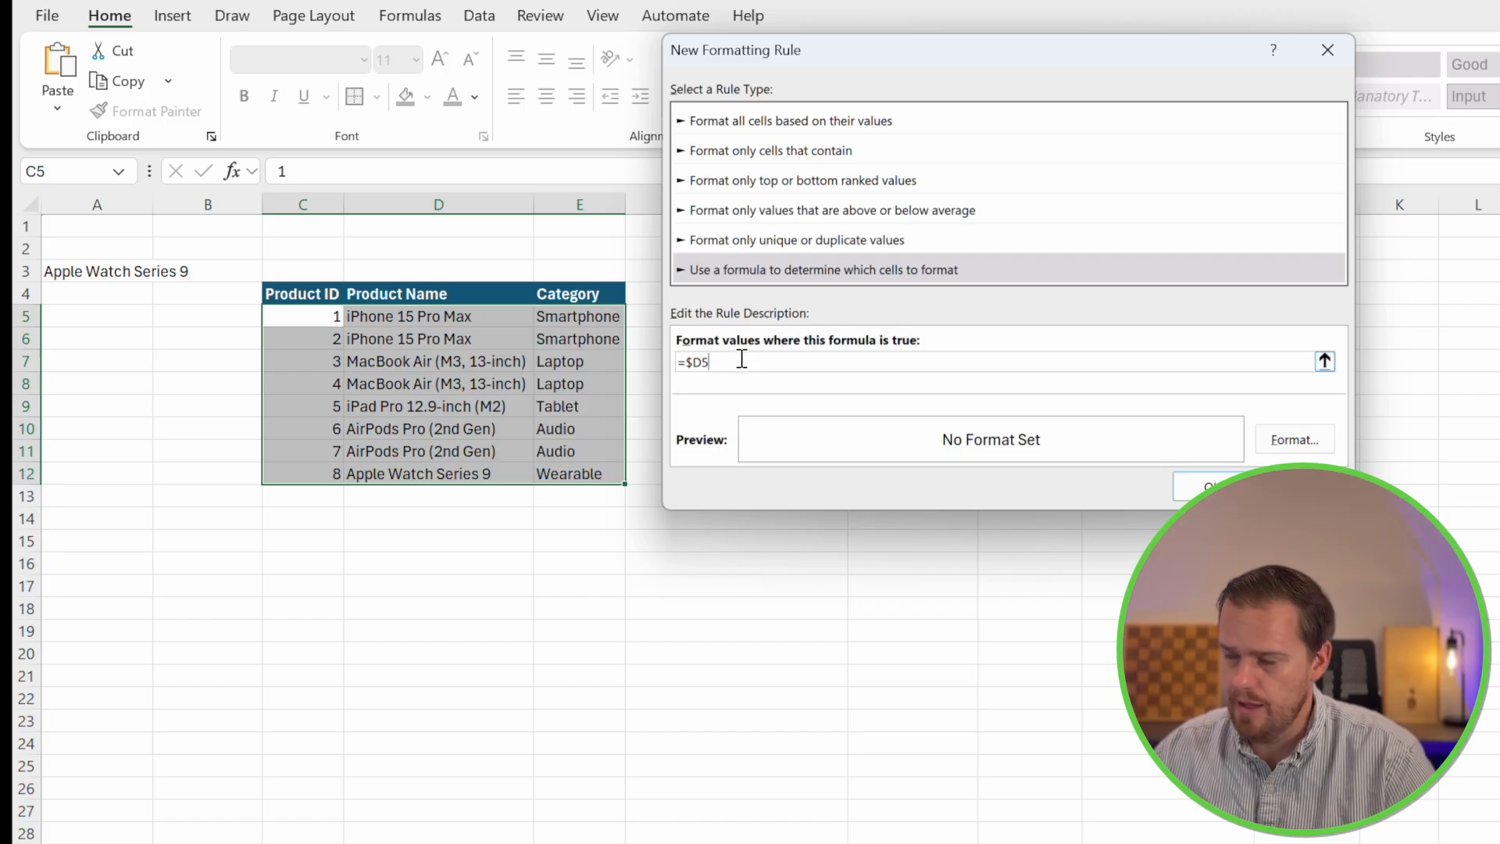
left_click(97, 271)
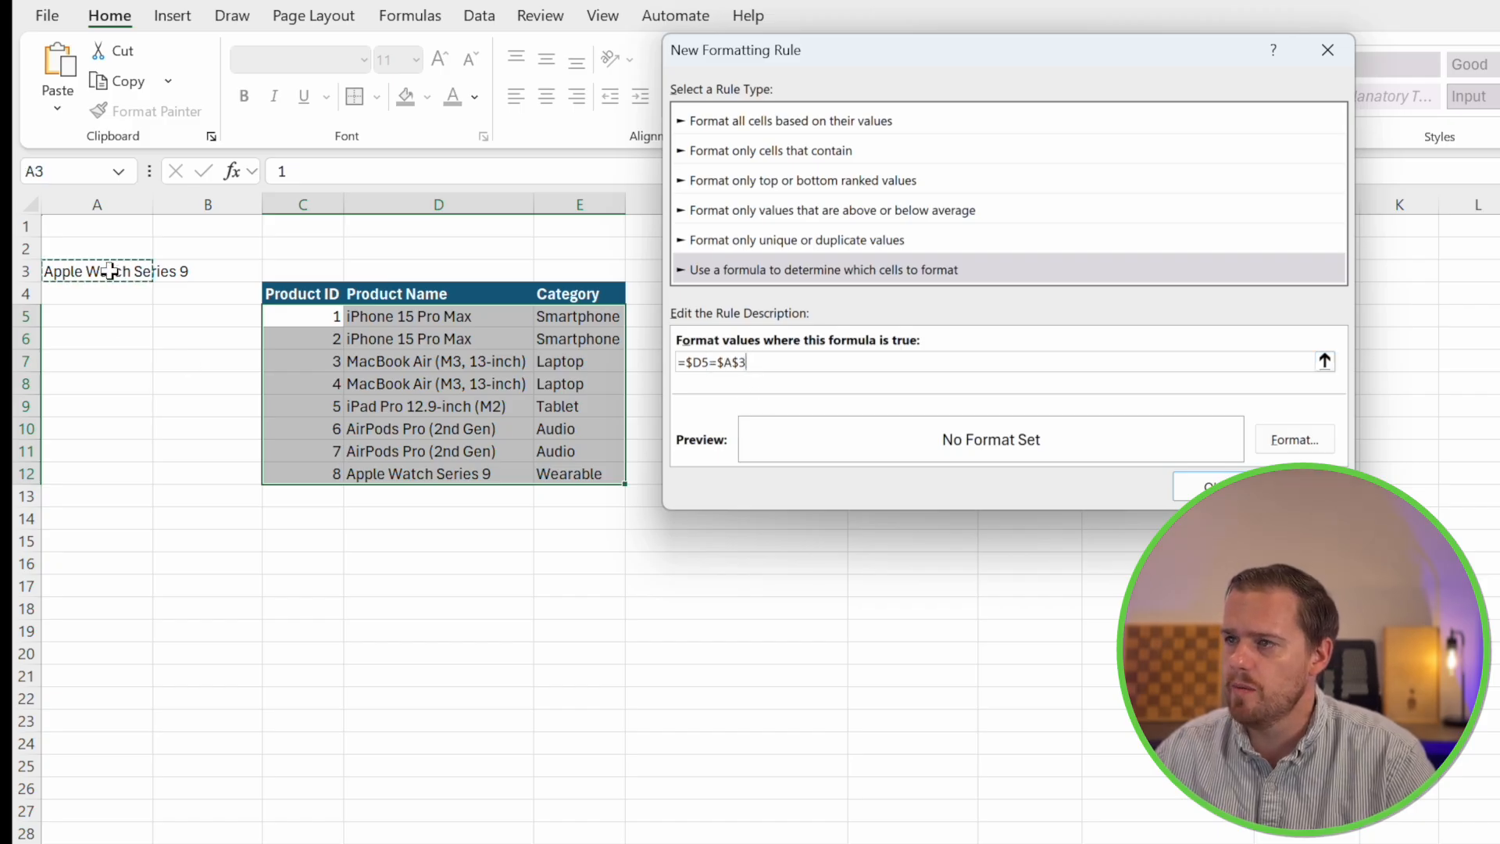
left_click(1294, 439)
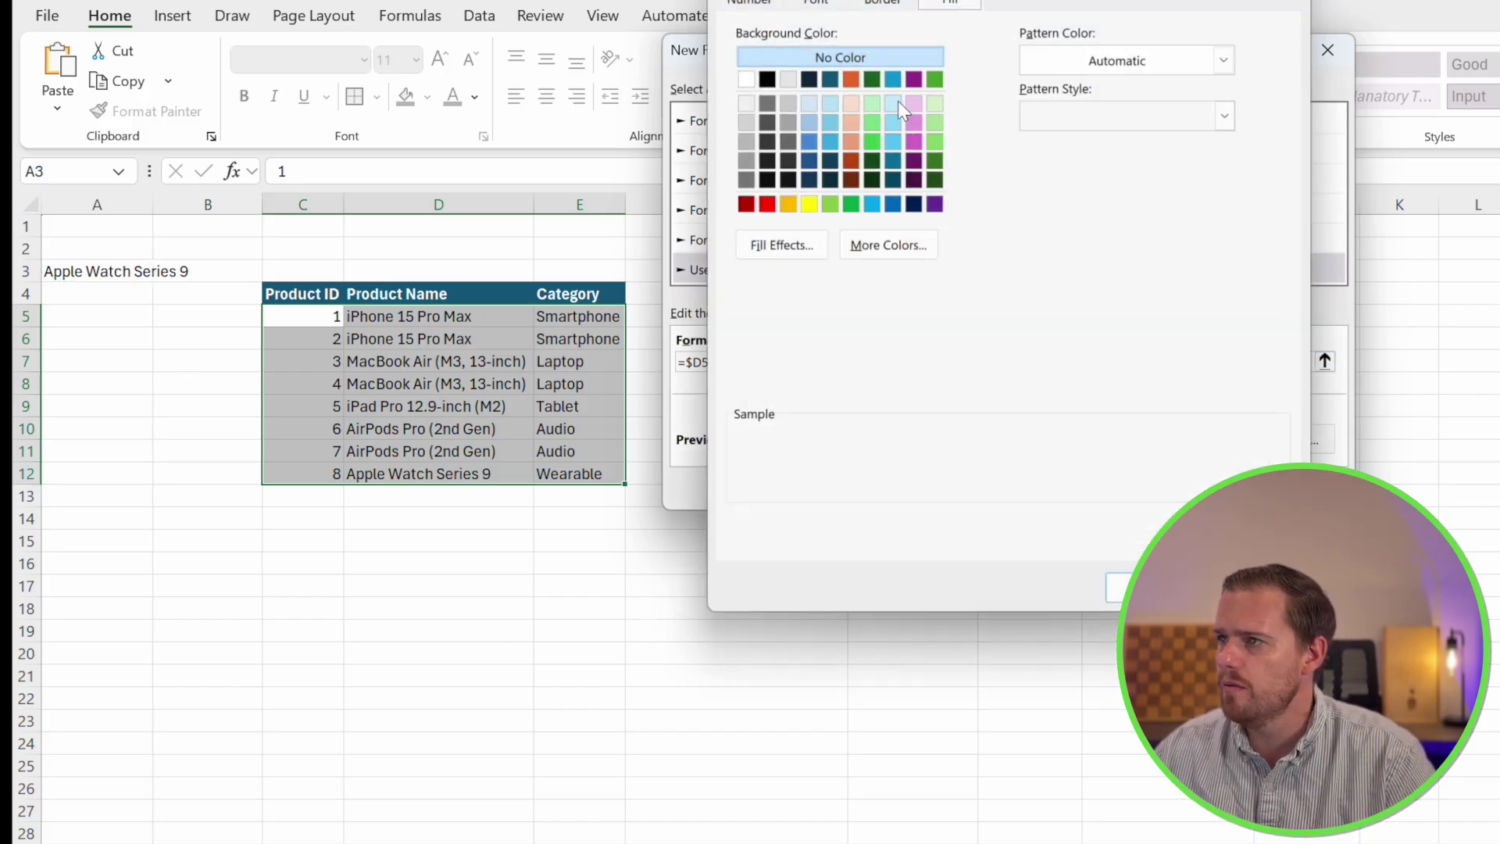
left_click(934, 100)
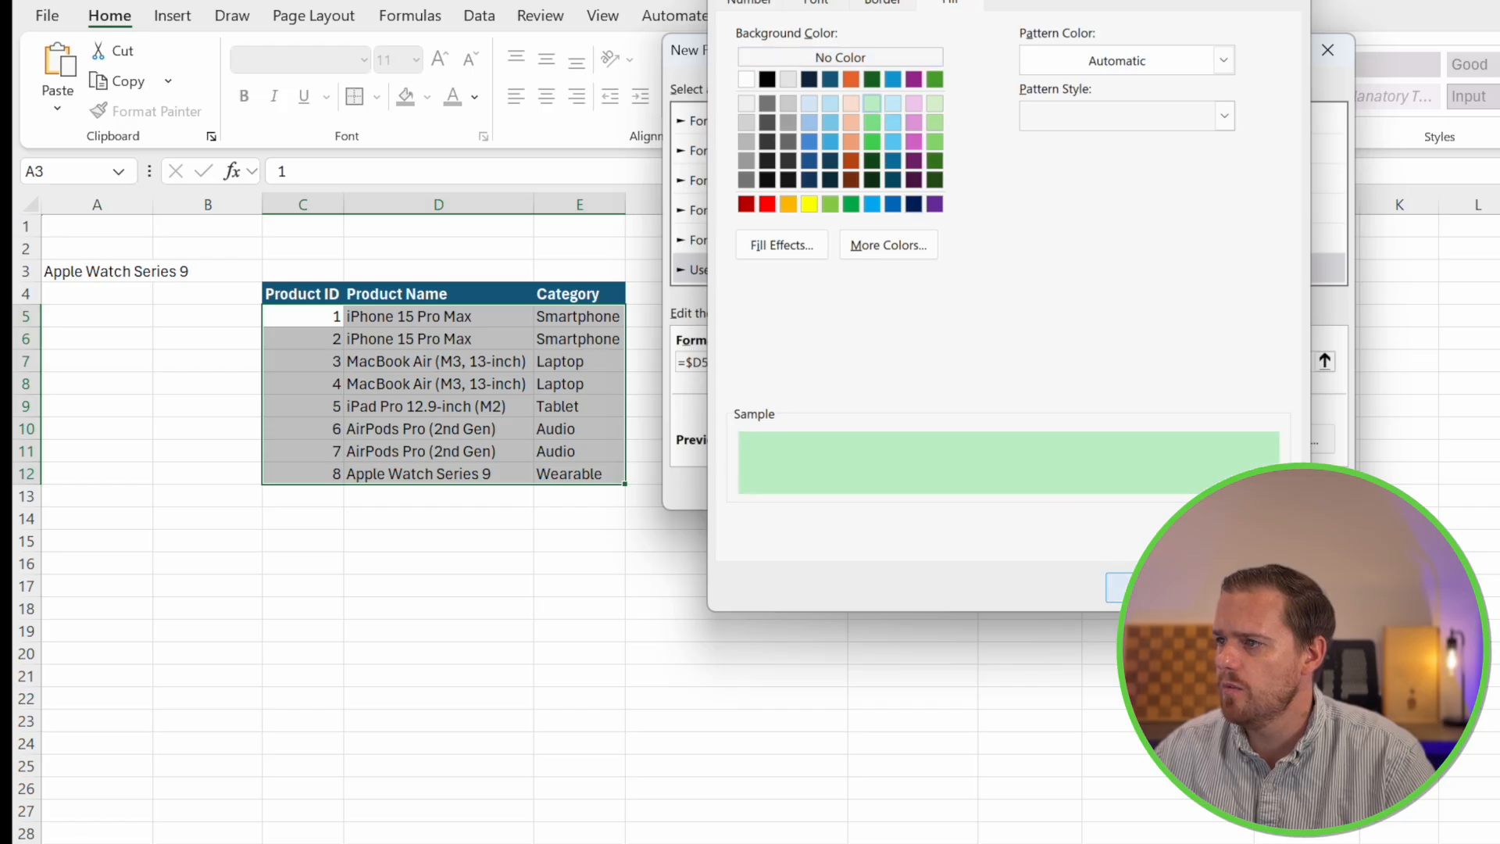
left_click(1121, 584)
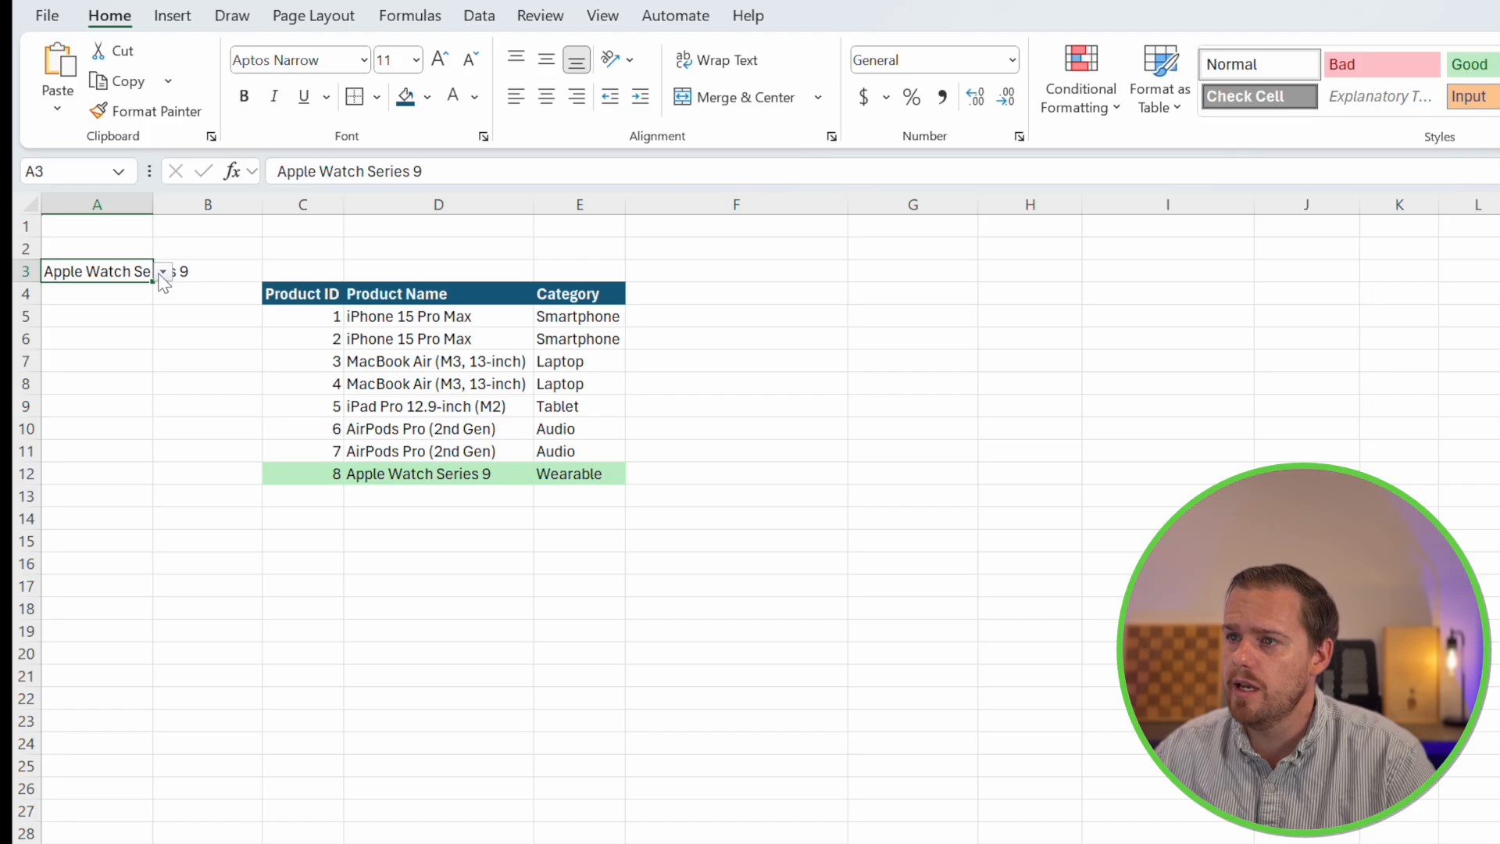
Choose MacBook Air (M3, 13-inch), then AirPods Pro (2nd Gen), from the A3 dropdown
left_click(163, 271)
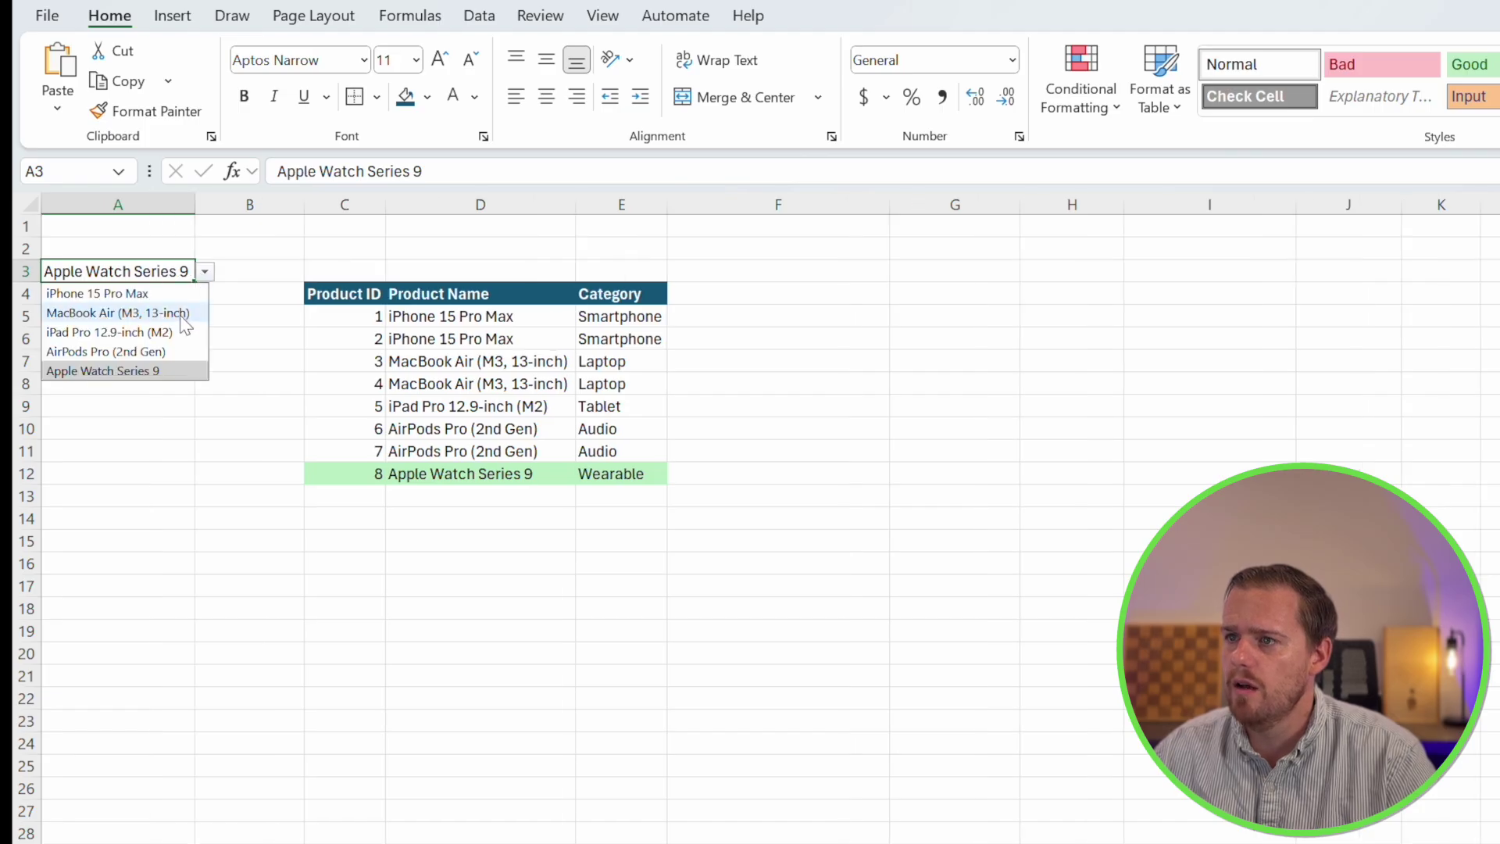
left_click(118, 313)
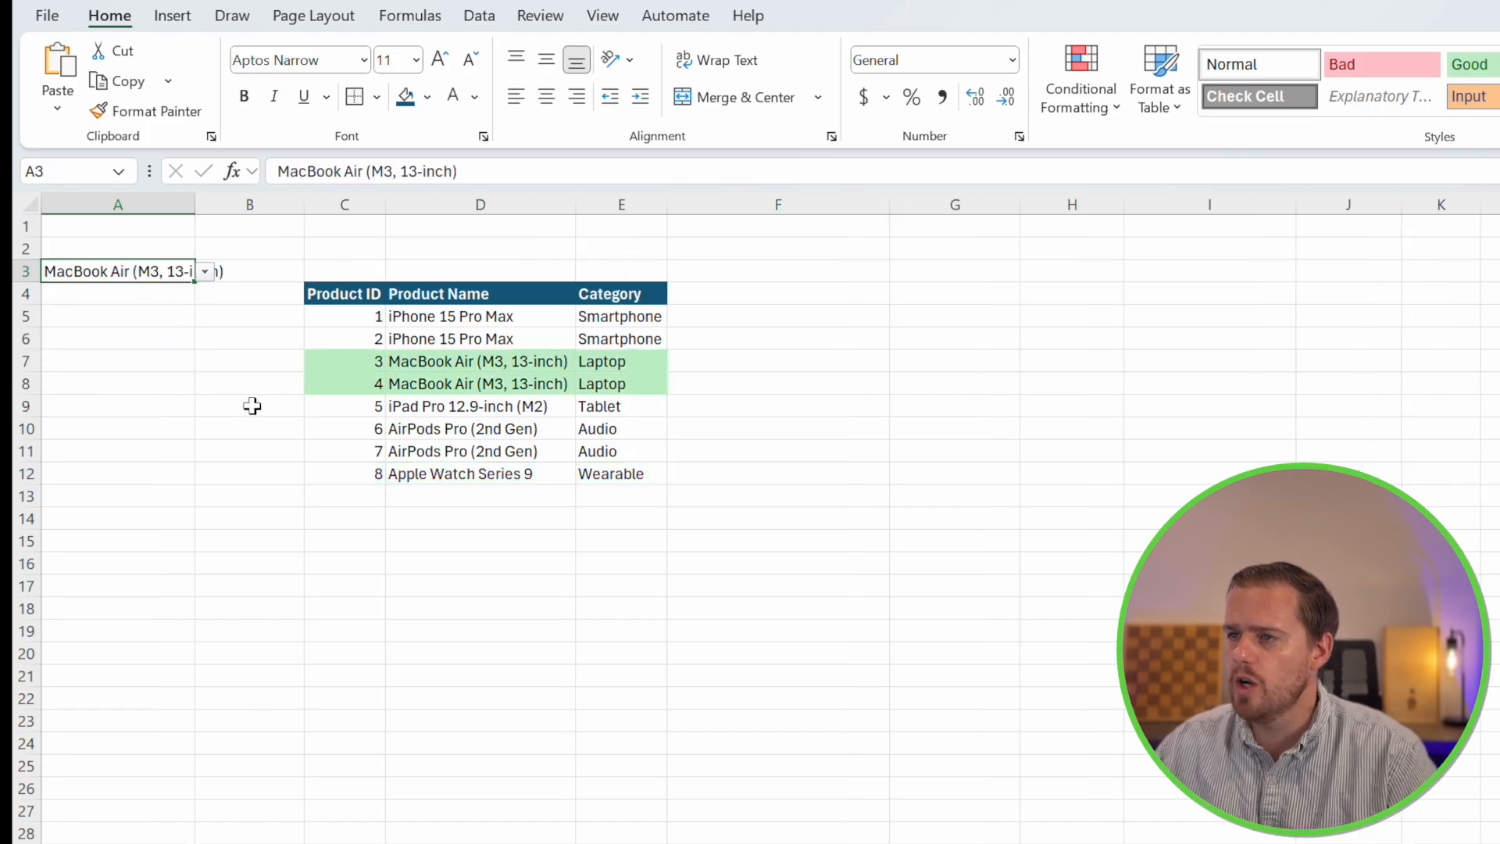
left_click(205, 272)
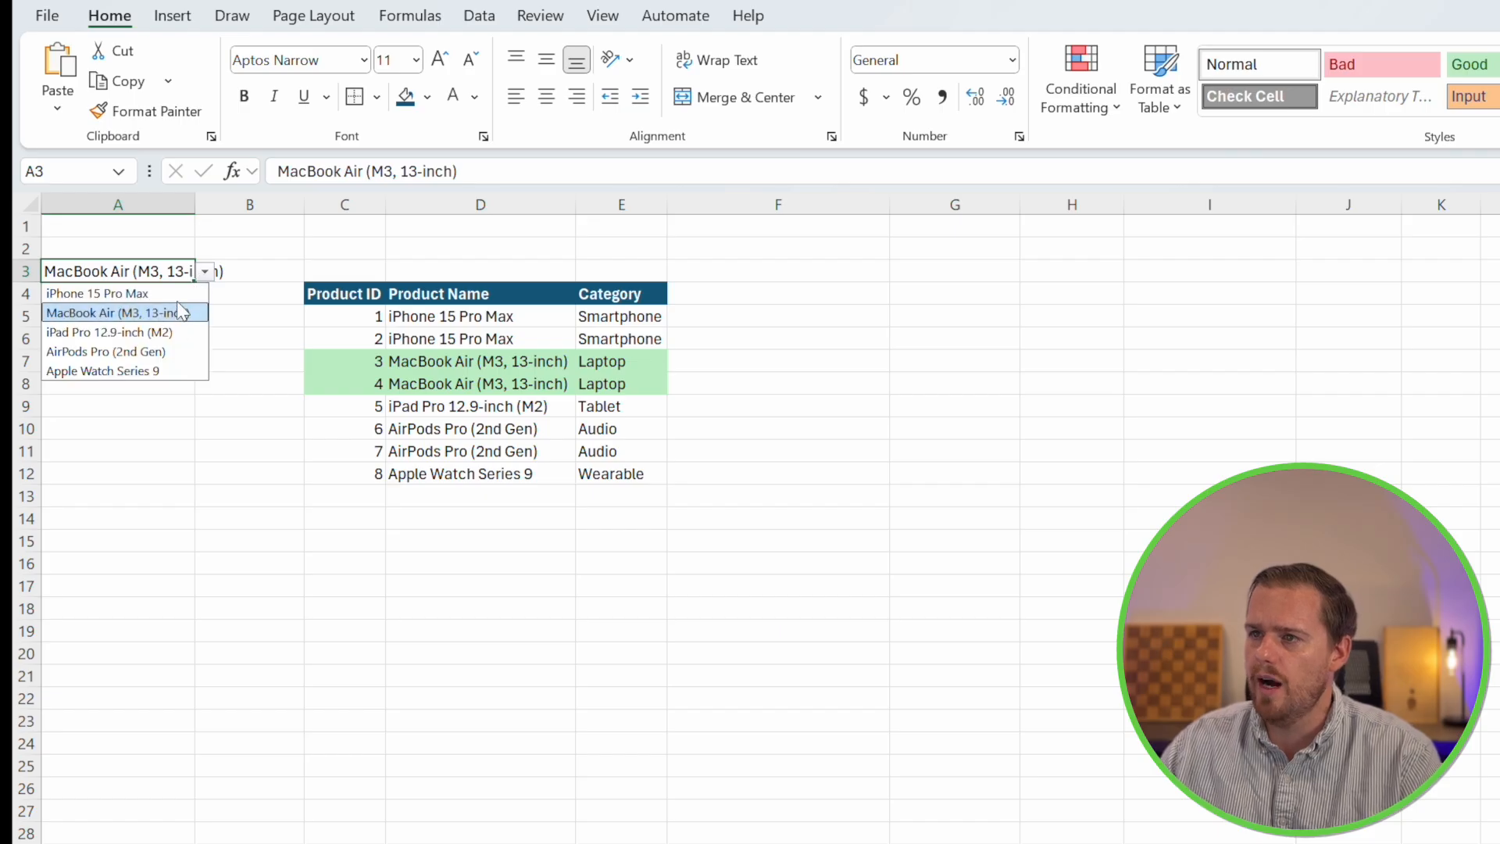
left_click(105, 351)
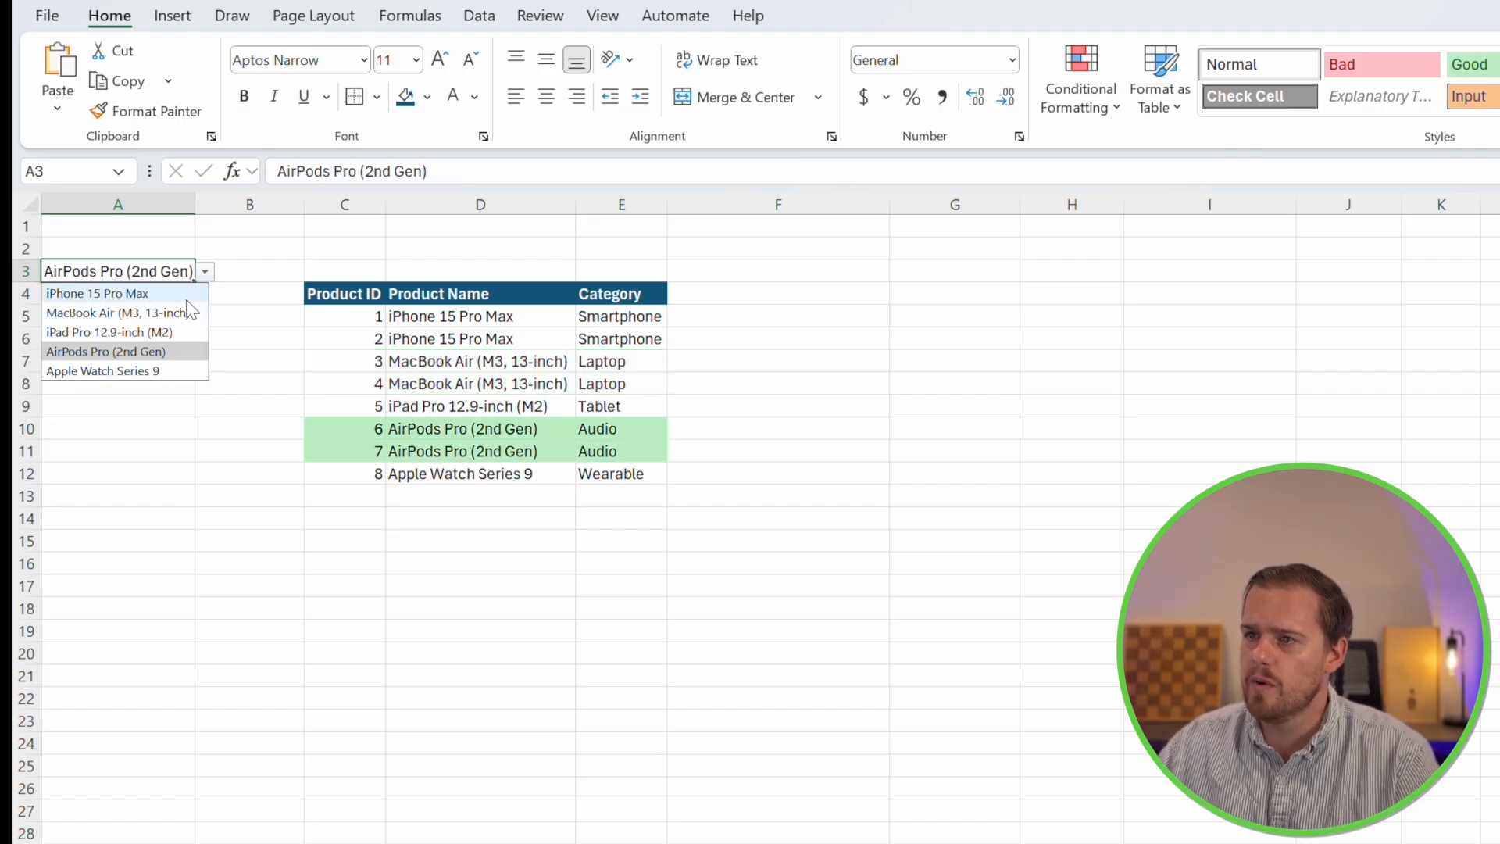